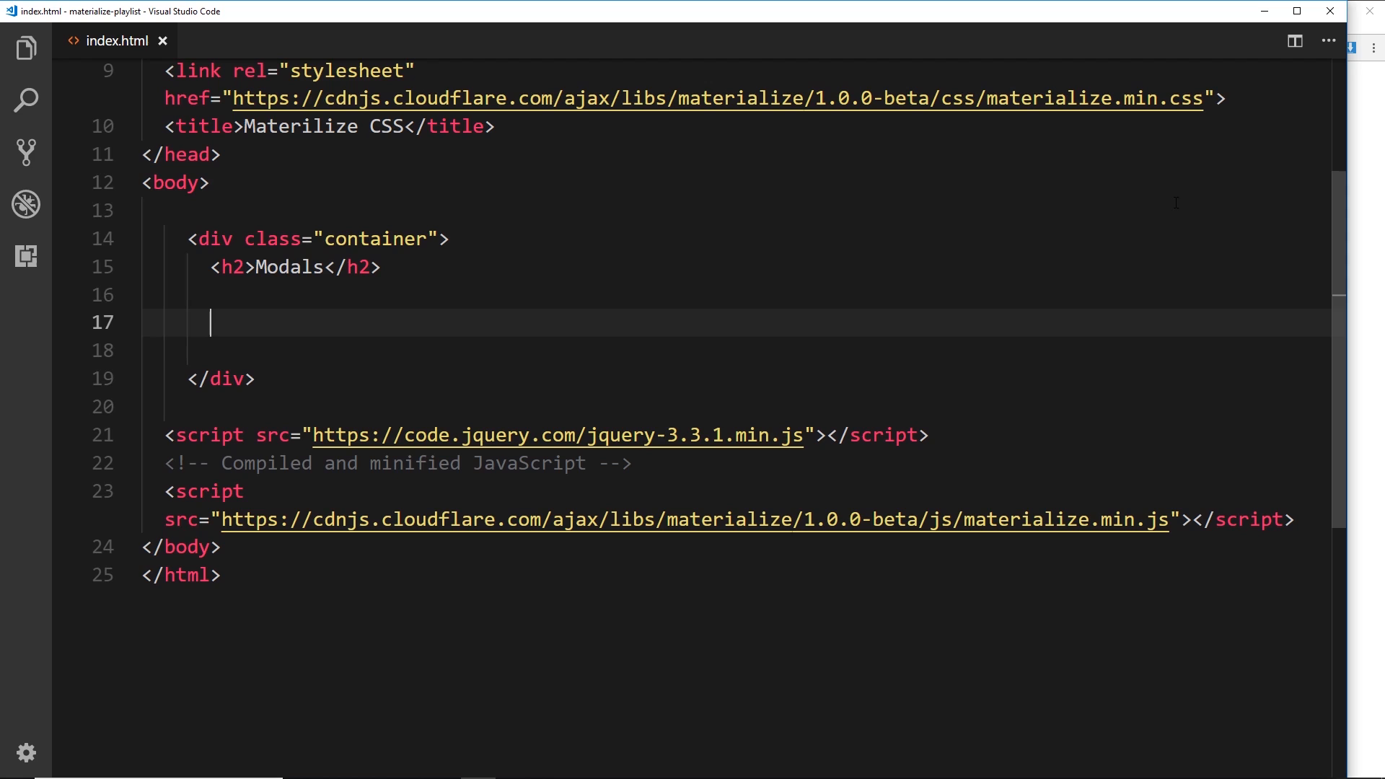
- Add an orange button link (a.btn.orange) reading 'Terms & Conditions' on line 17, then a new line
type("a.b")
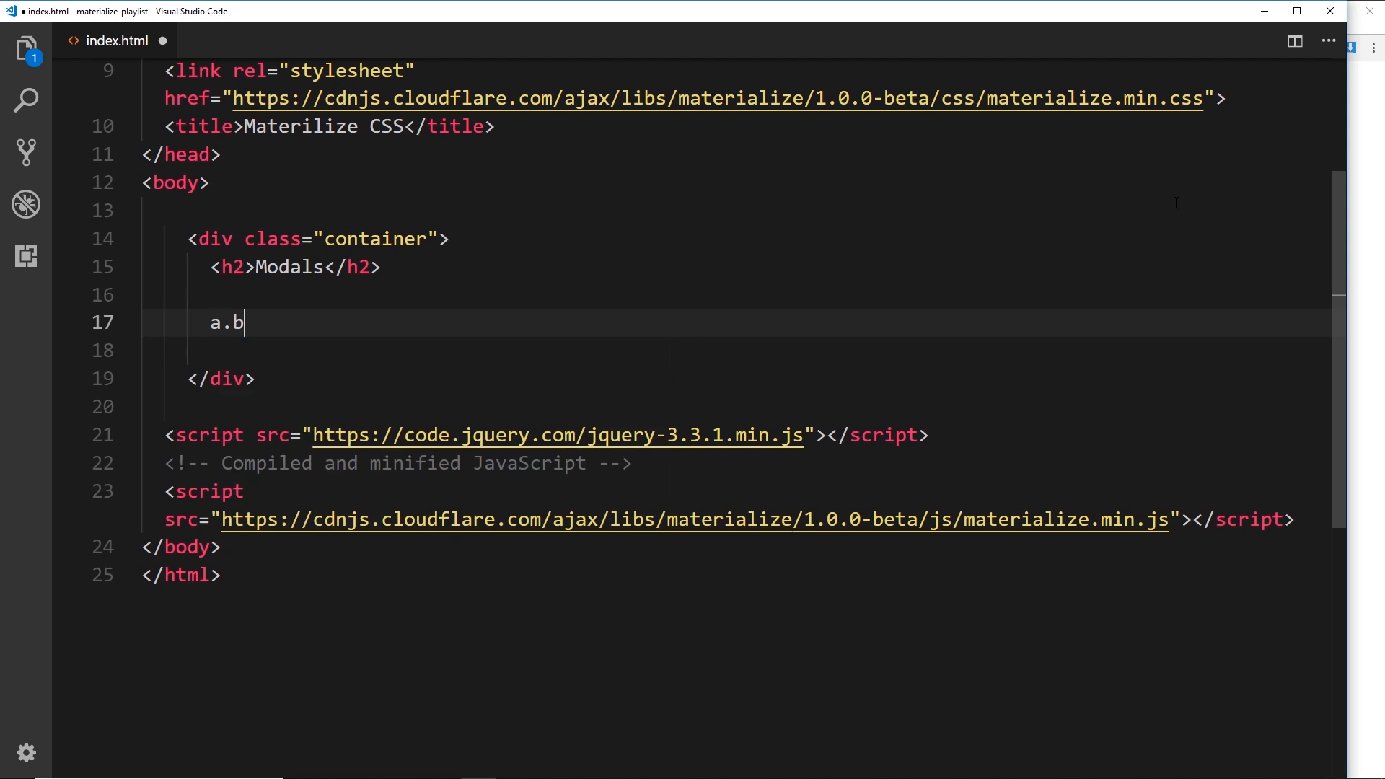
type("tn.or")
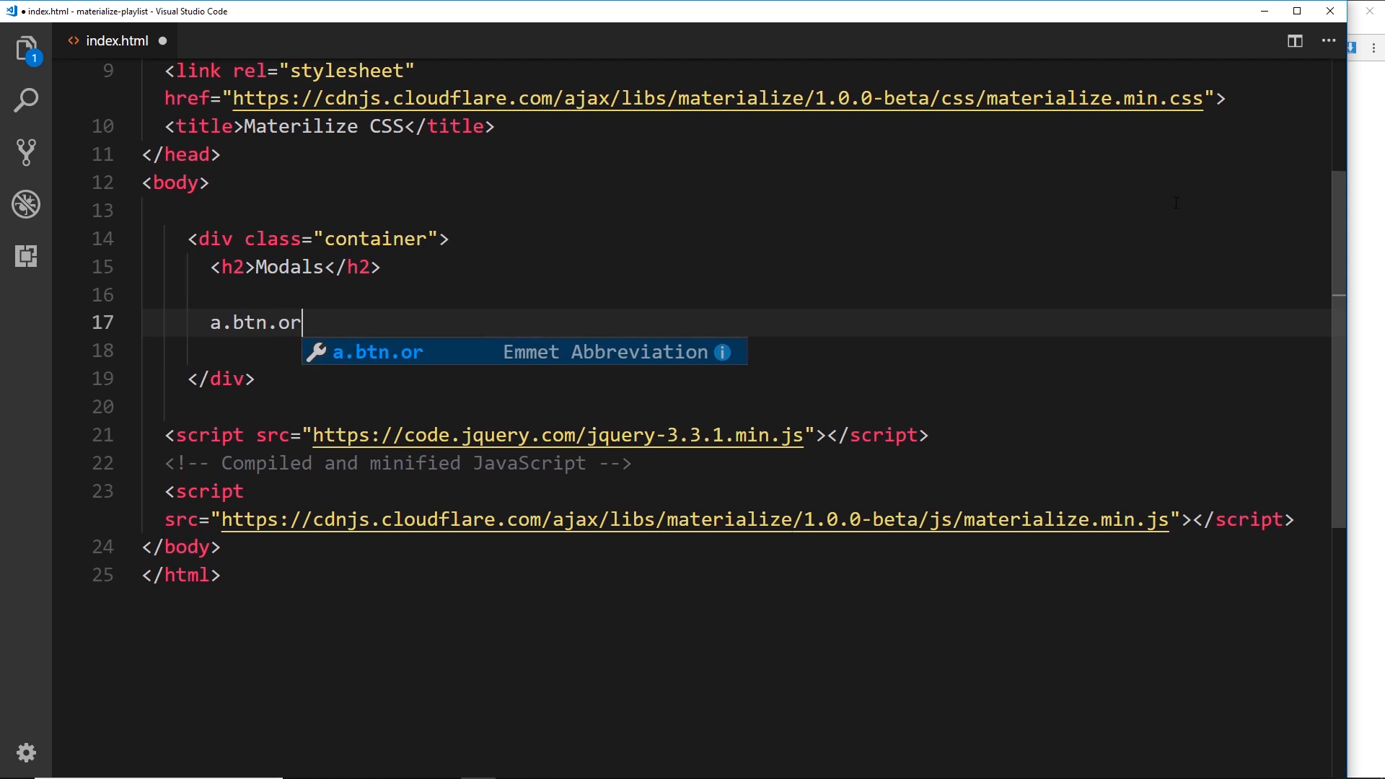
type("ange")
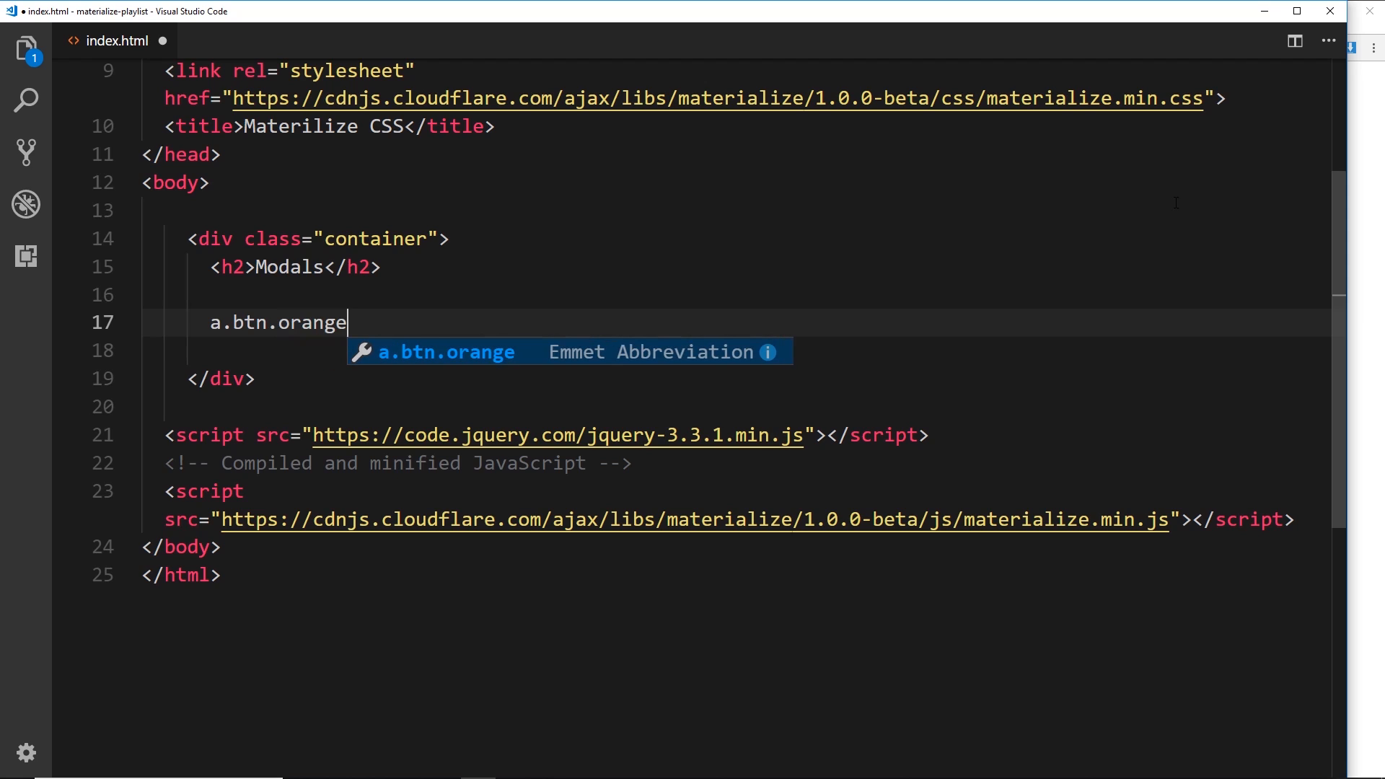
key("Tab")
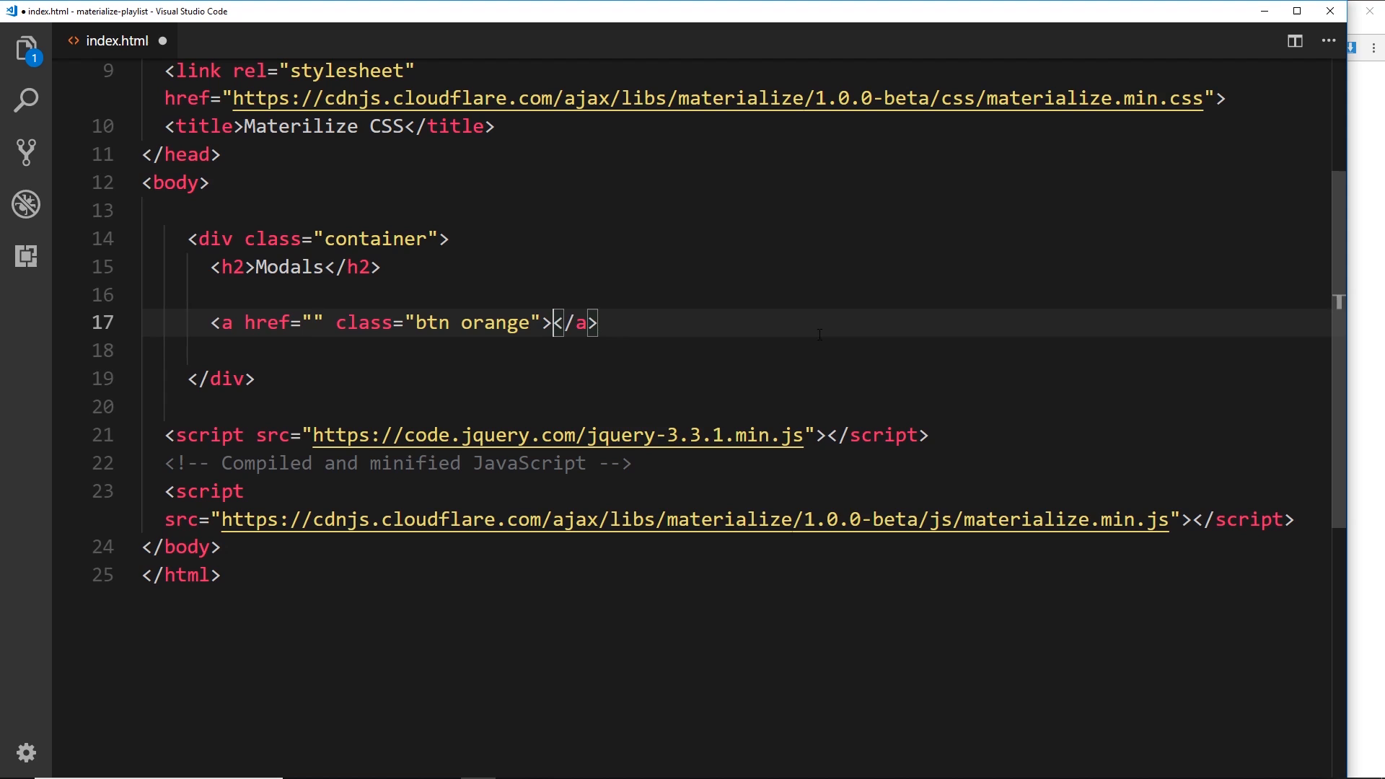
type("Terms & C")
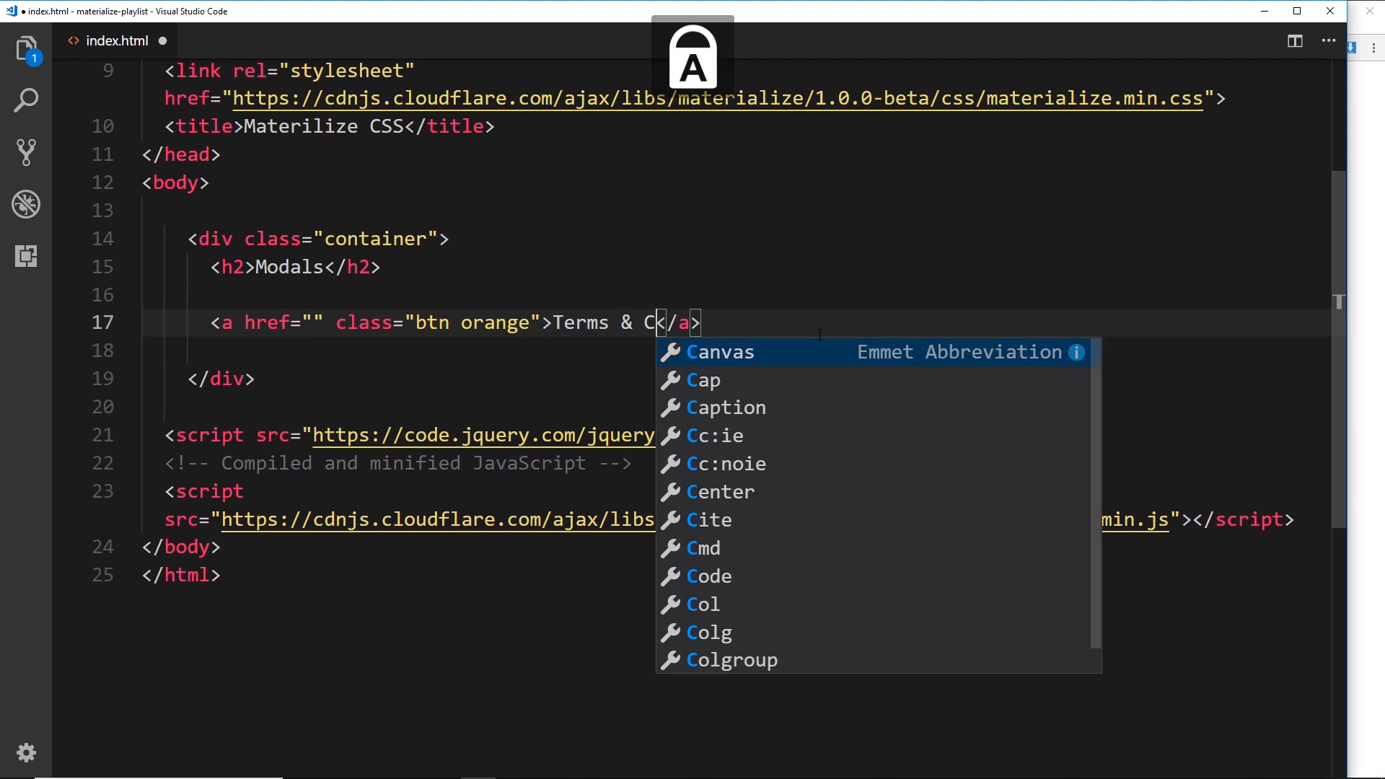
type("onditions")
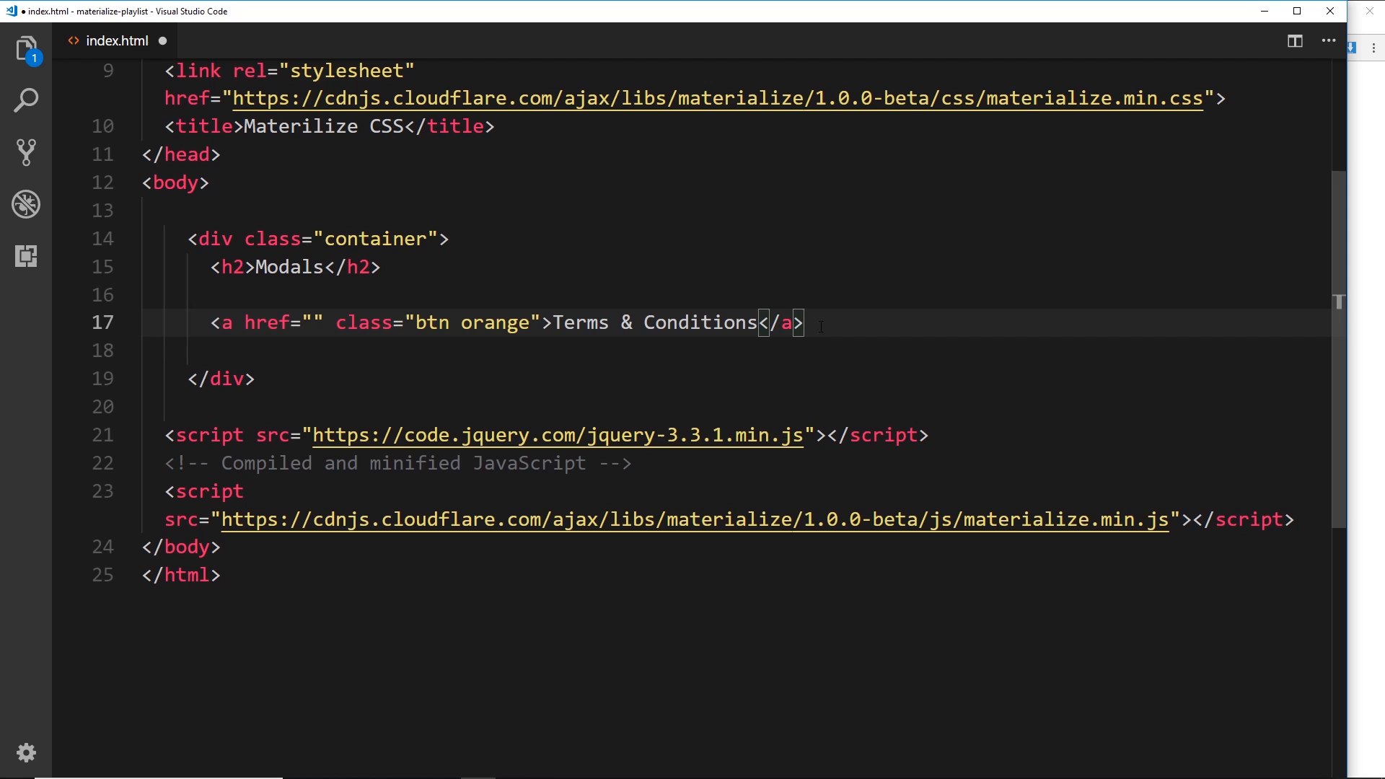
key("Enter")
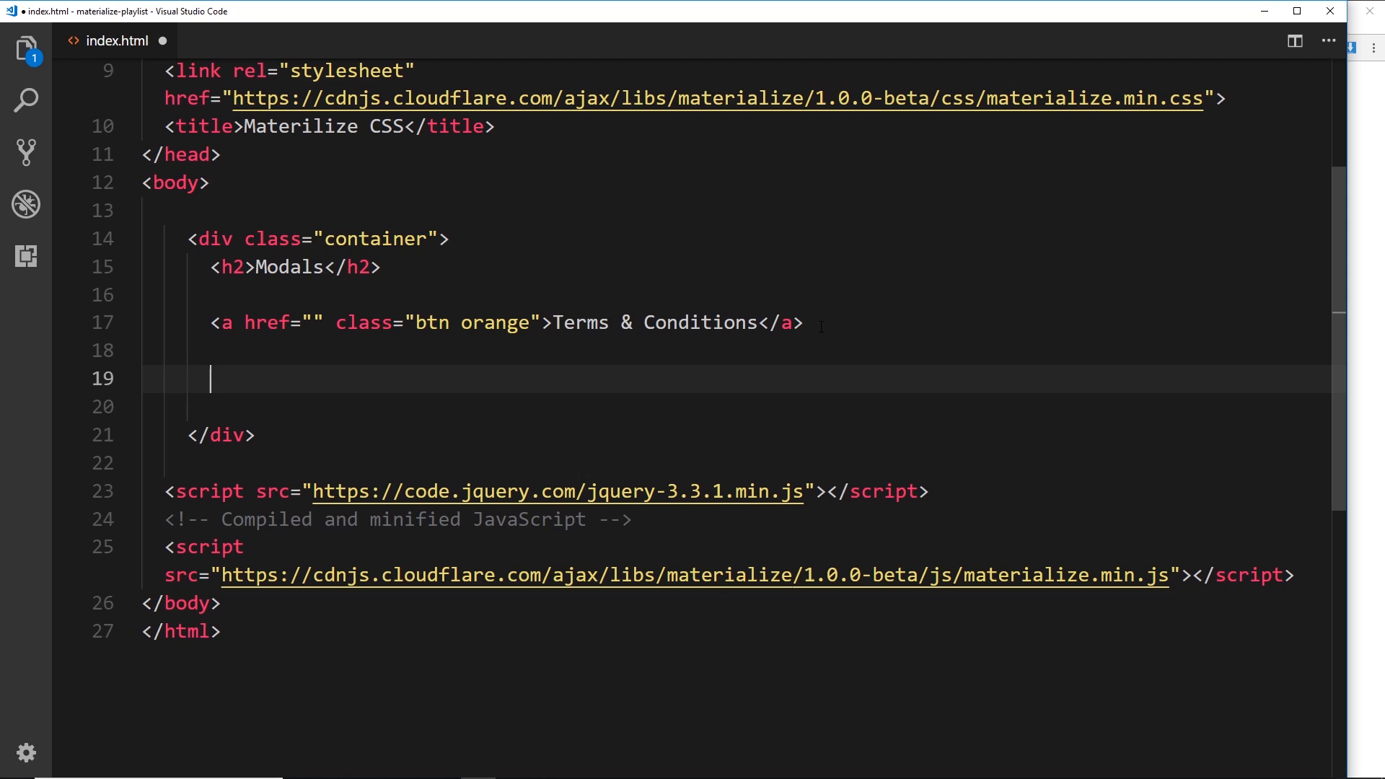
- Add an empty div.modal below the button and give it id="terms"
type("div.")
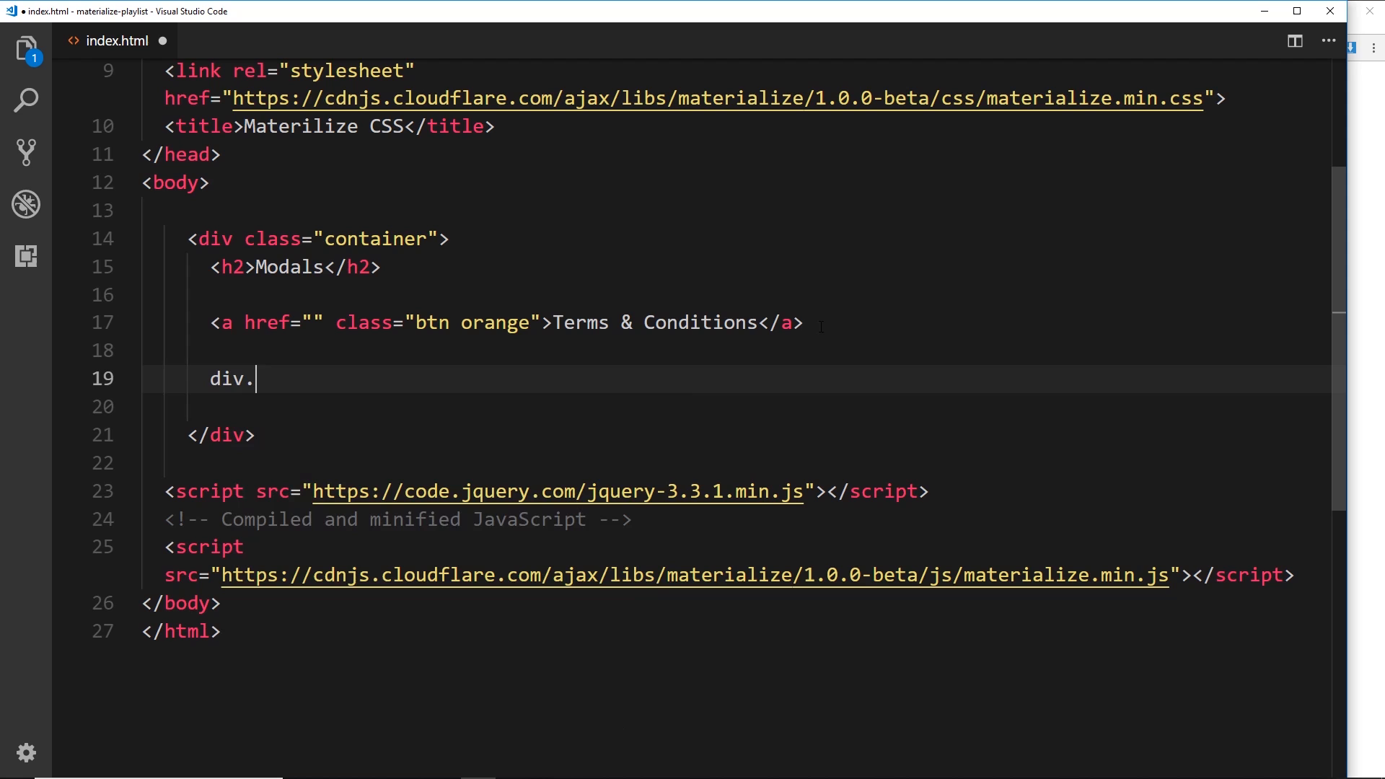
type("mod")
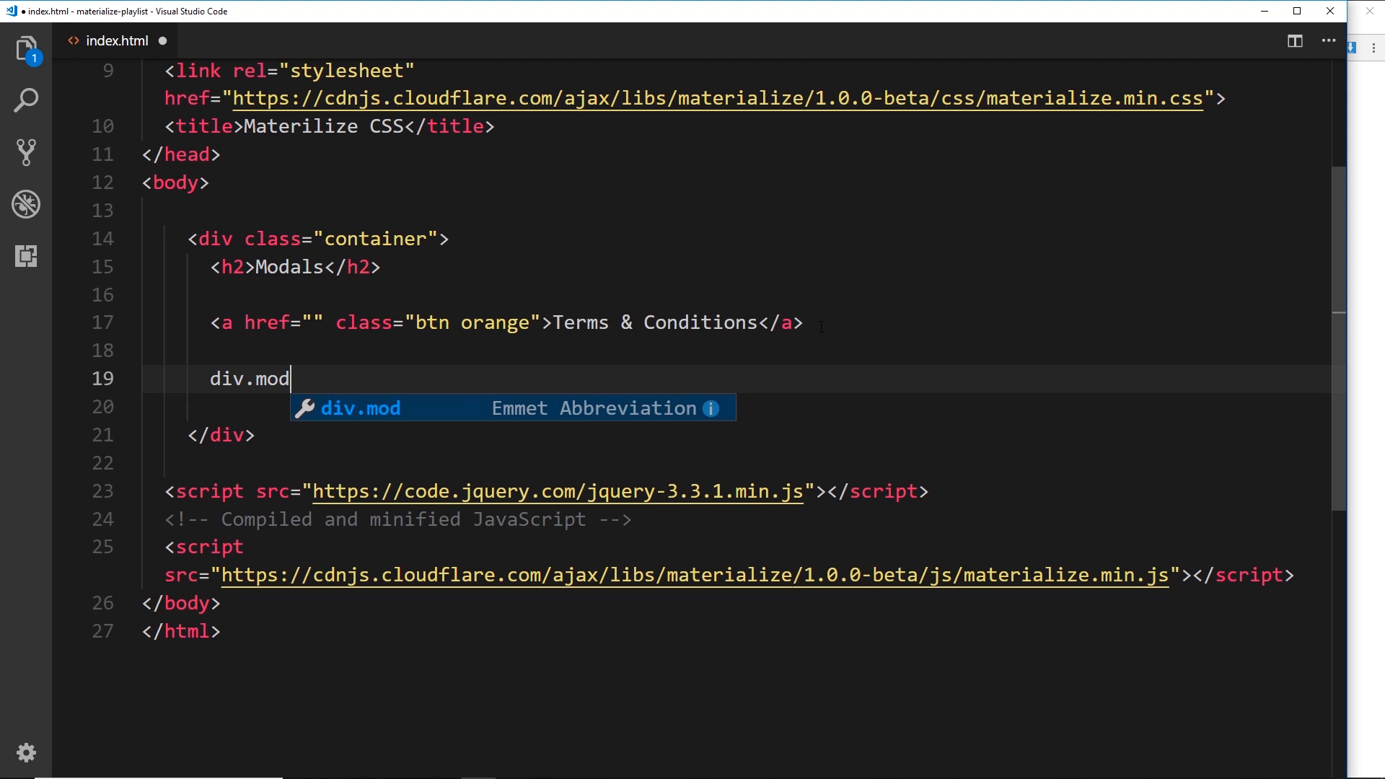
key("Tab")
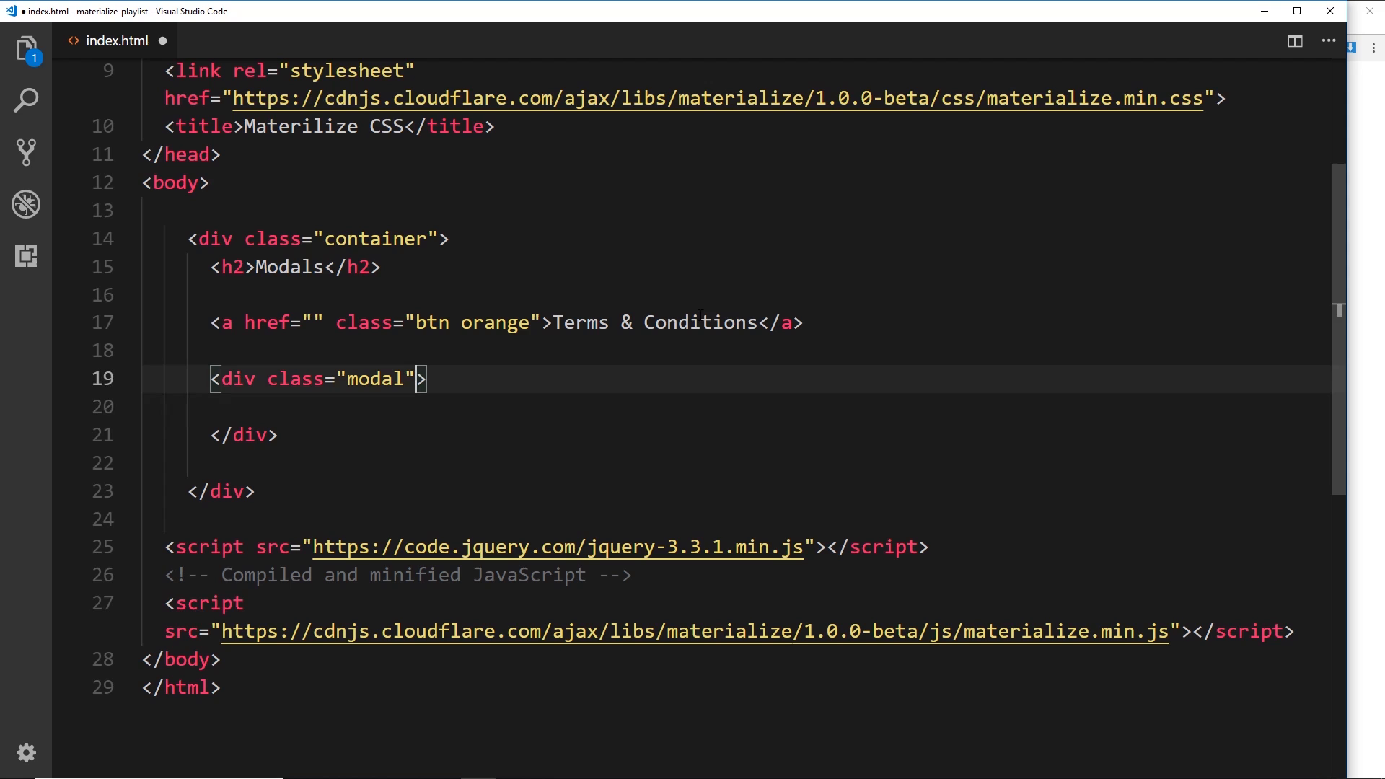
left_click_drag(332, 322, 803, 321)
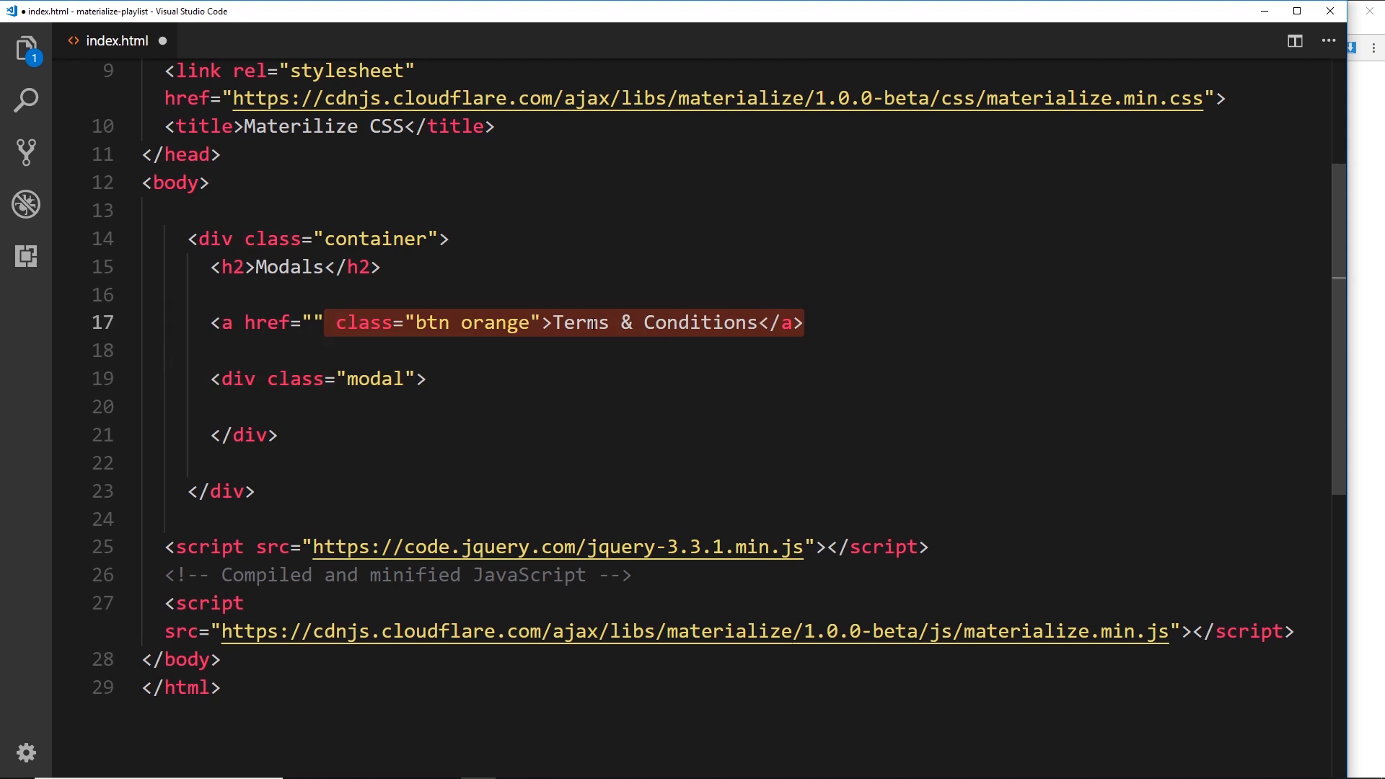
type("id=\"")
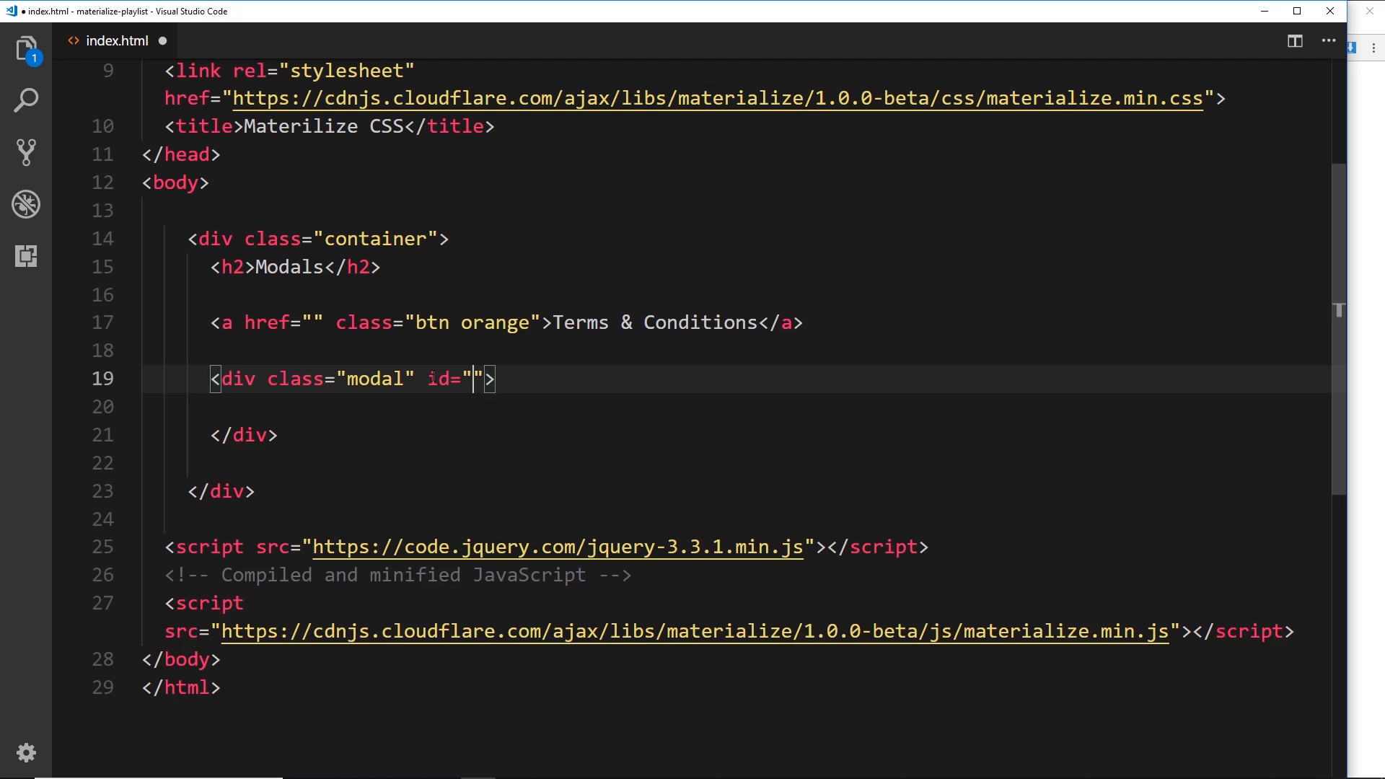
type("terms")
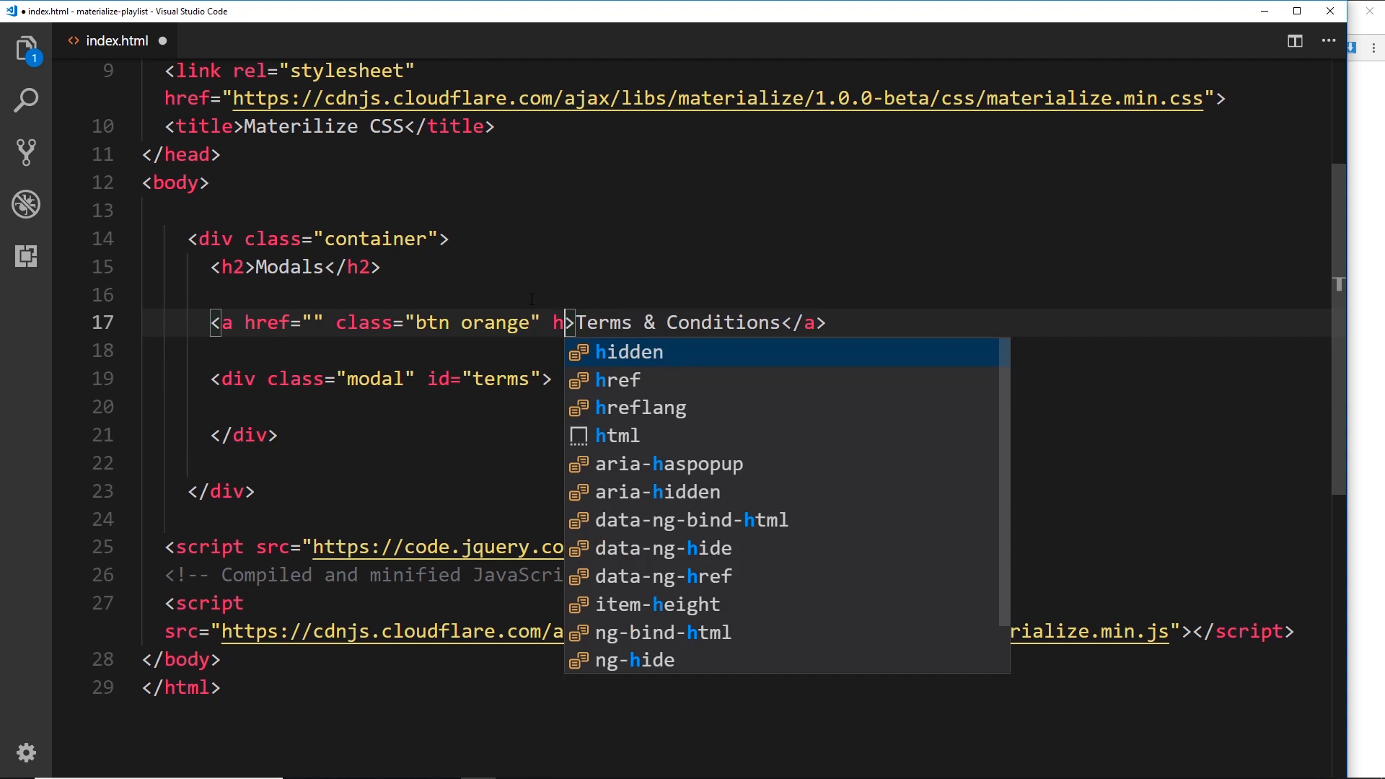
key("Escape")
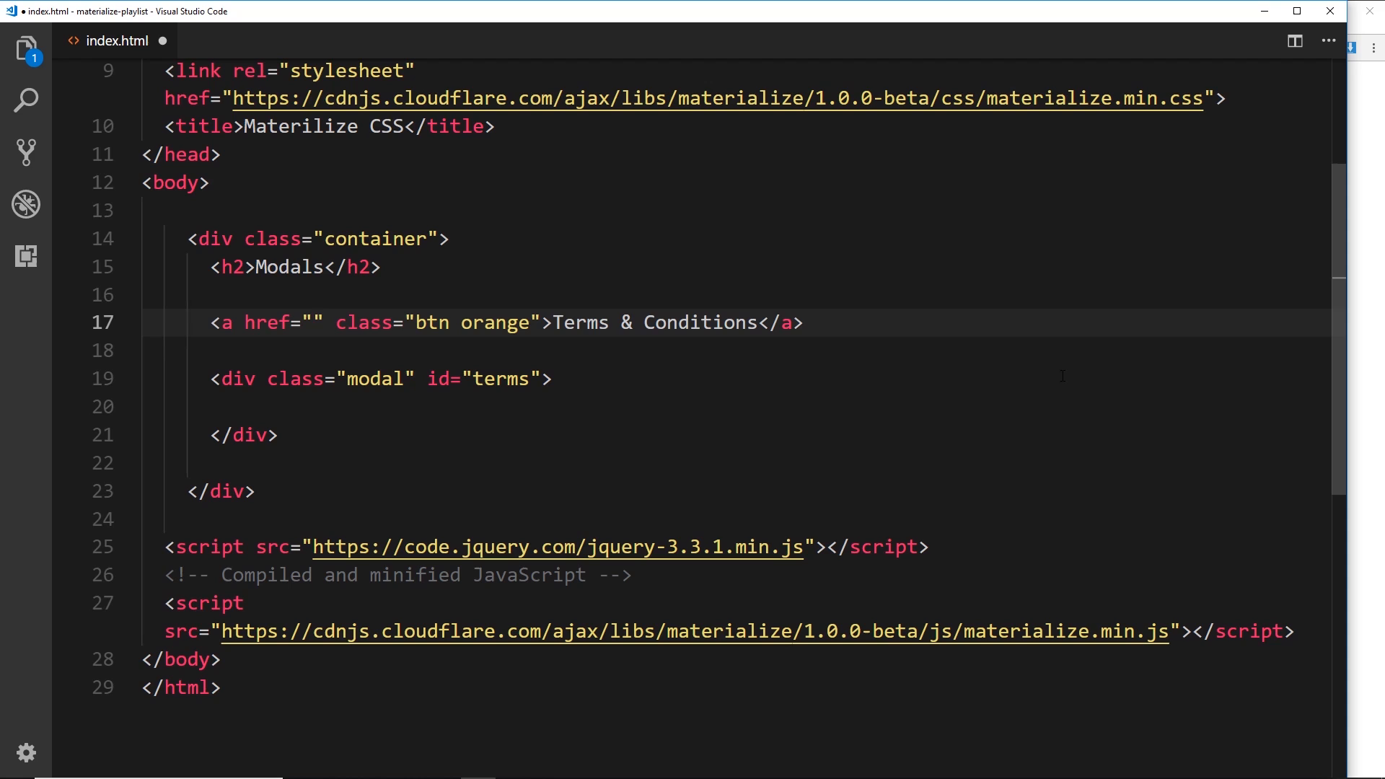
- Set the button's href to #terms
left_click(315, 323)
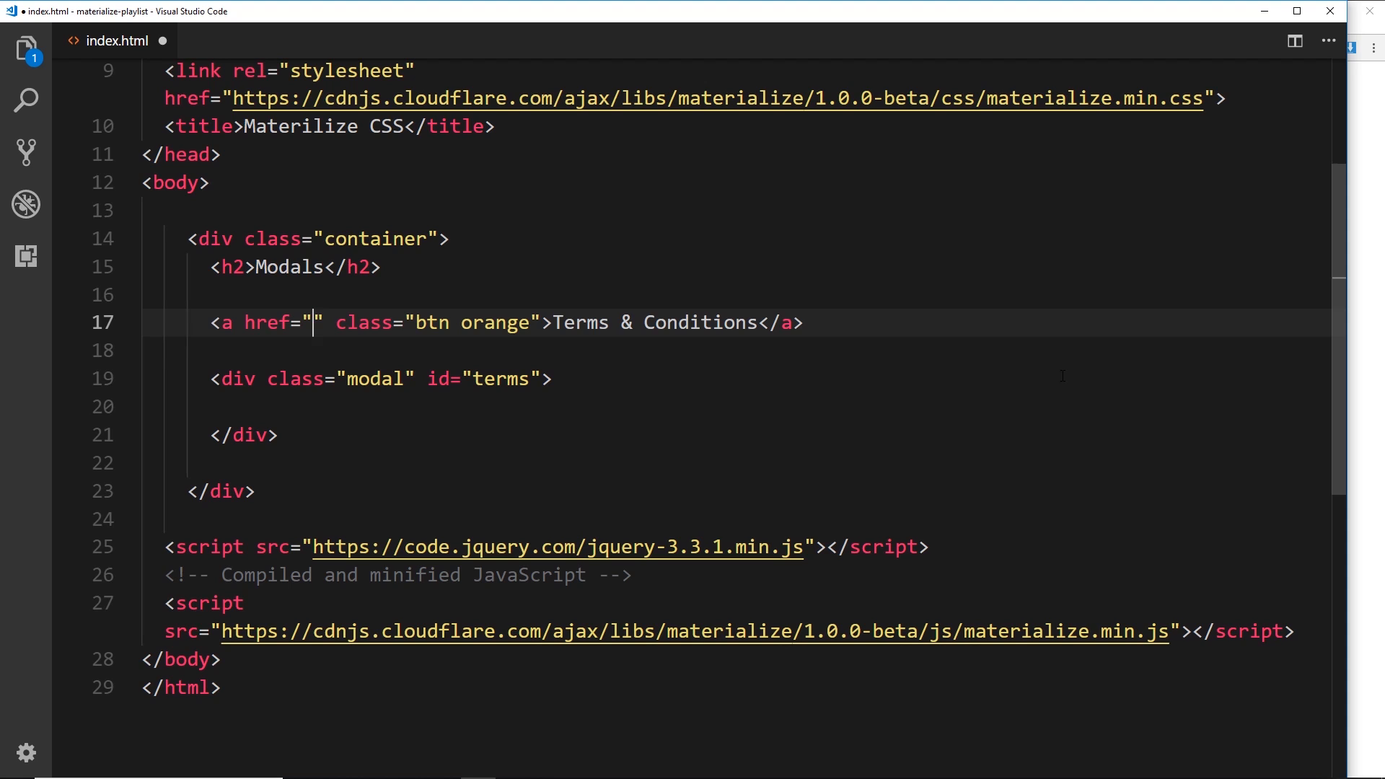
type("#te")
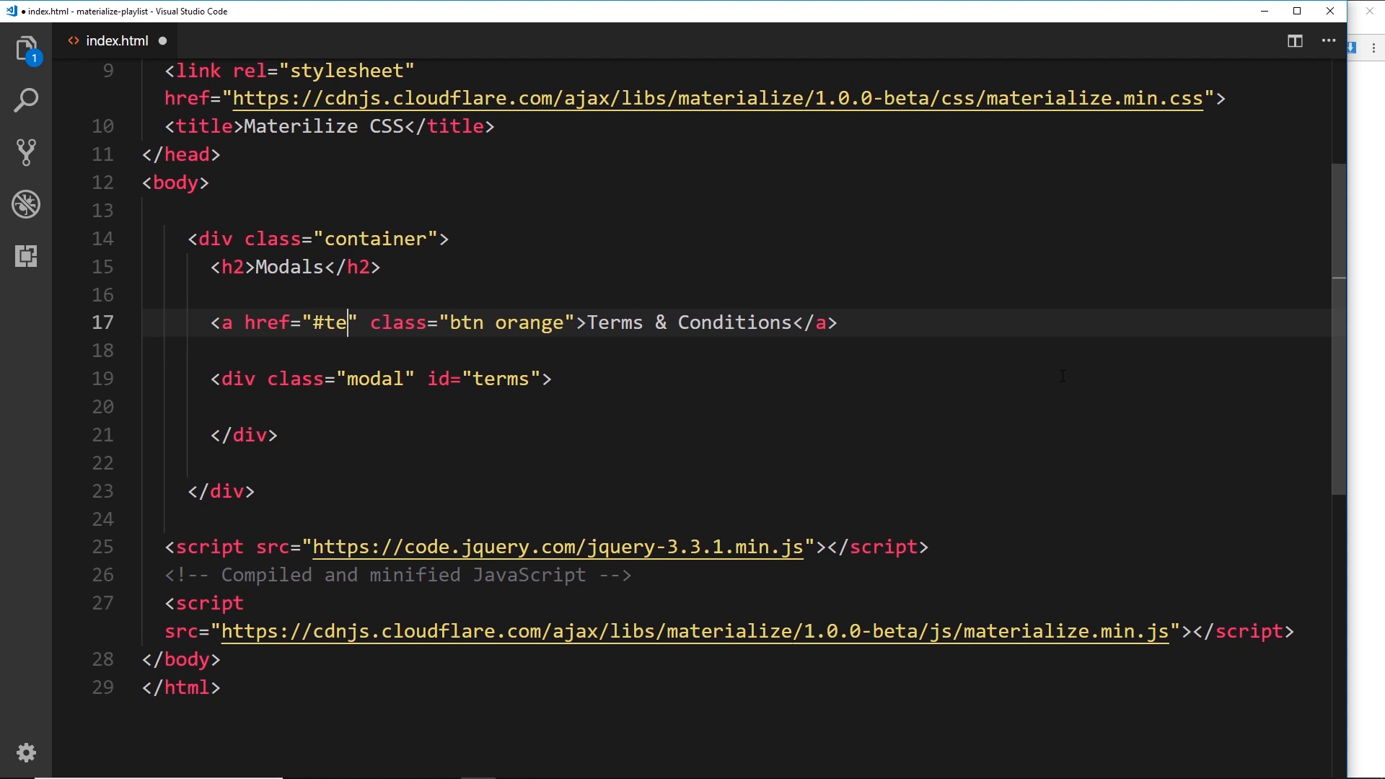
type("rms")
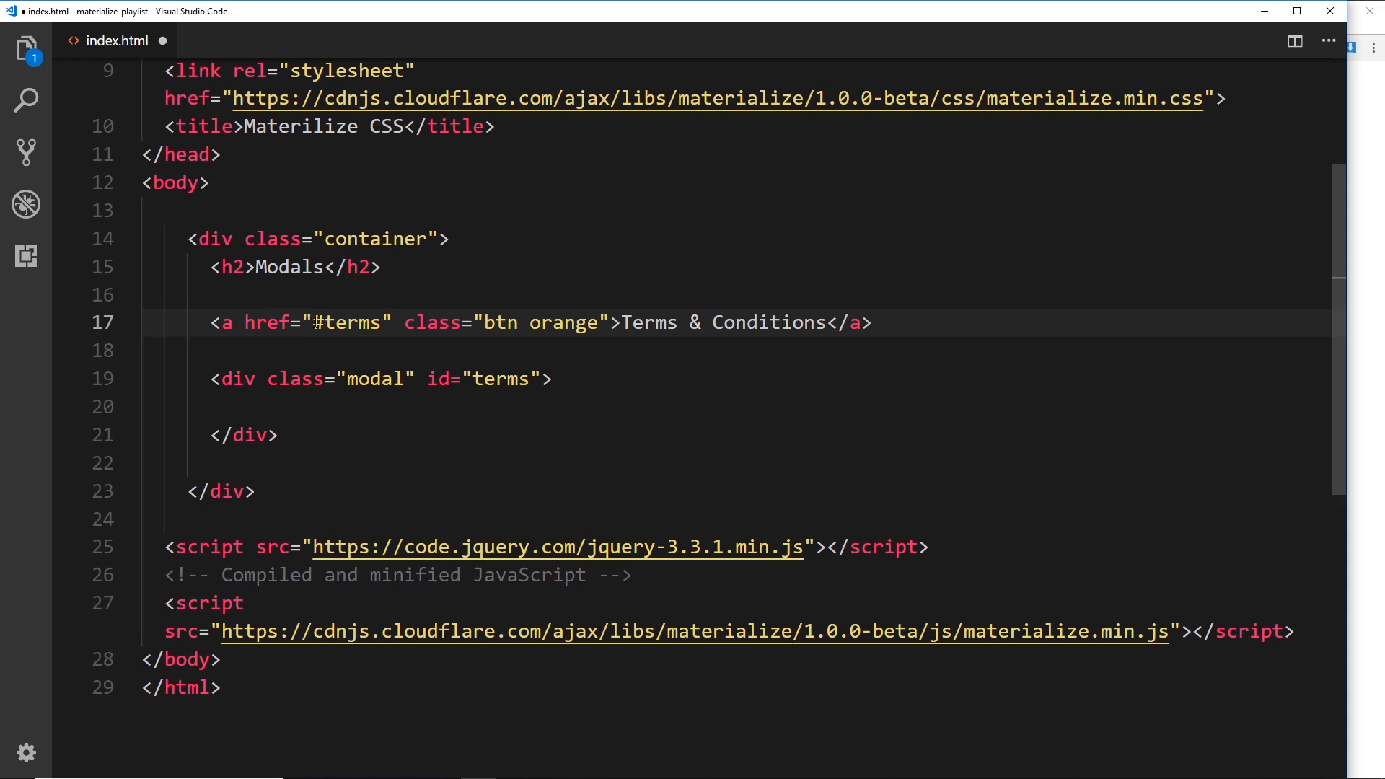
left_click(324, 323)
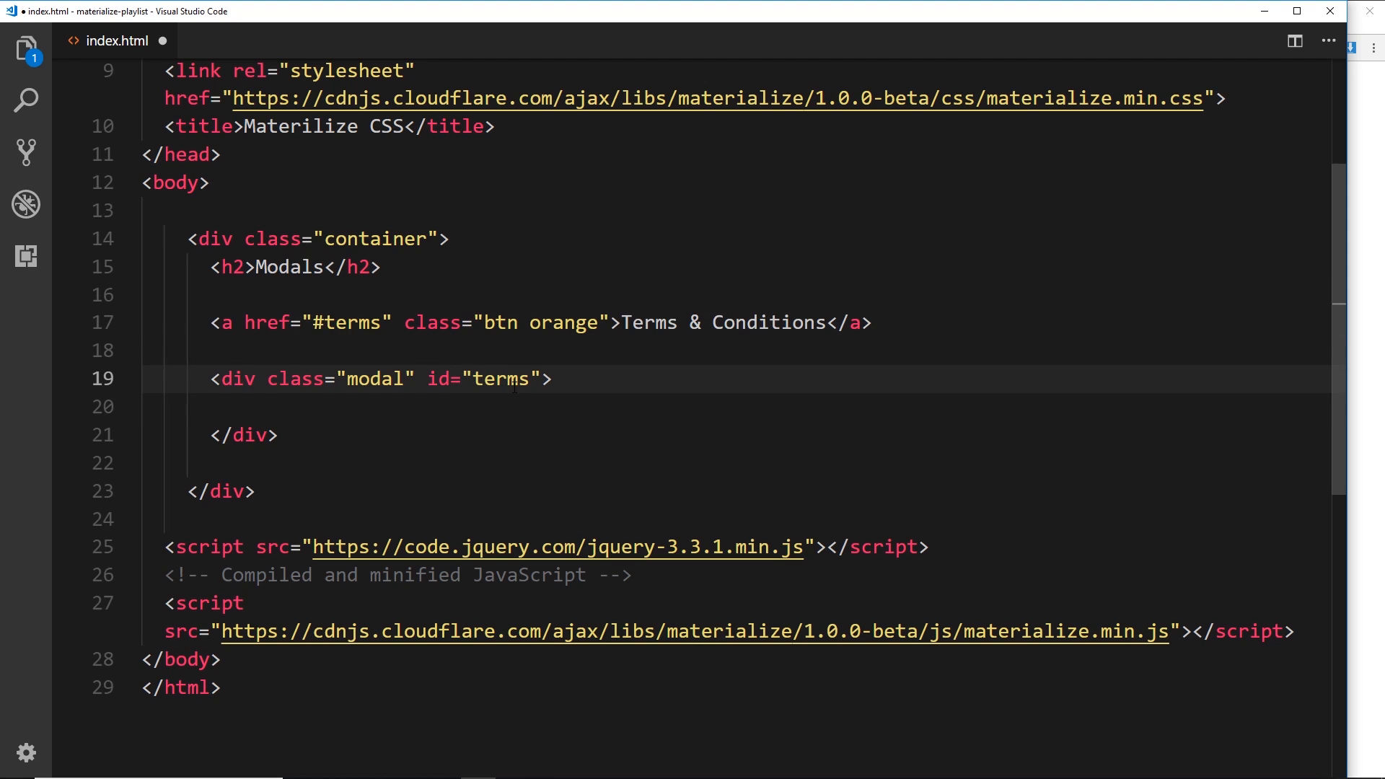
- Add the modal-trigger class to the button and put 'test' inside the modal div
left_click(598, 323)
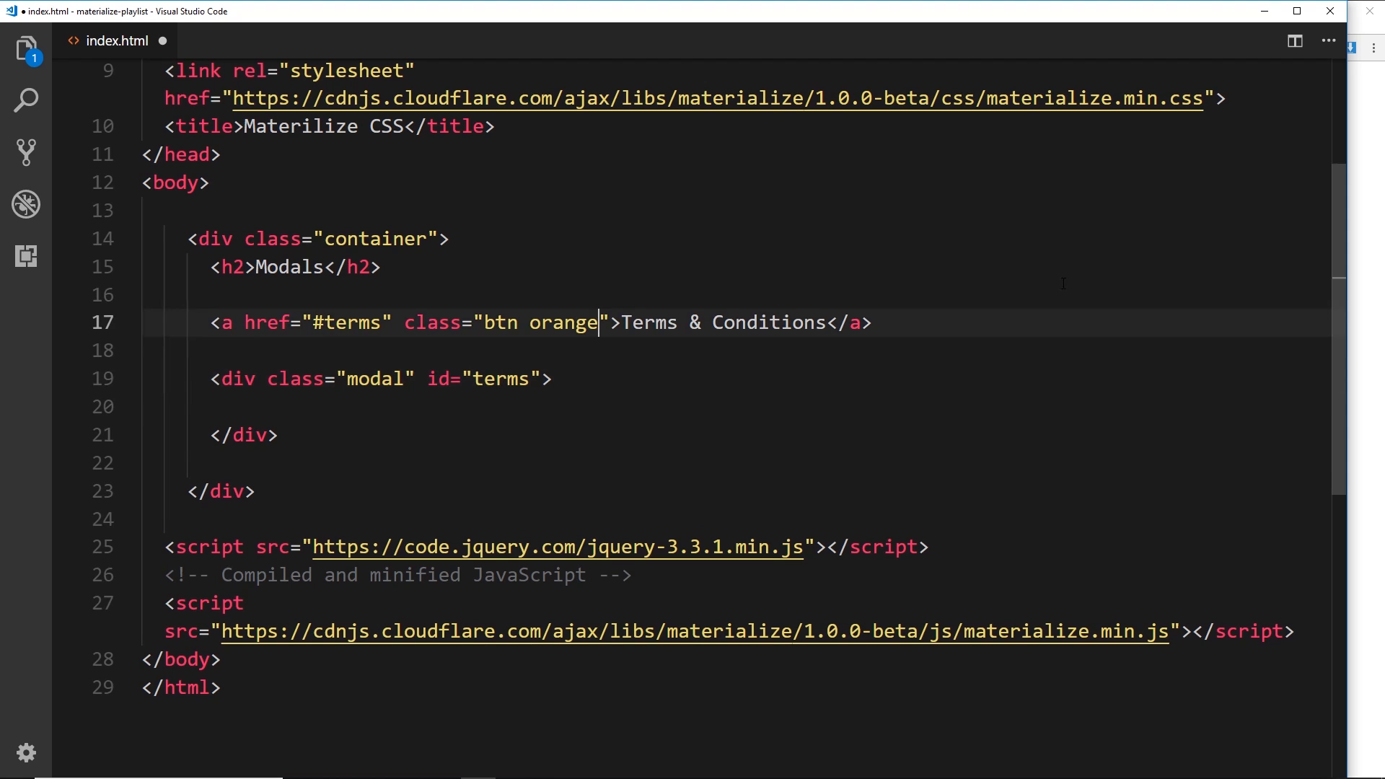
type("modal-trigger")
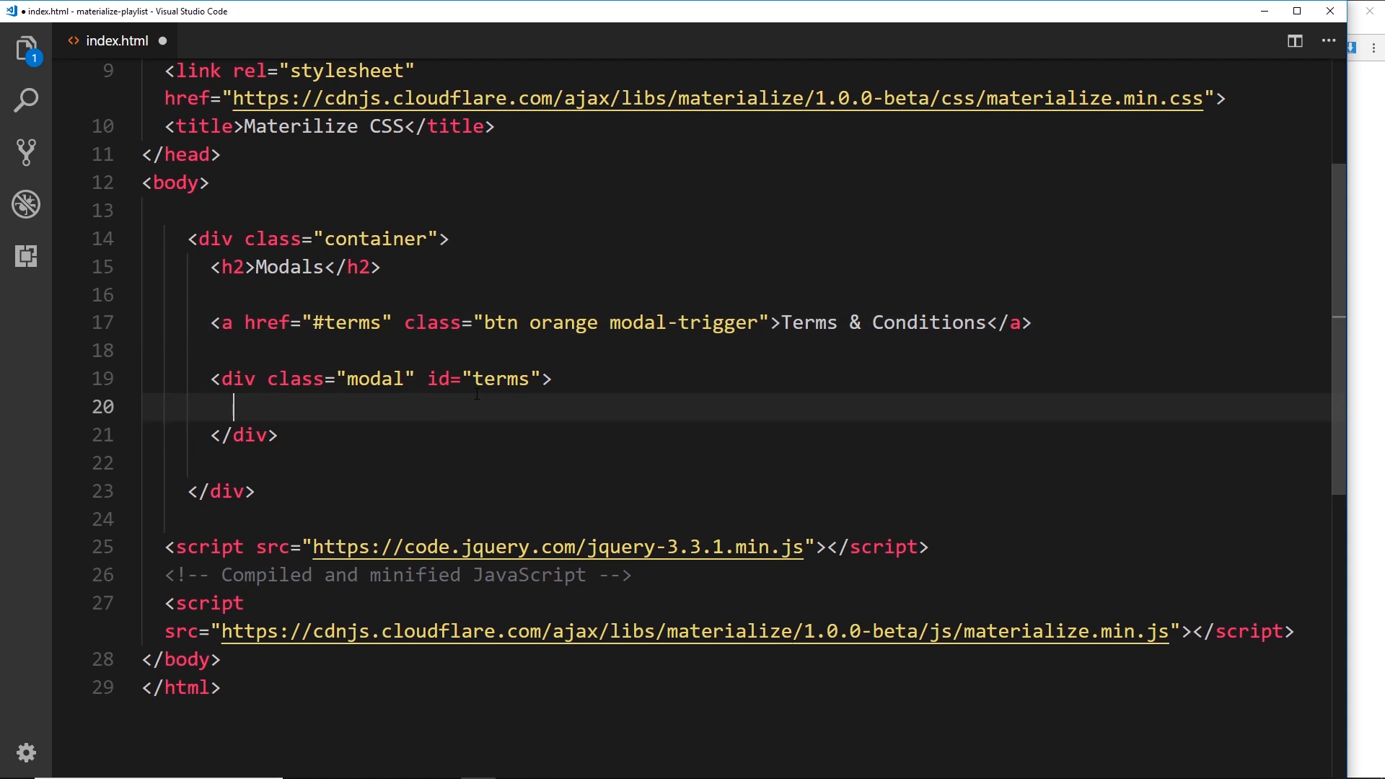
type("test")
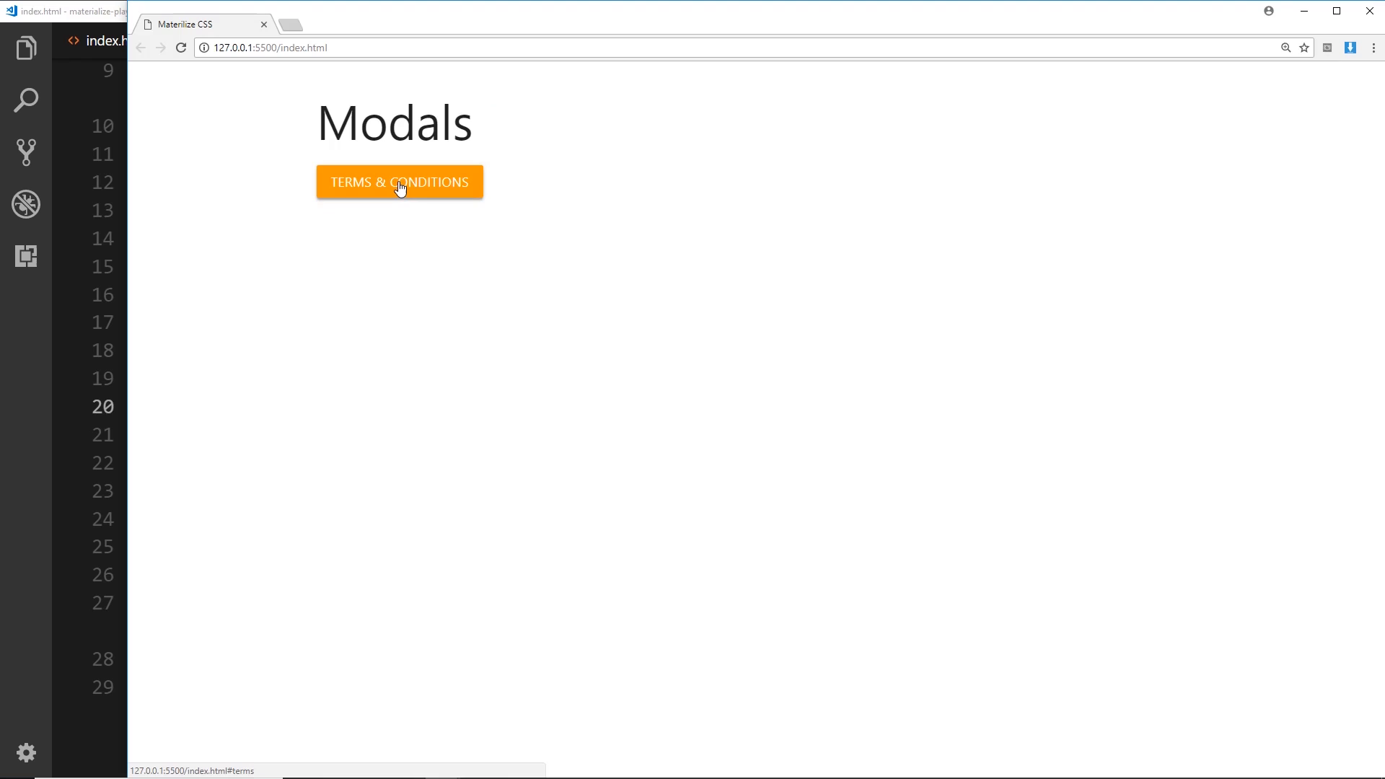
- Try the Terms & Conditions button in Chrome, then return to VS Code
left_click(400, 181)
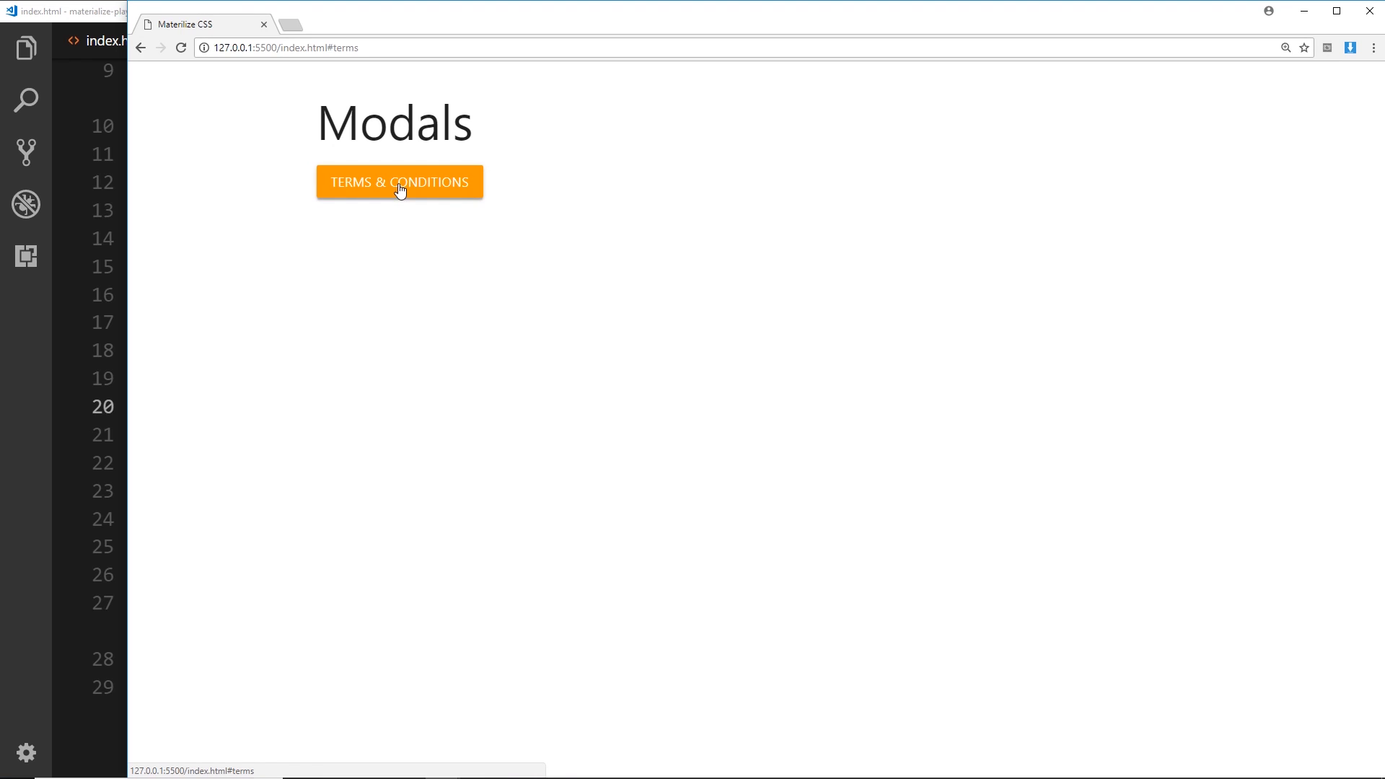
left_click(55, 9)
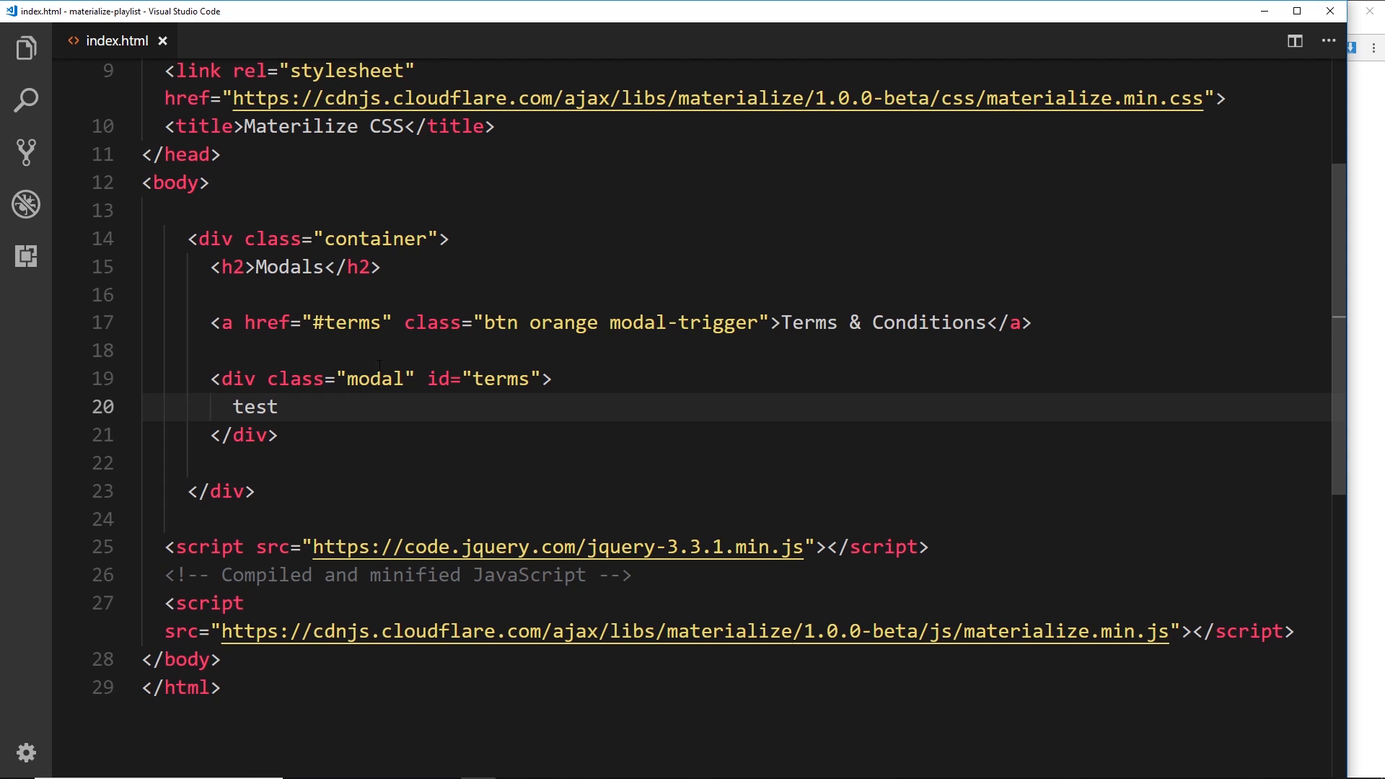
- Start an inline script before body end with $(document).ready(function(){
scroll("down", 3)
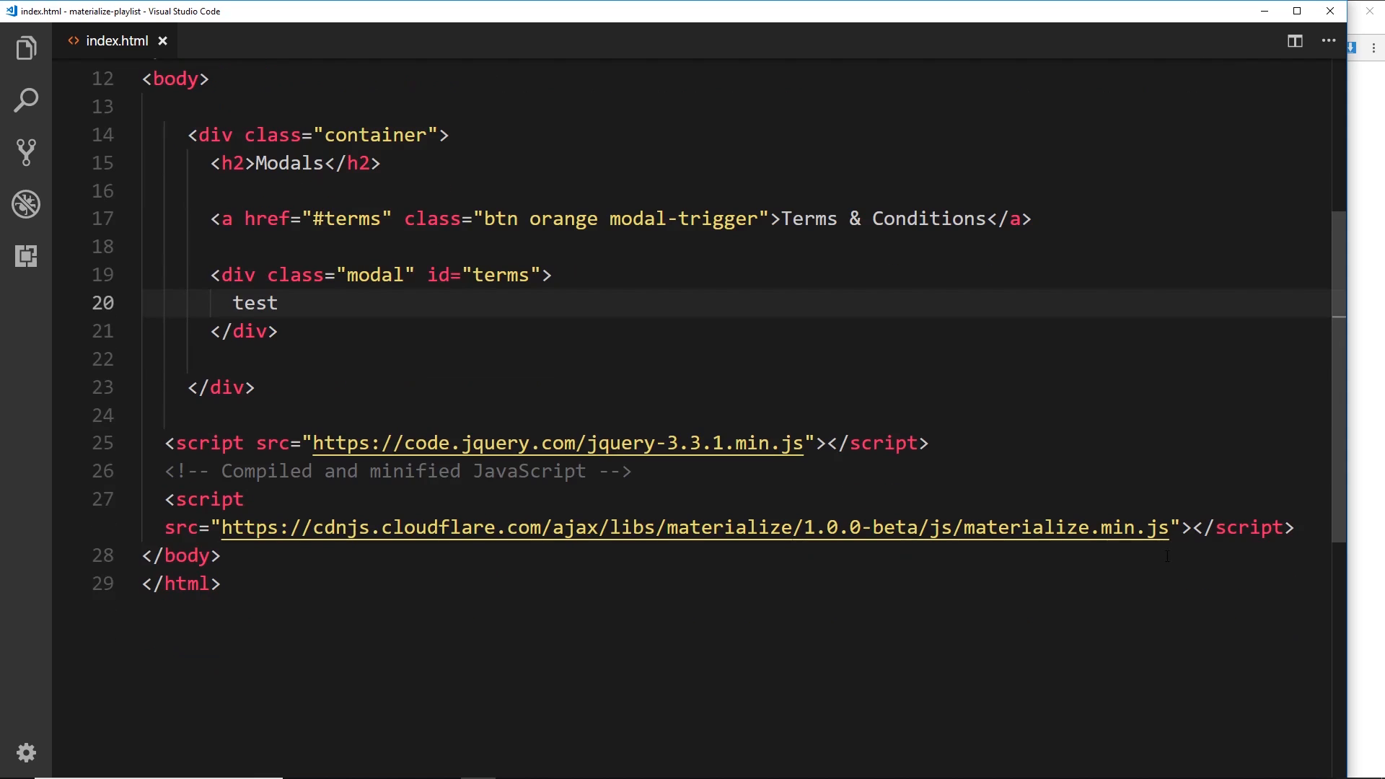
key("Enter")
type("<script></script>")
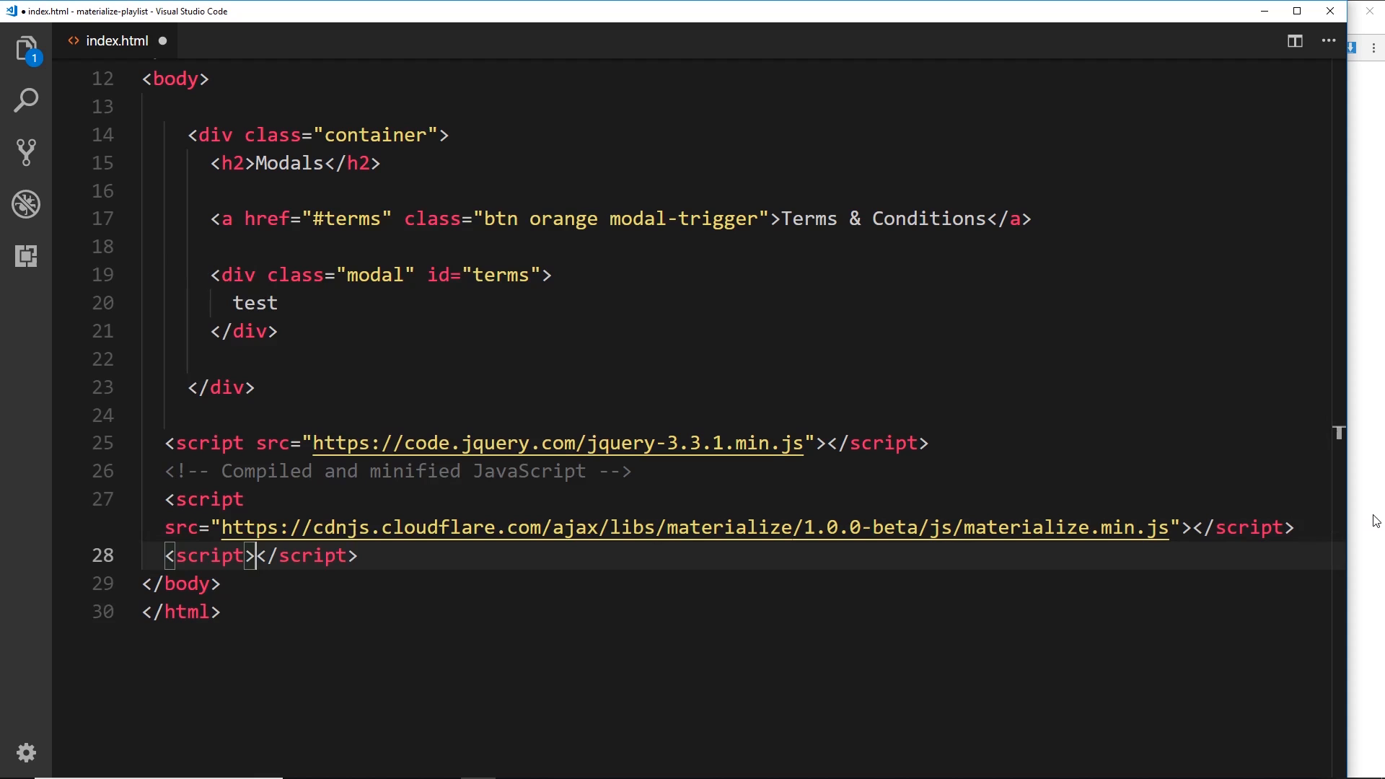
key("Enter")
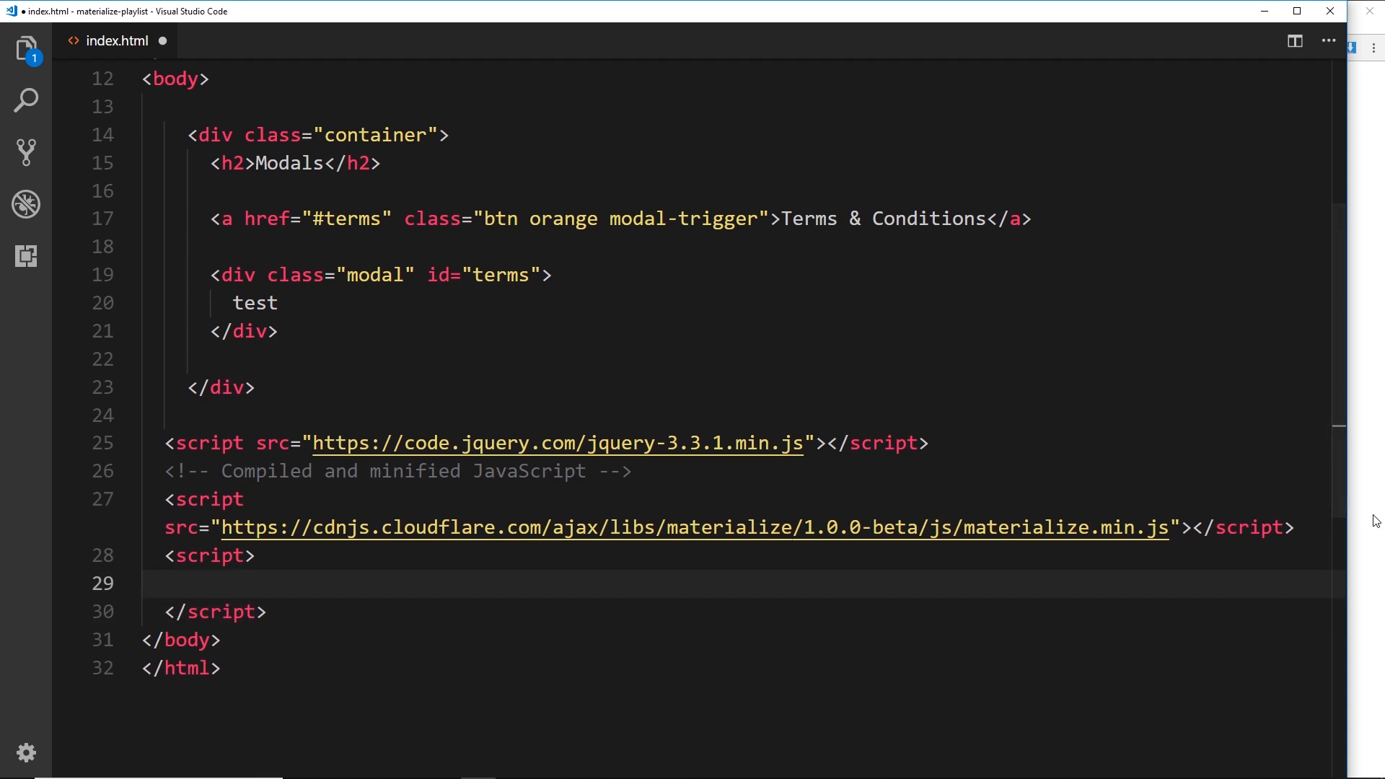
type("$")
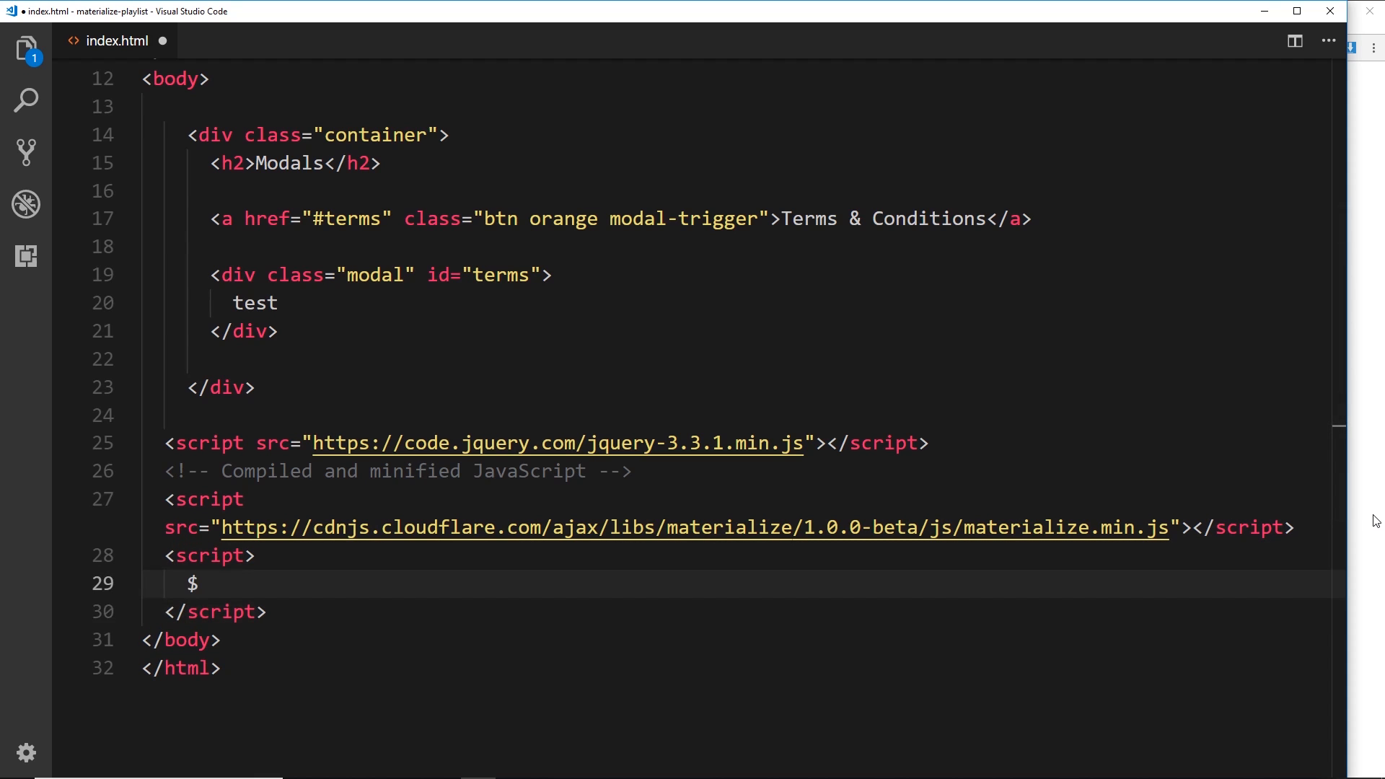
type("(document)")
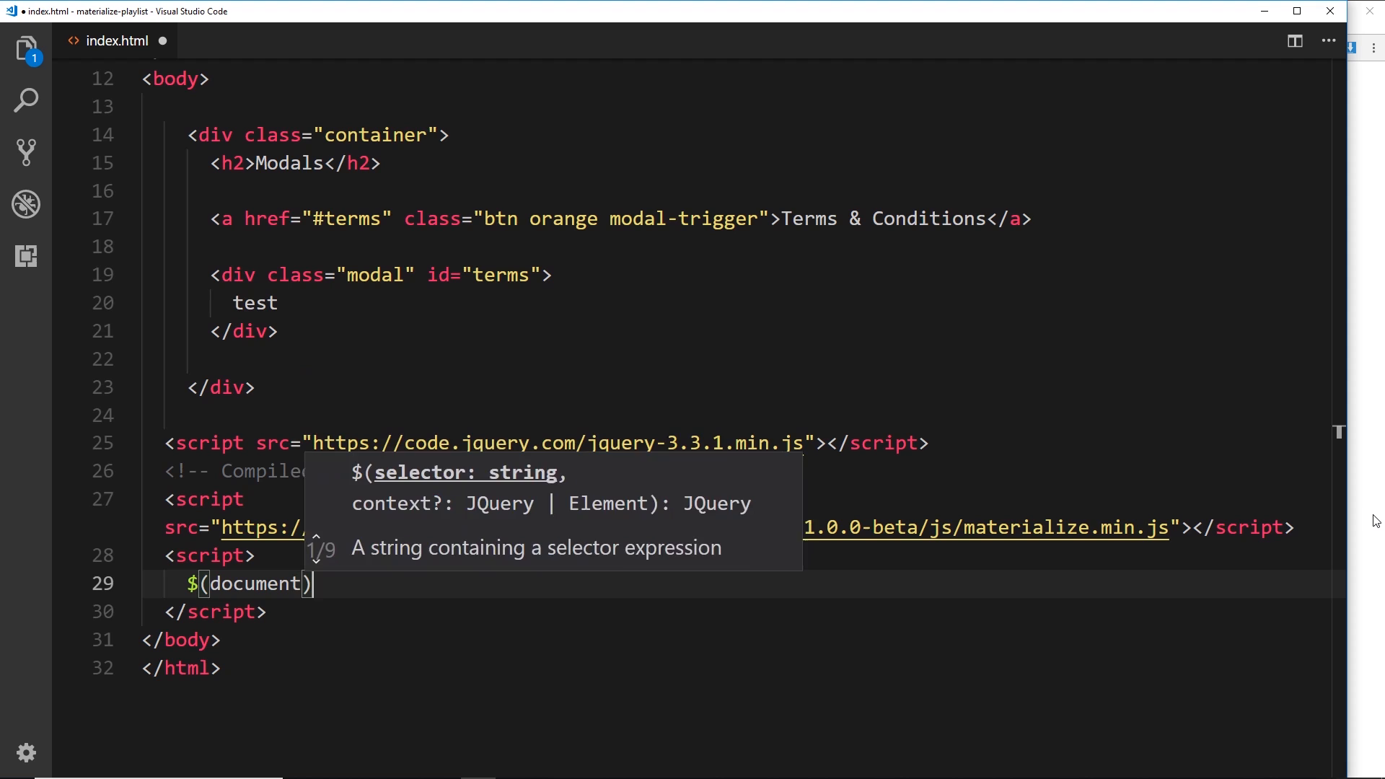
type(".ready()")
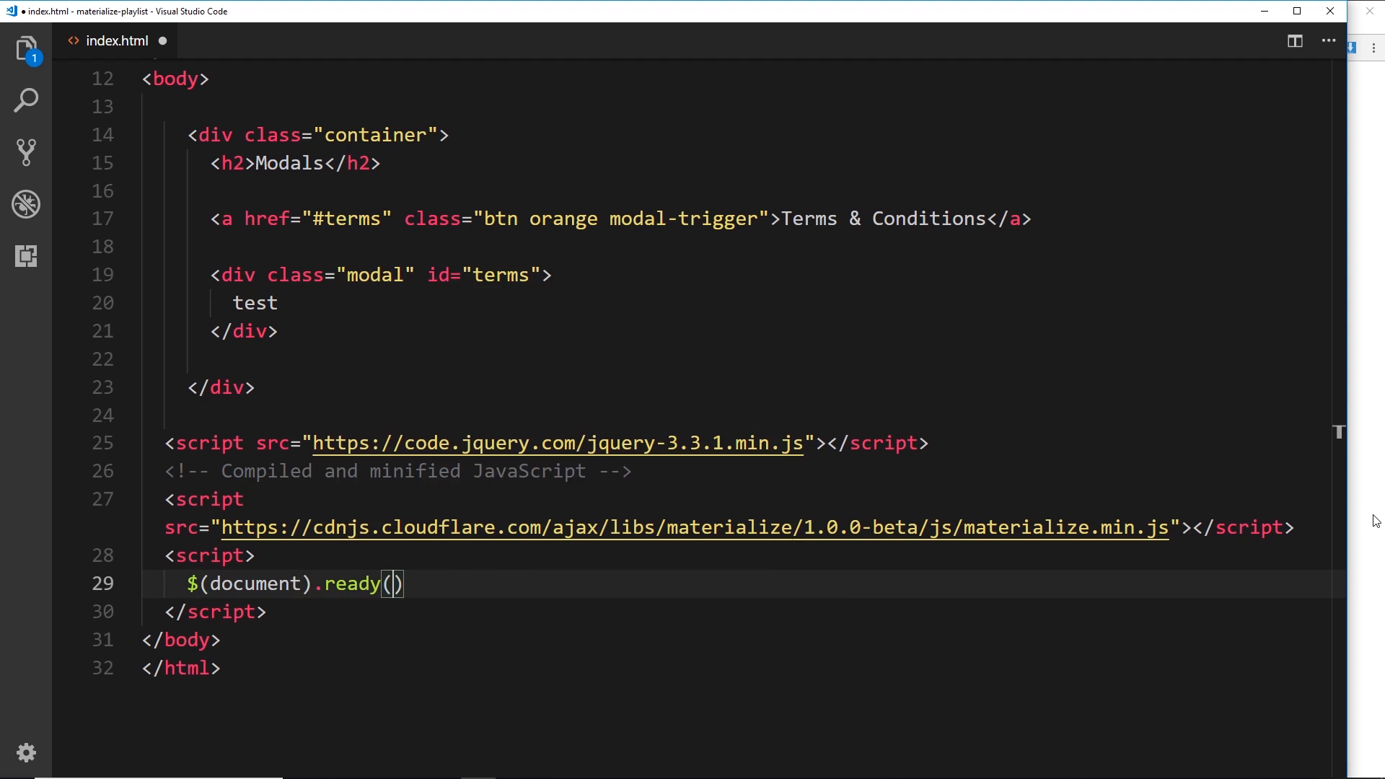
type("function()")
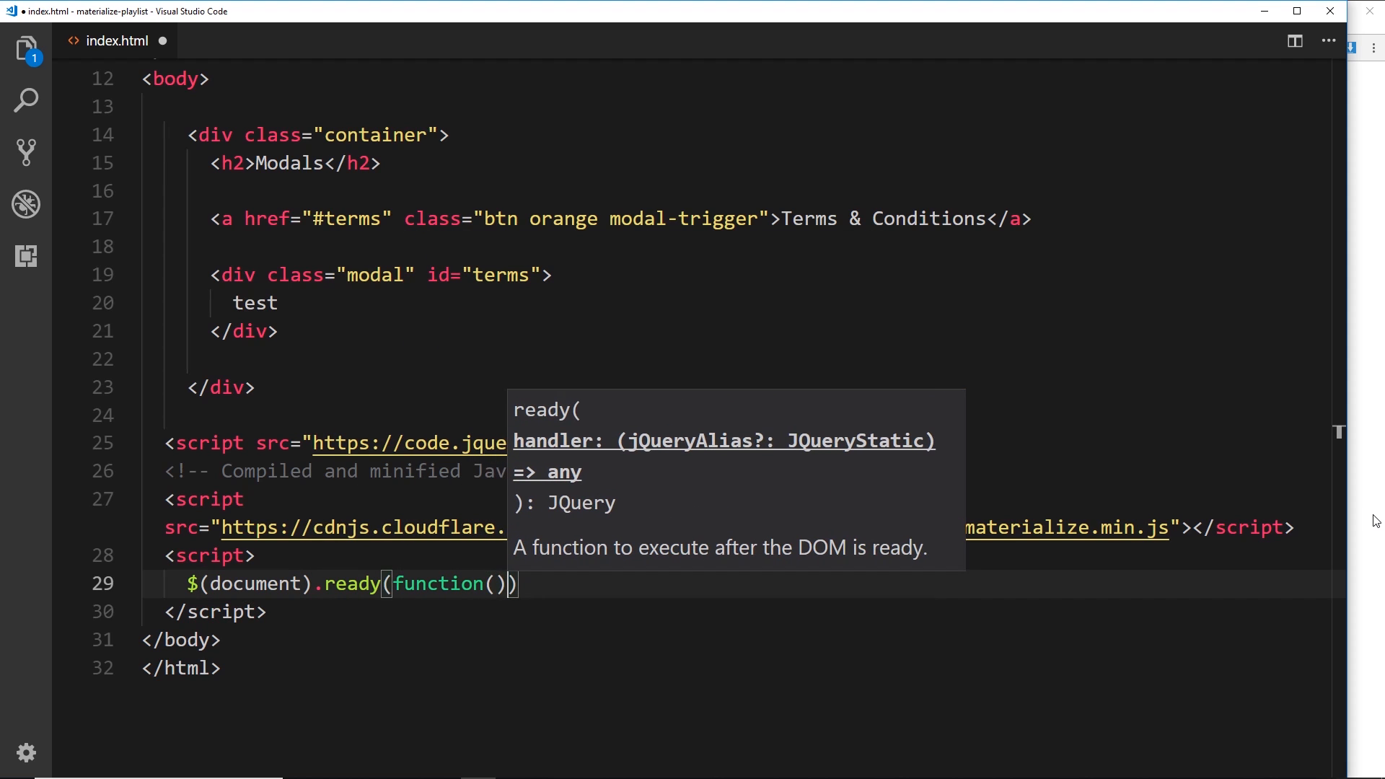
type("{")
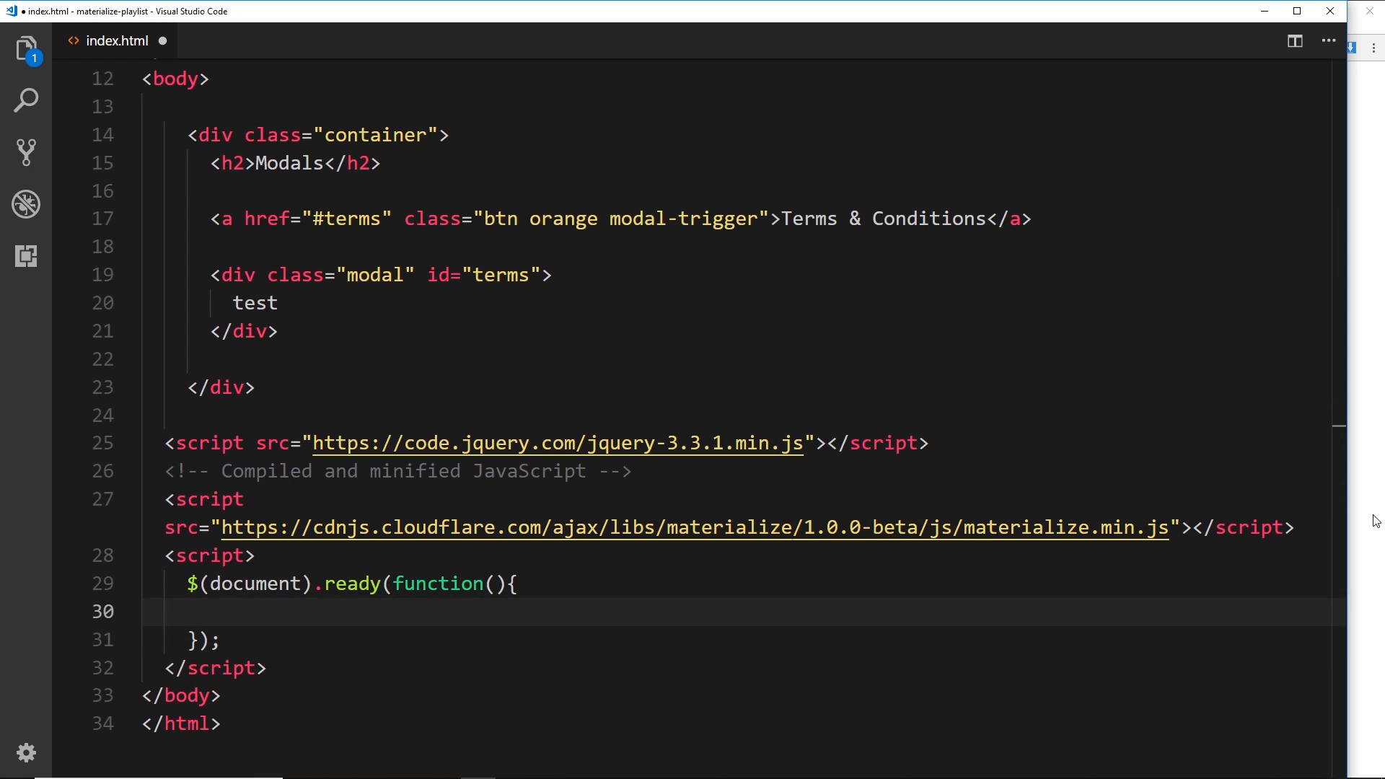
- Inside the ready block call $('.modal').modal();
type("$")
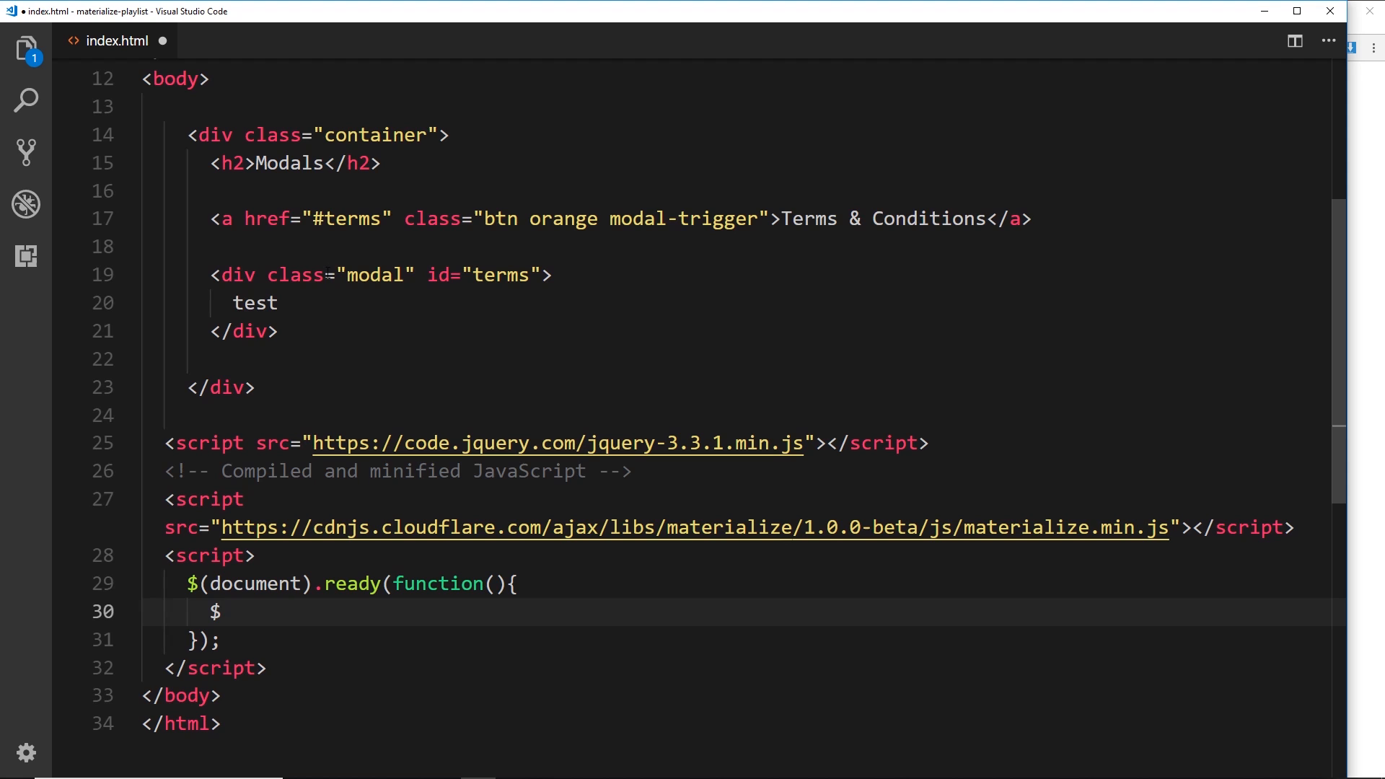
type("()")
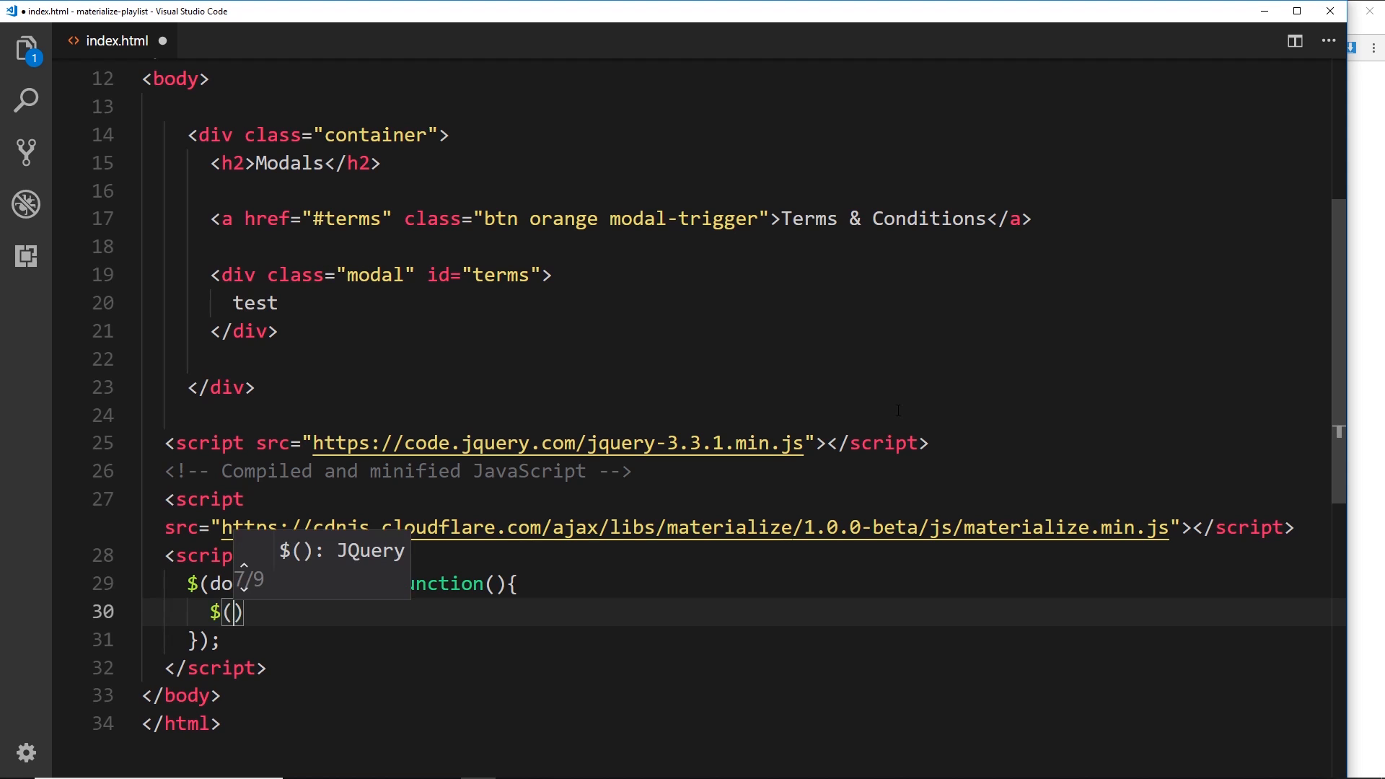
type("'.modal'")
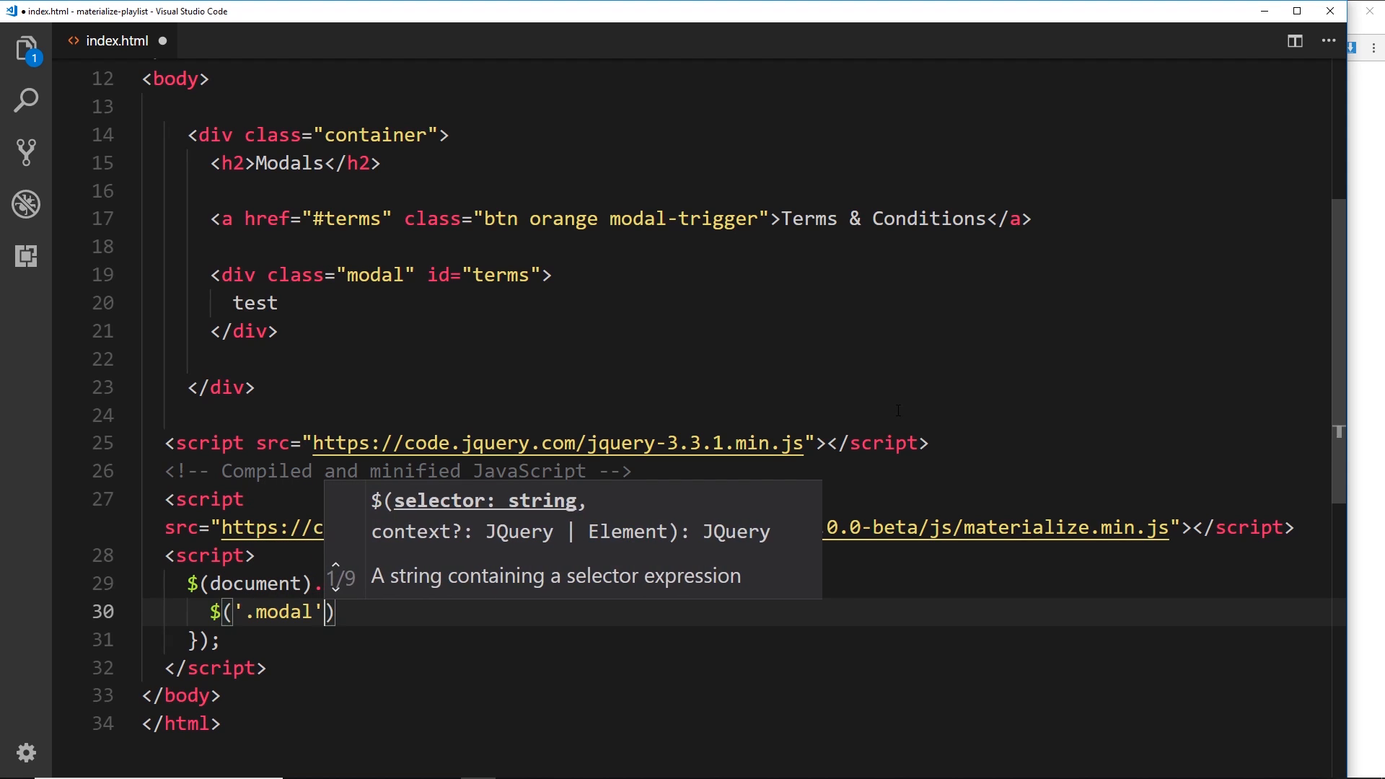
type(".")
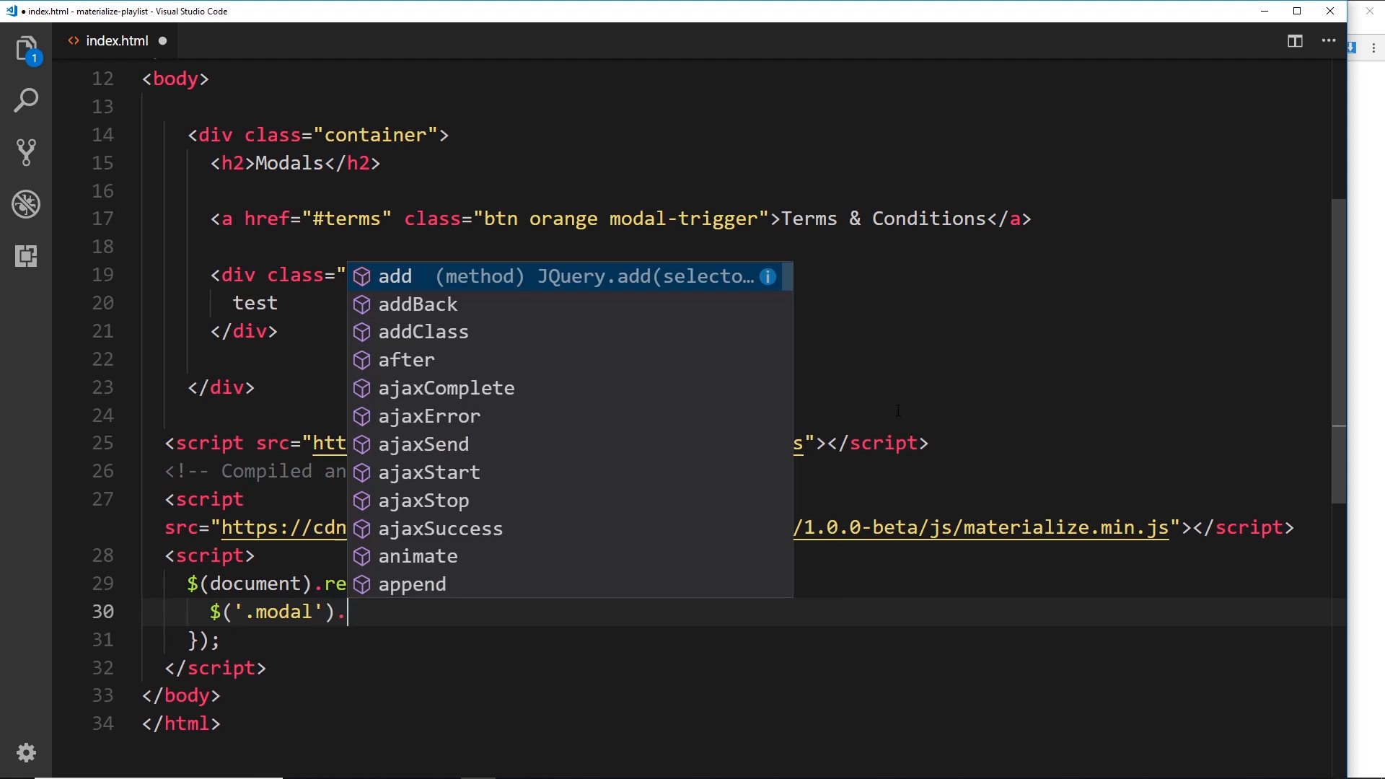
type("modal()")
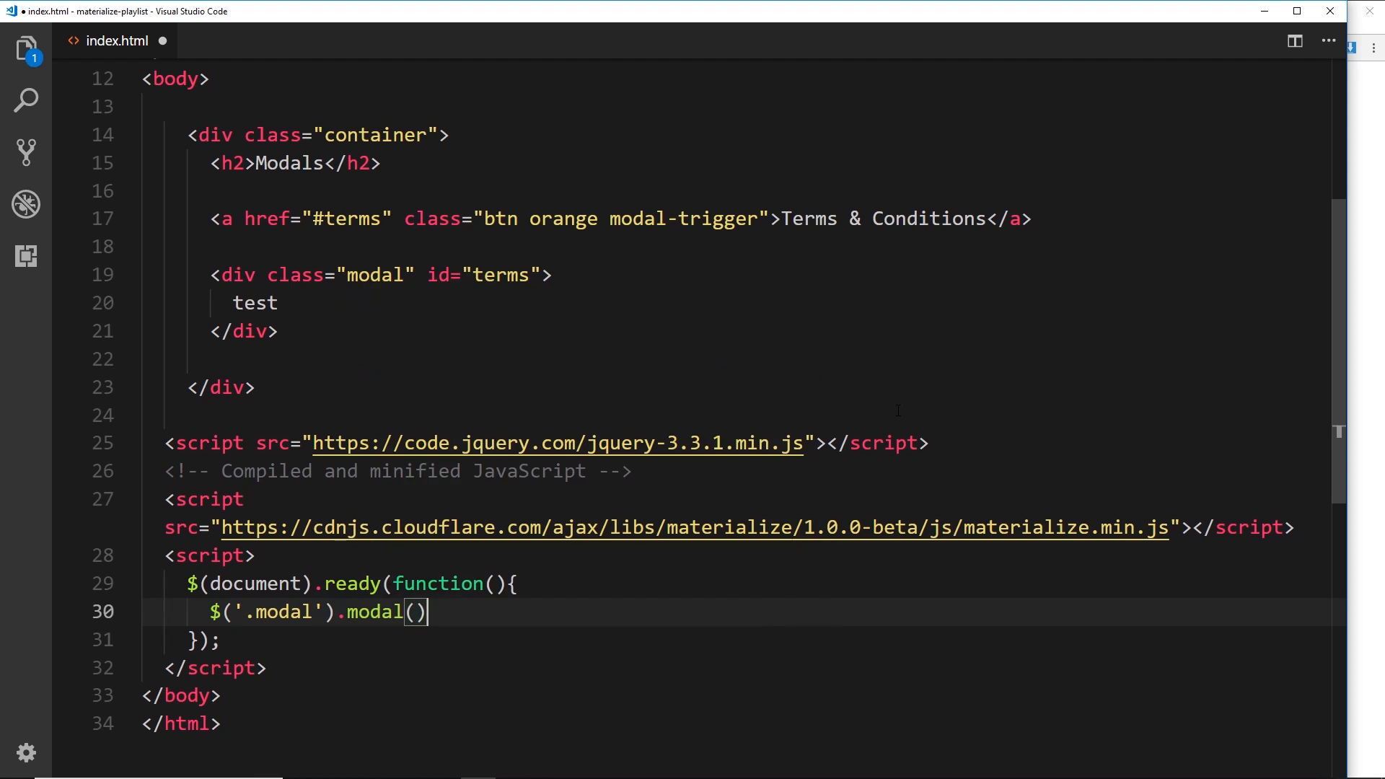
type(";")
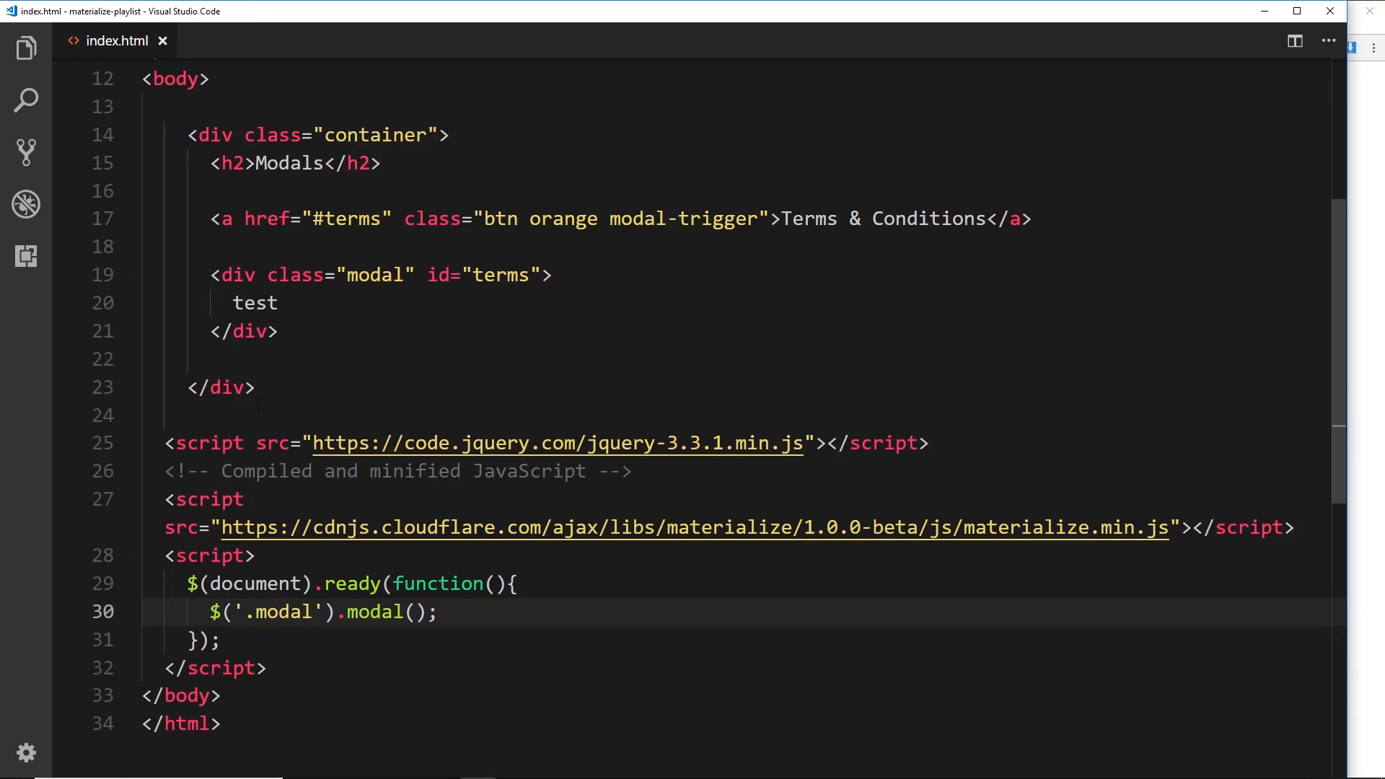
- Replace the 'test' placeholder with a div.modal-content inside the modal
double_click(254, 303)
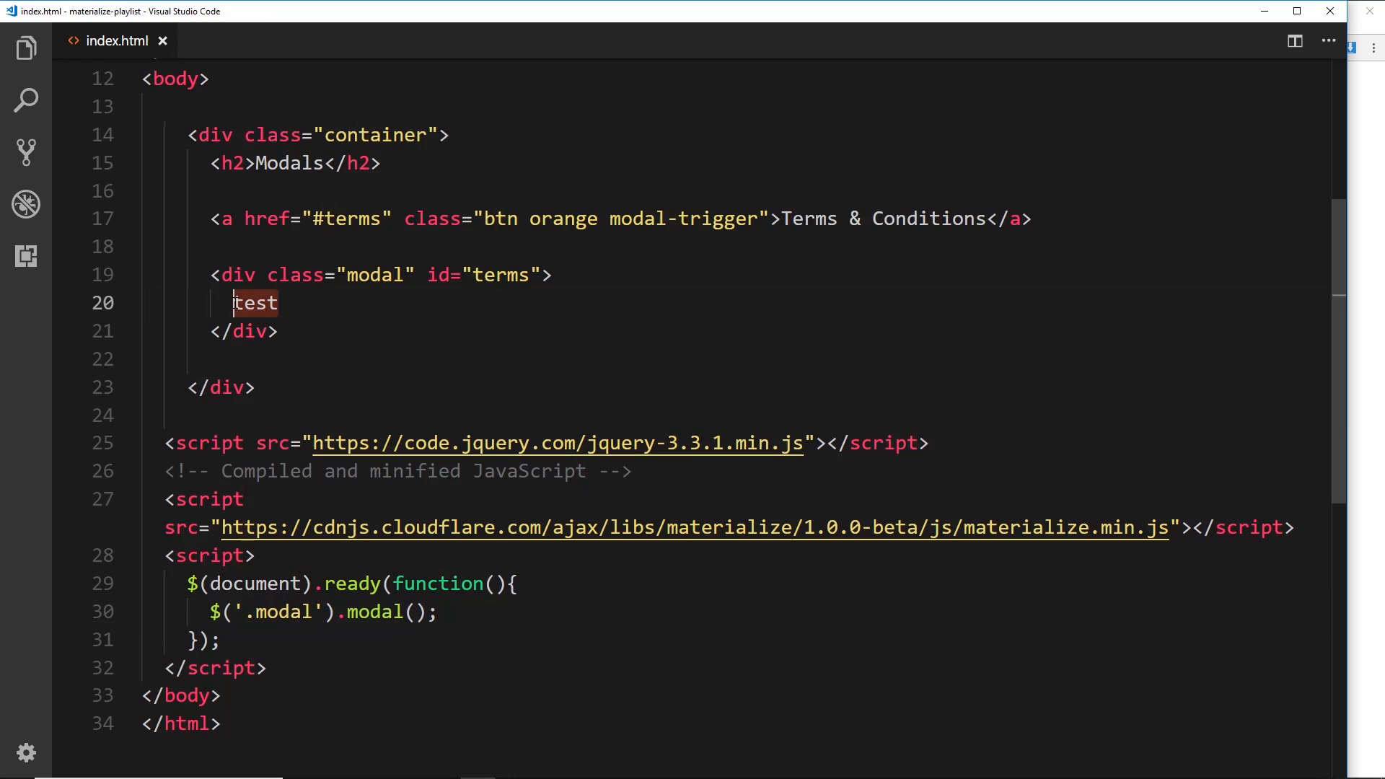
key("Delete")
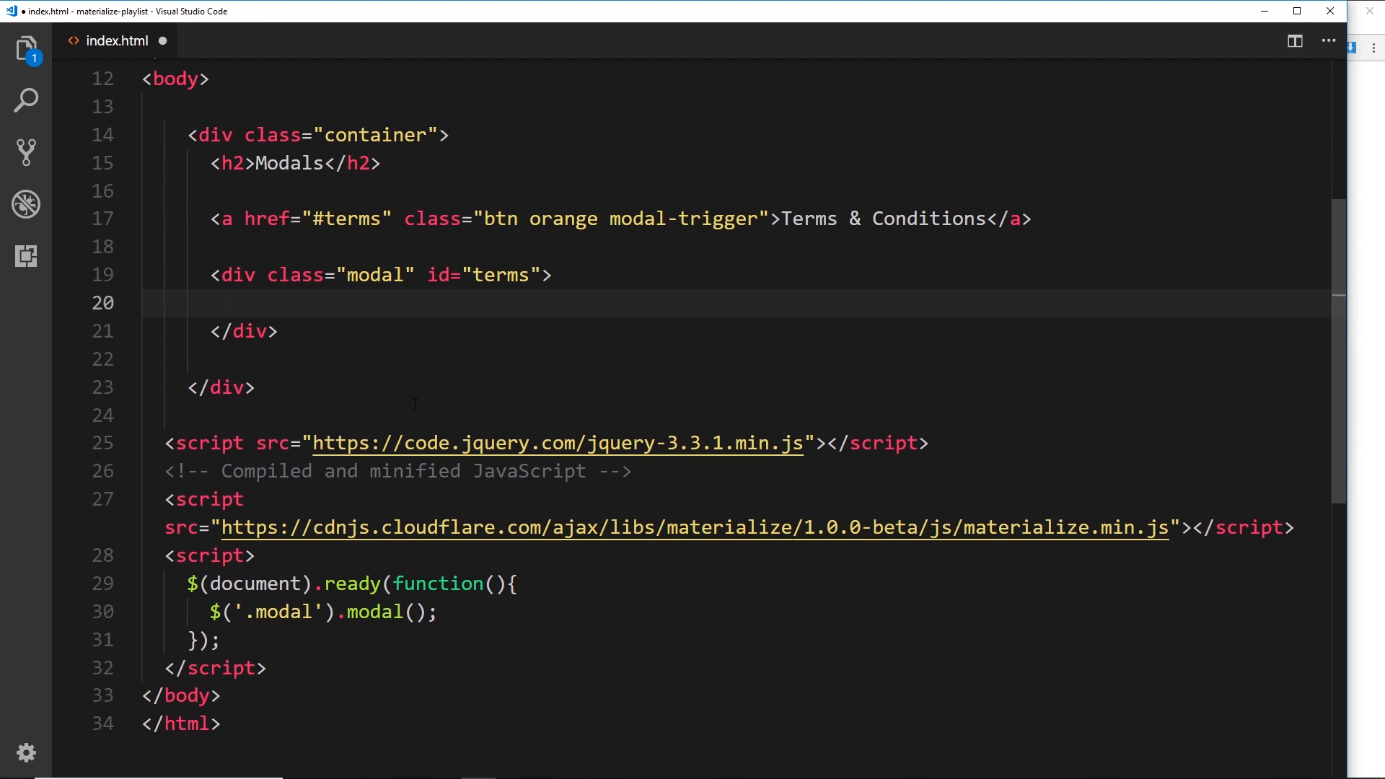
type("div.")
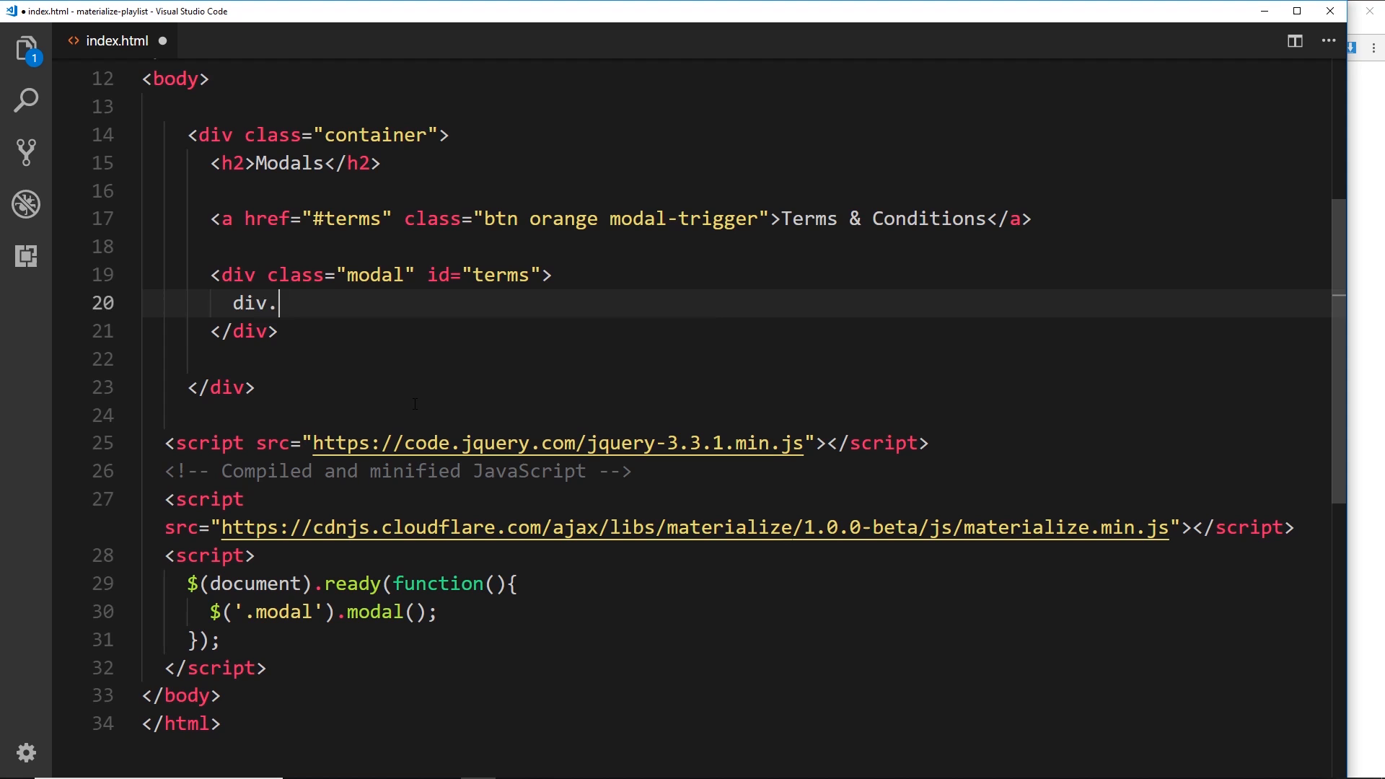
type("modal-cont")
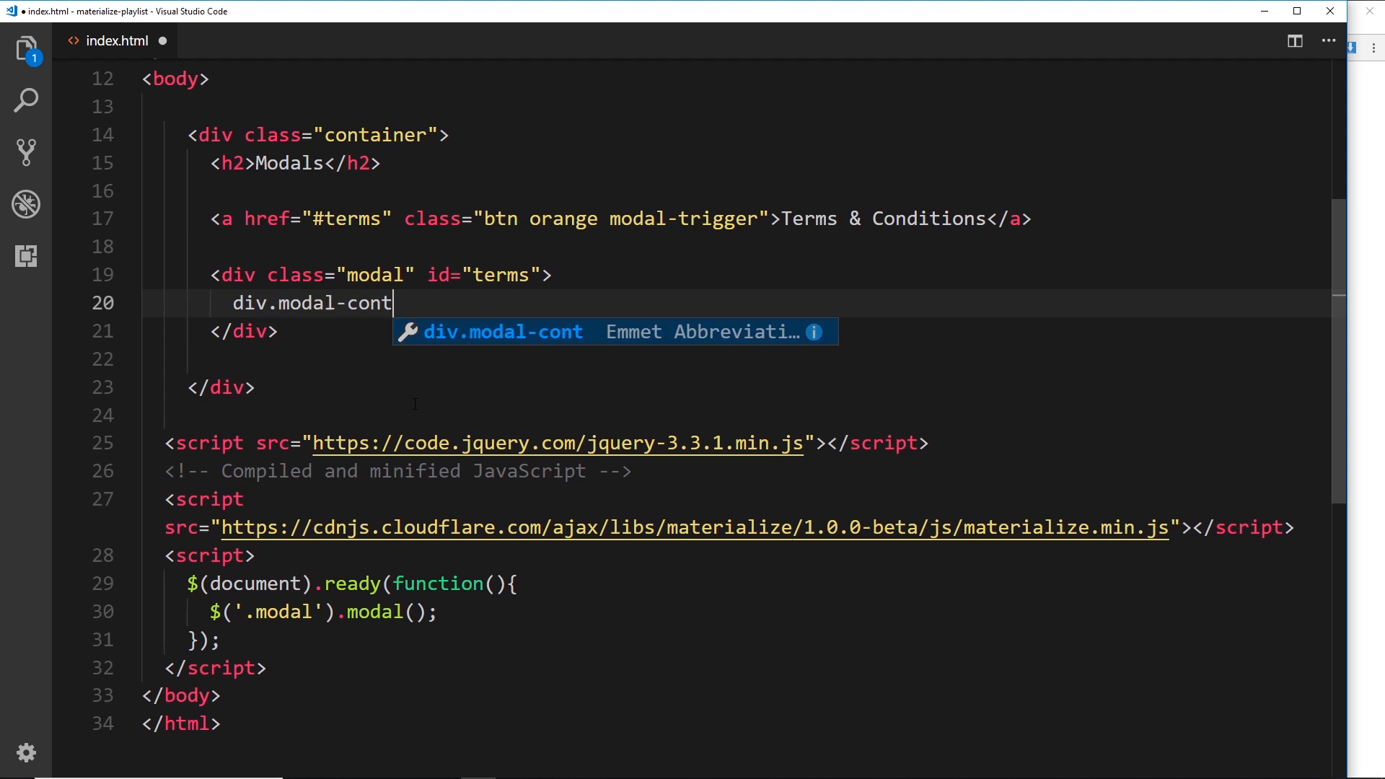
key("Tab")
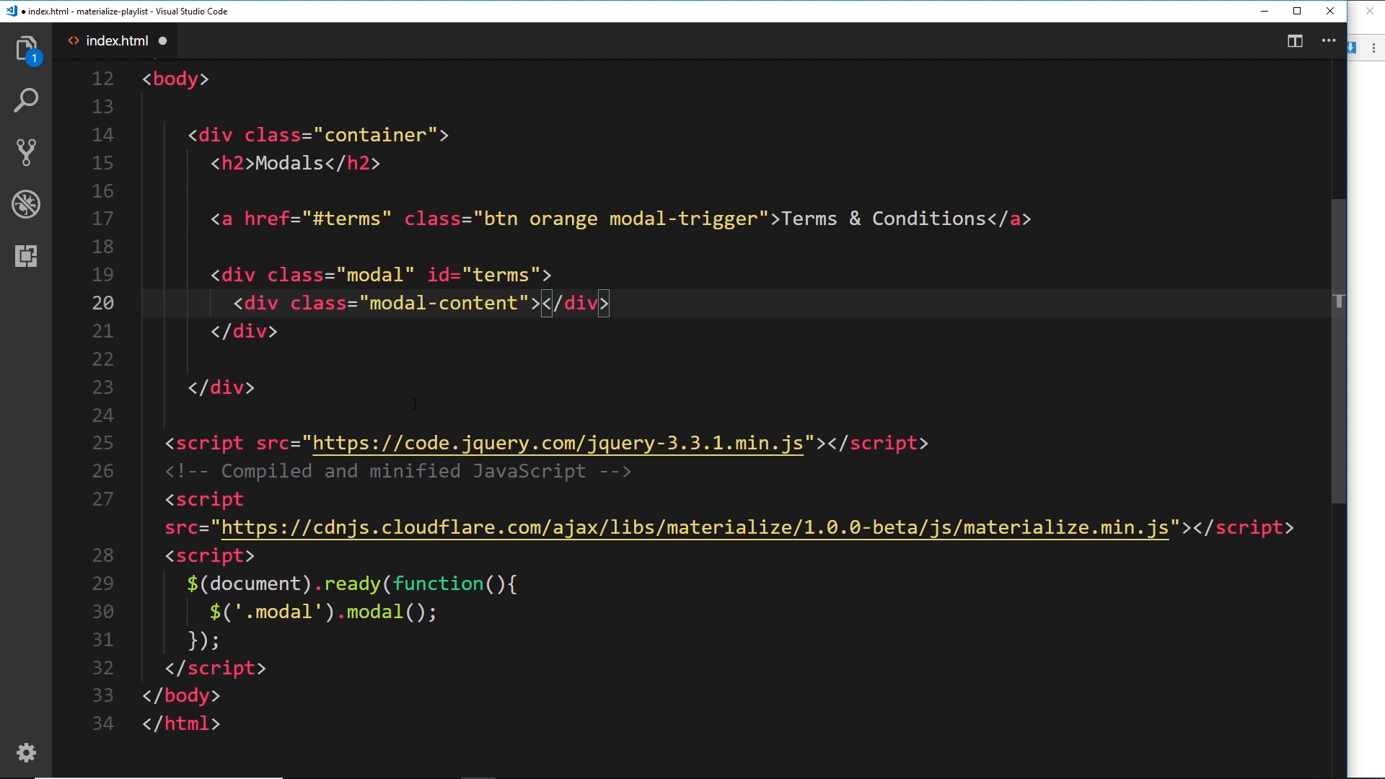
key("Enter")
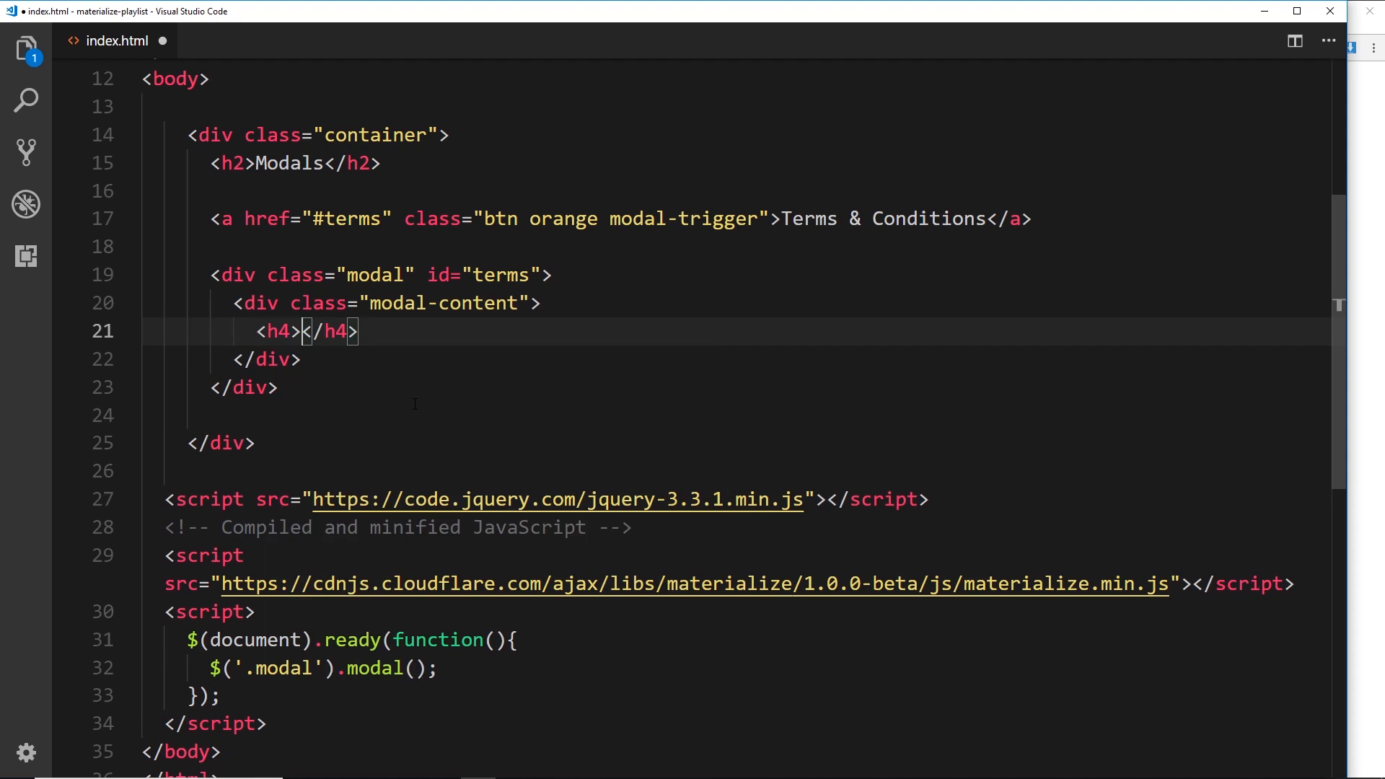
- Add an h4 heading reading 'Terms & Conditions' inside modal-content
type("Ter")
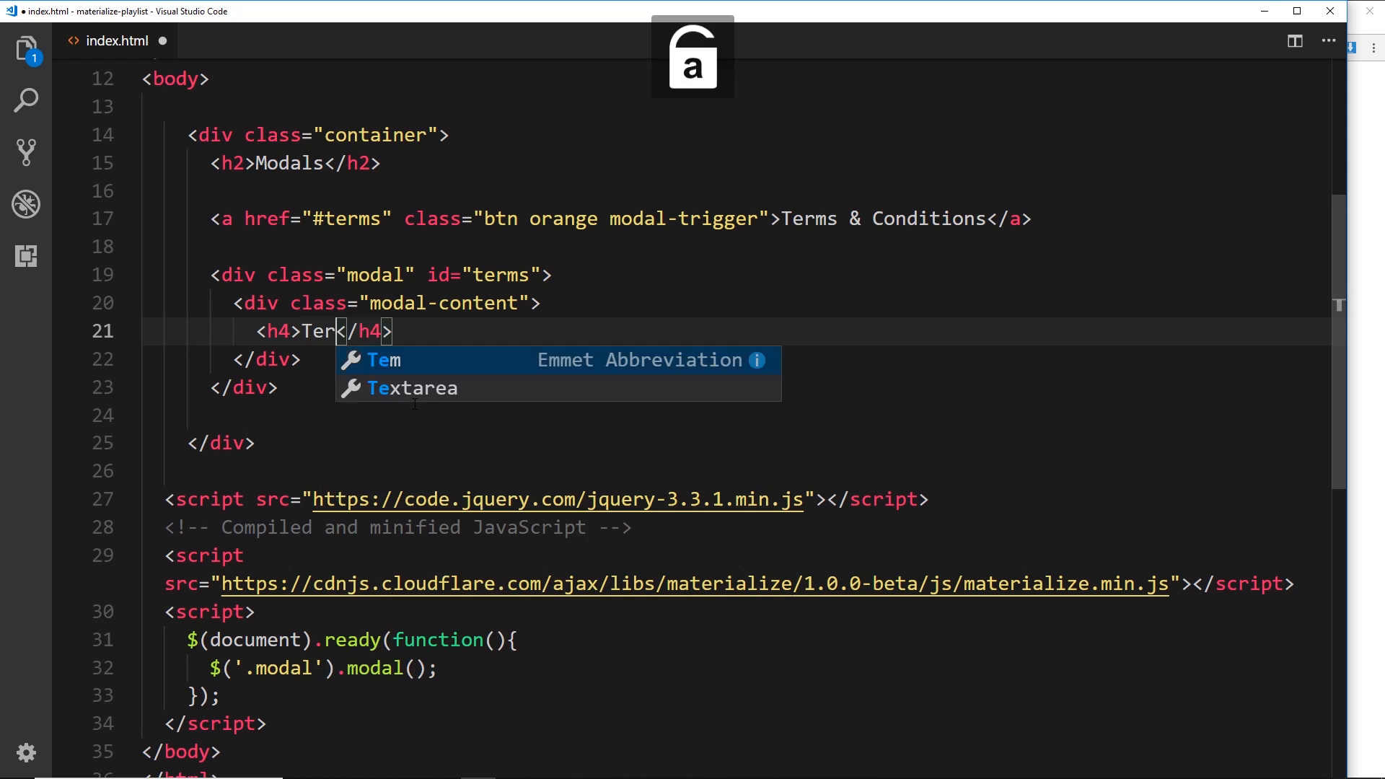
type("ms & Cond")
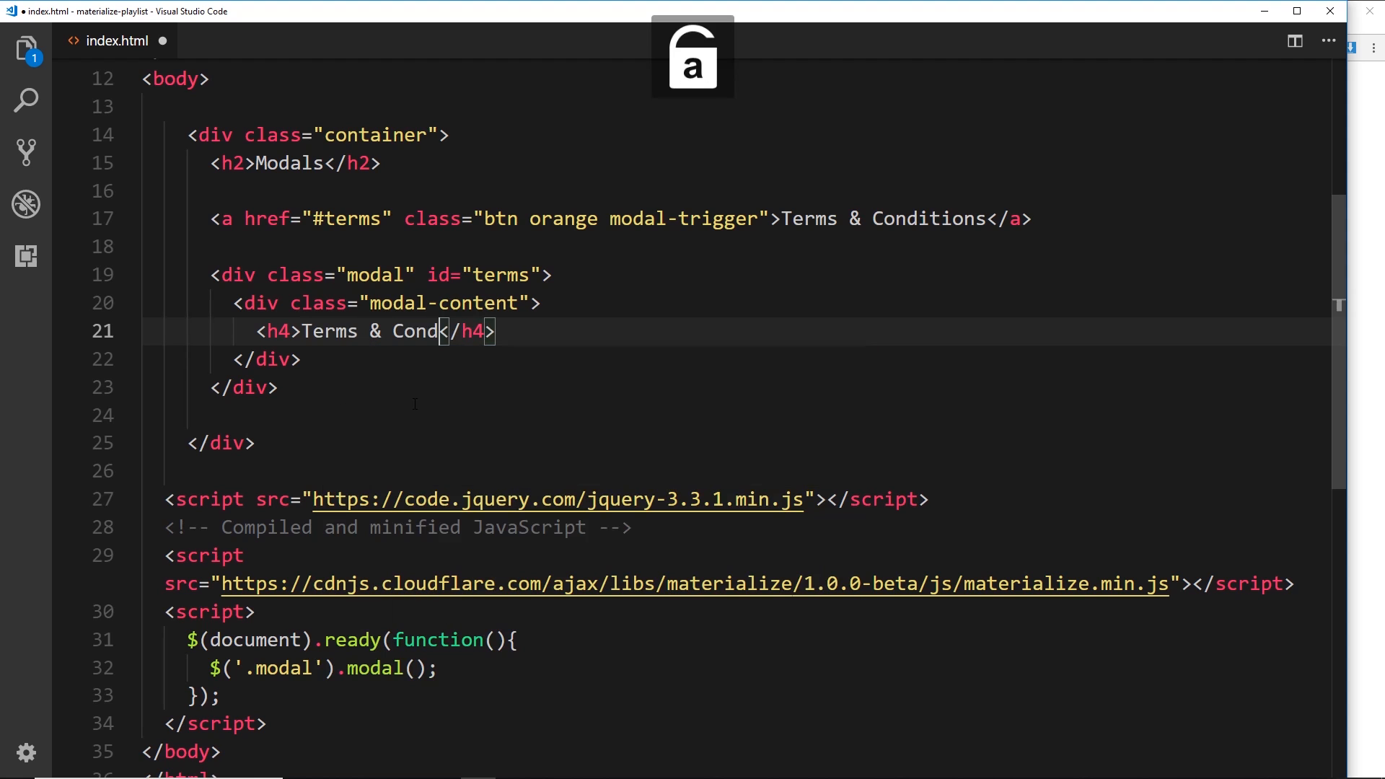
type("iitions")
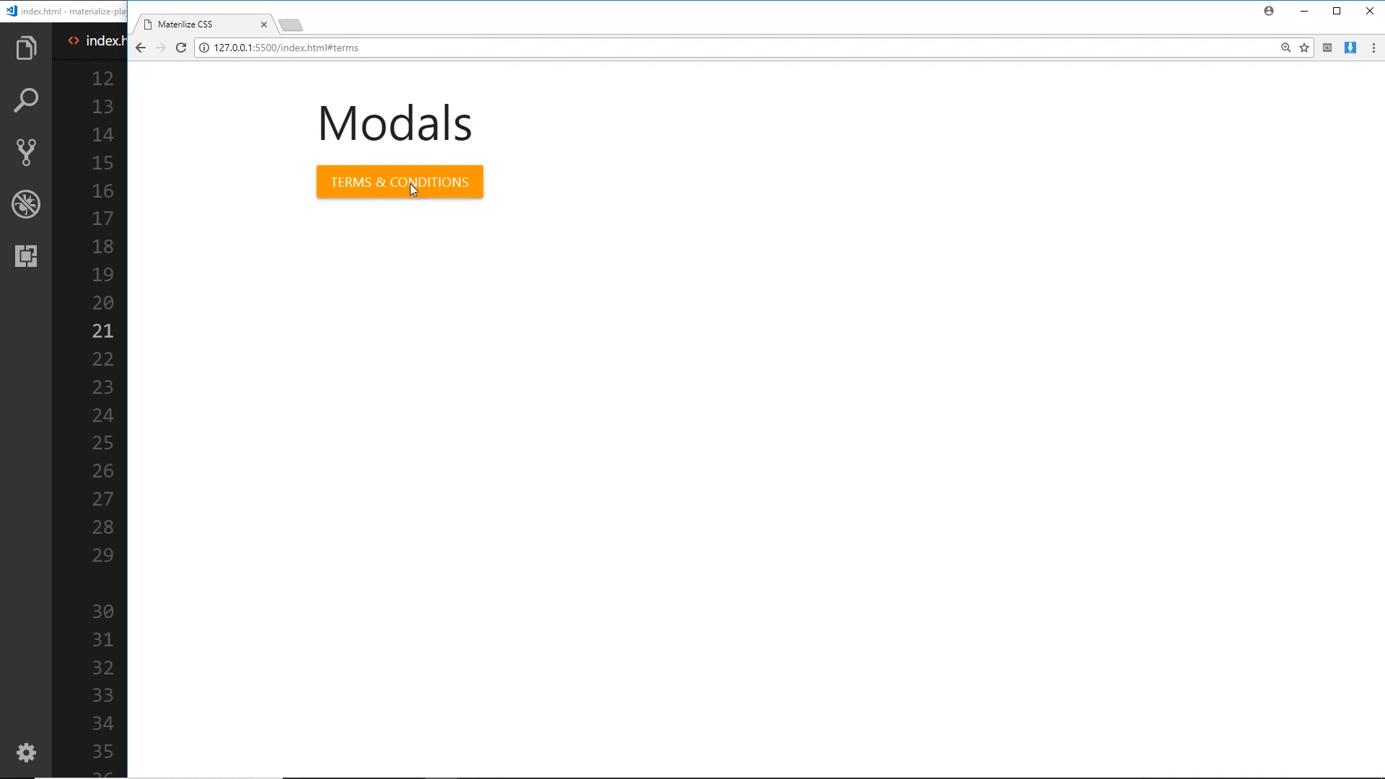
- Open the Terms & Conditions modal in Chrome to check the heading
left_click(400, 182)
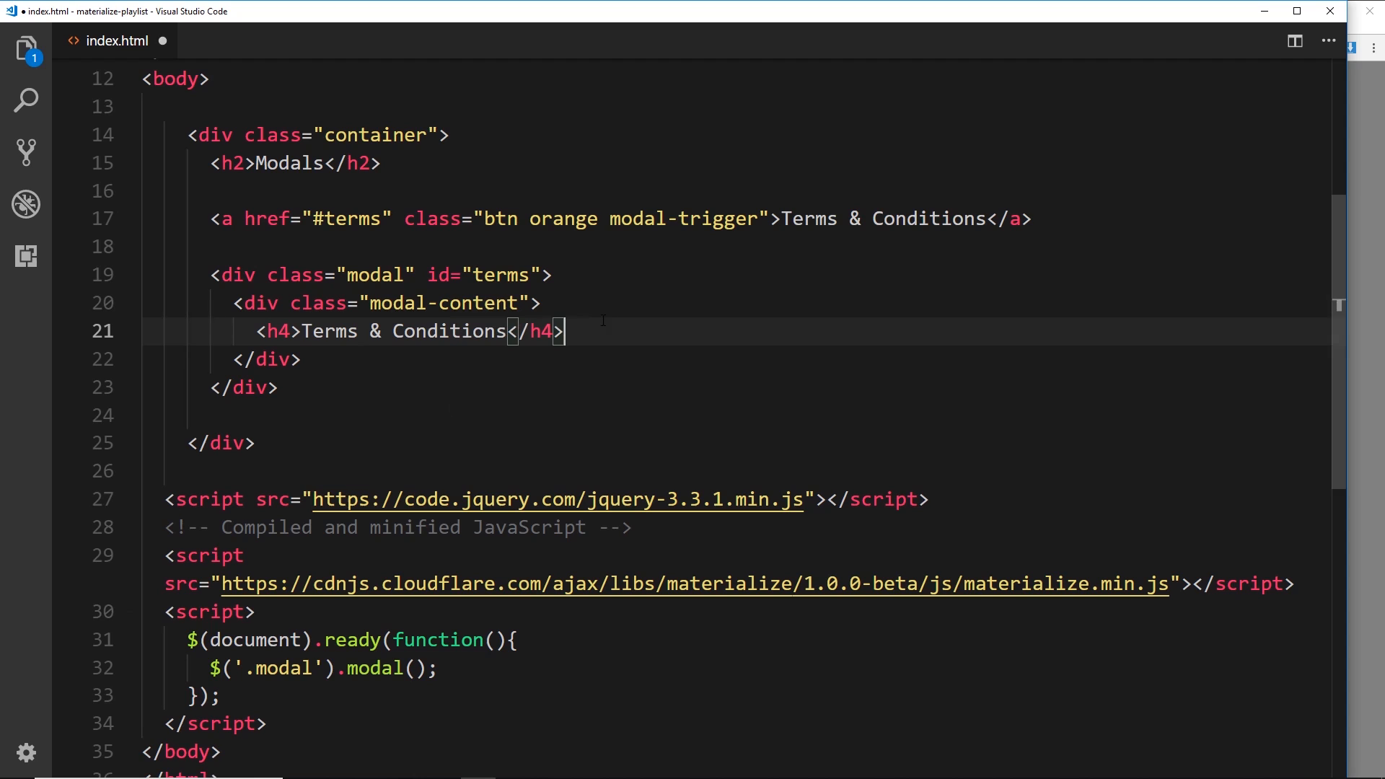
- Finish the lorem paragraph under the heading and save index.html
key("Enter")
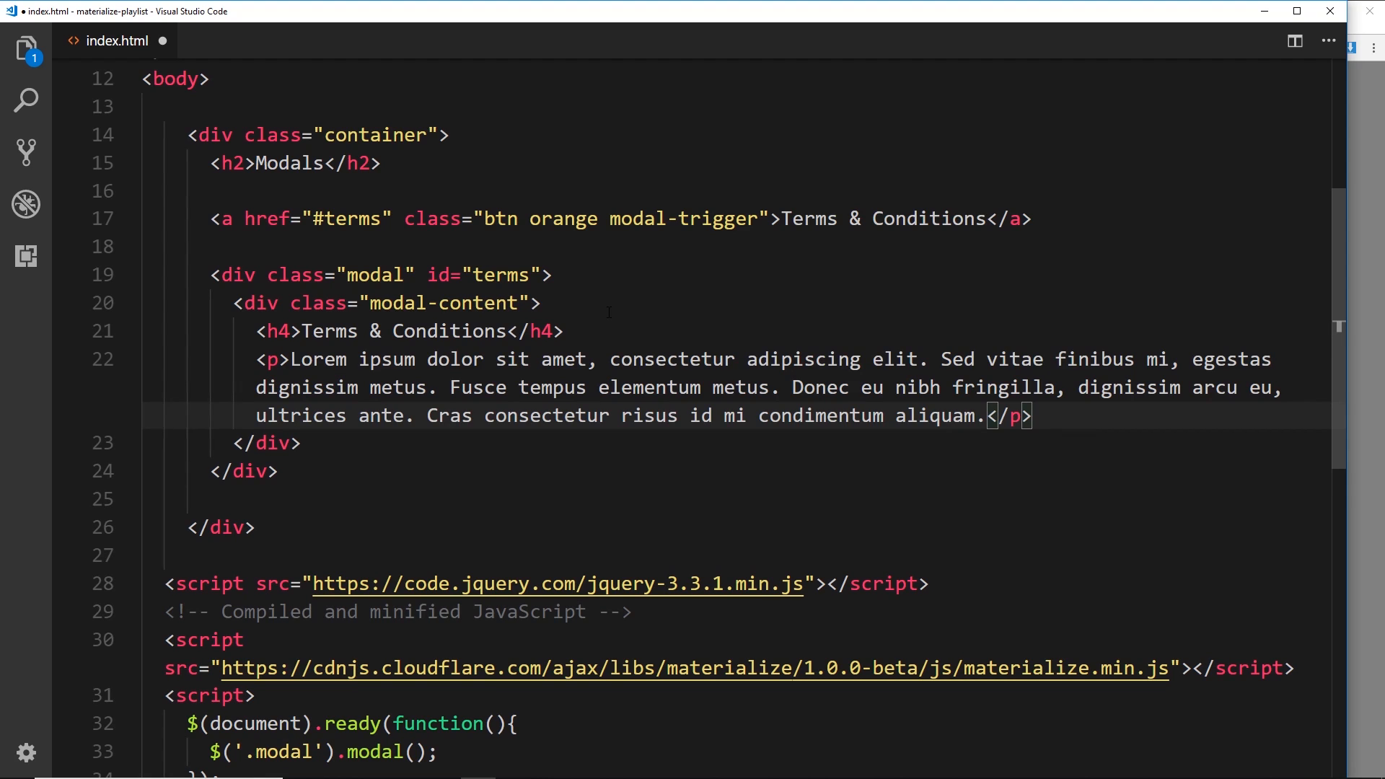
key("ctrl+s")
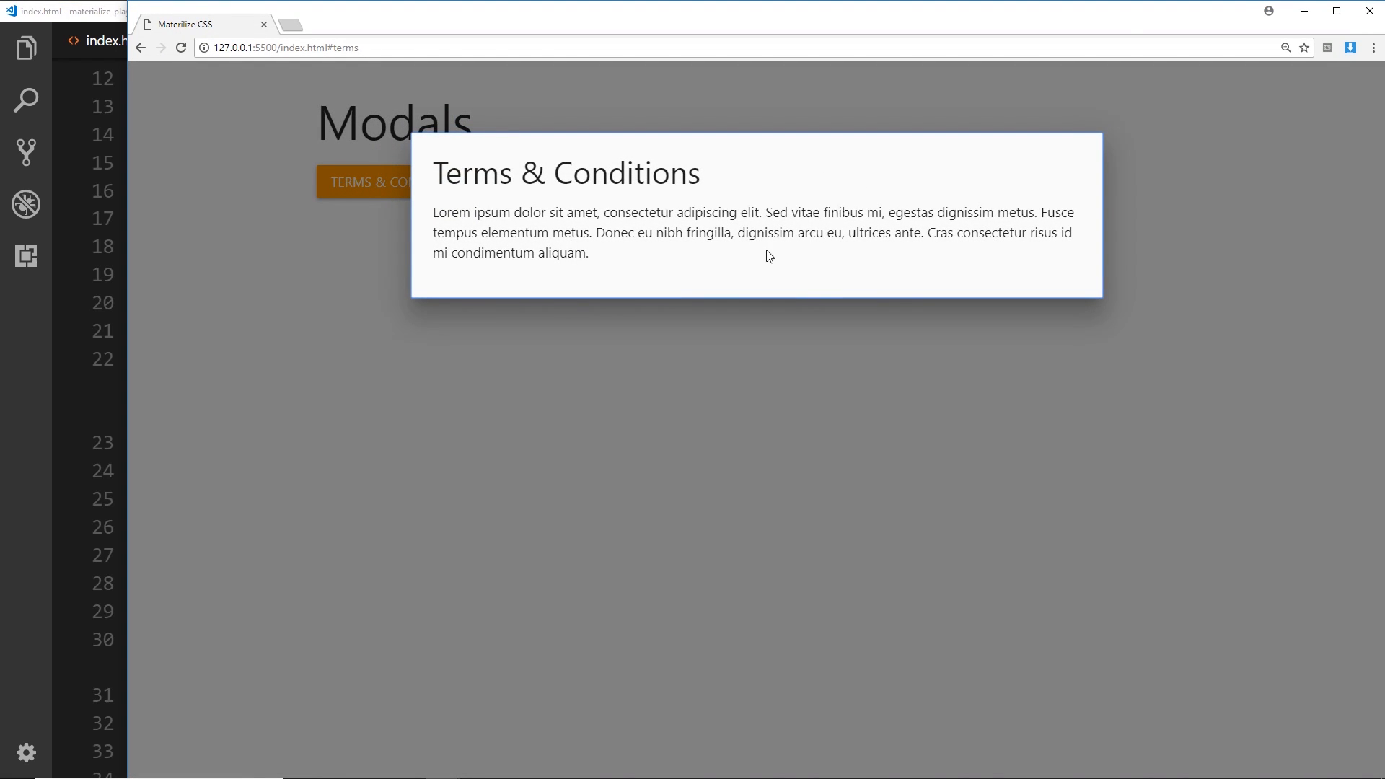
mouse_move(1053, 281)
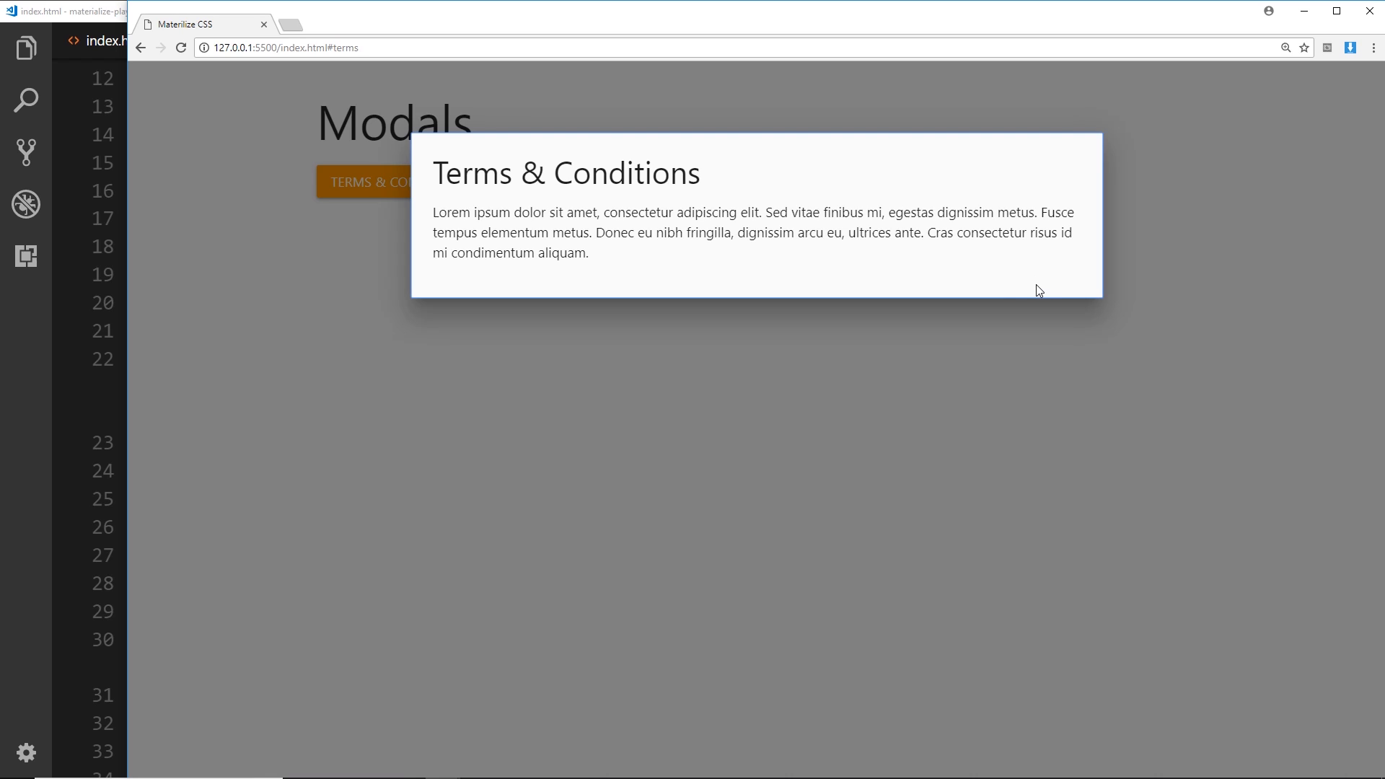
mouse_move(1070, 289)
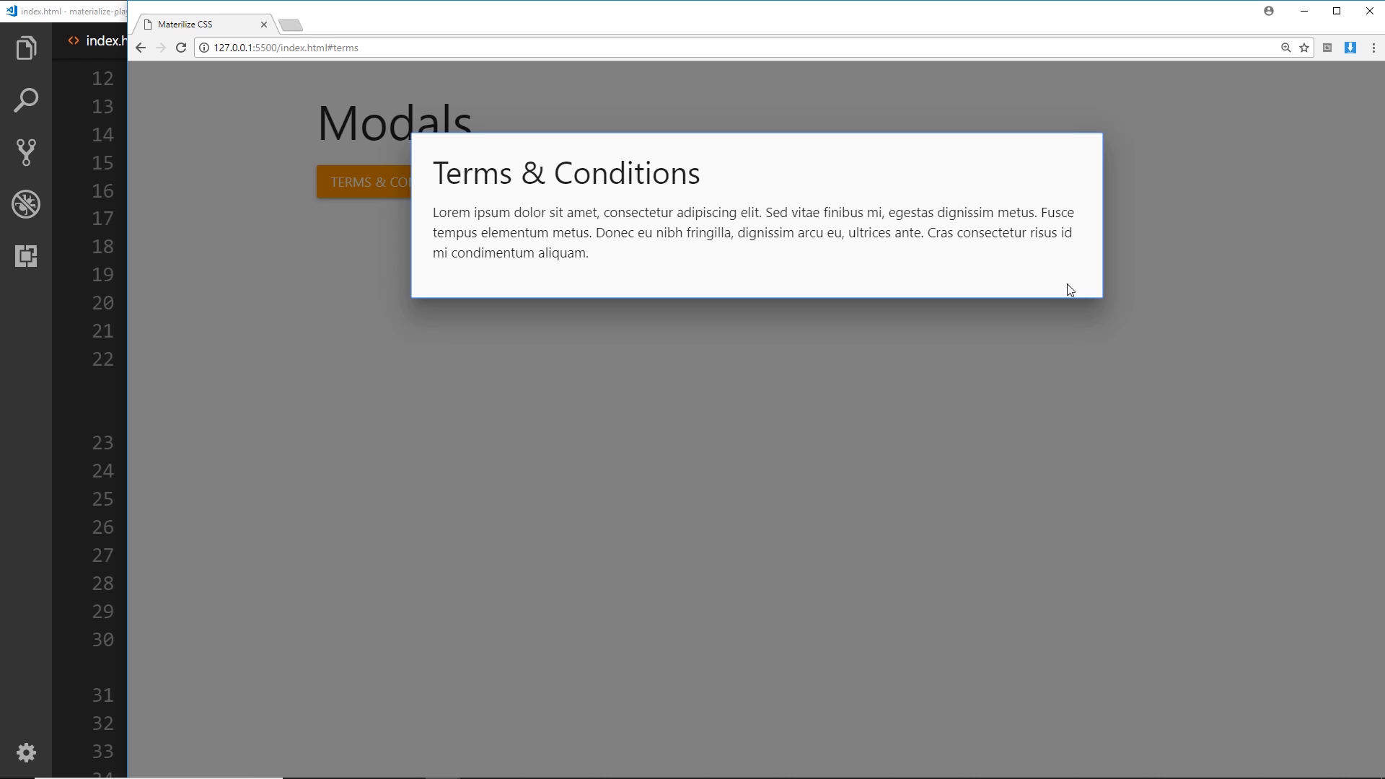
mouse_move(1064, 284)
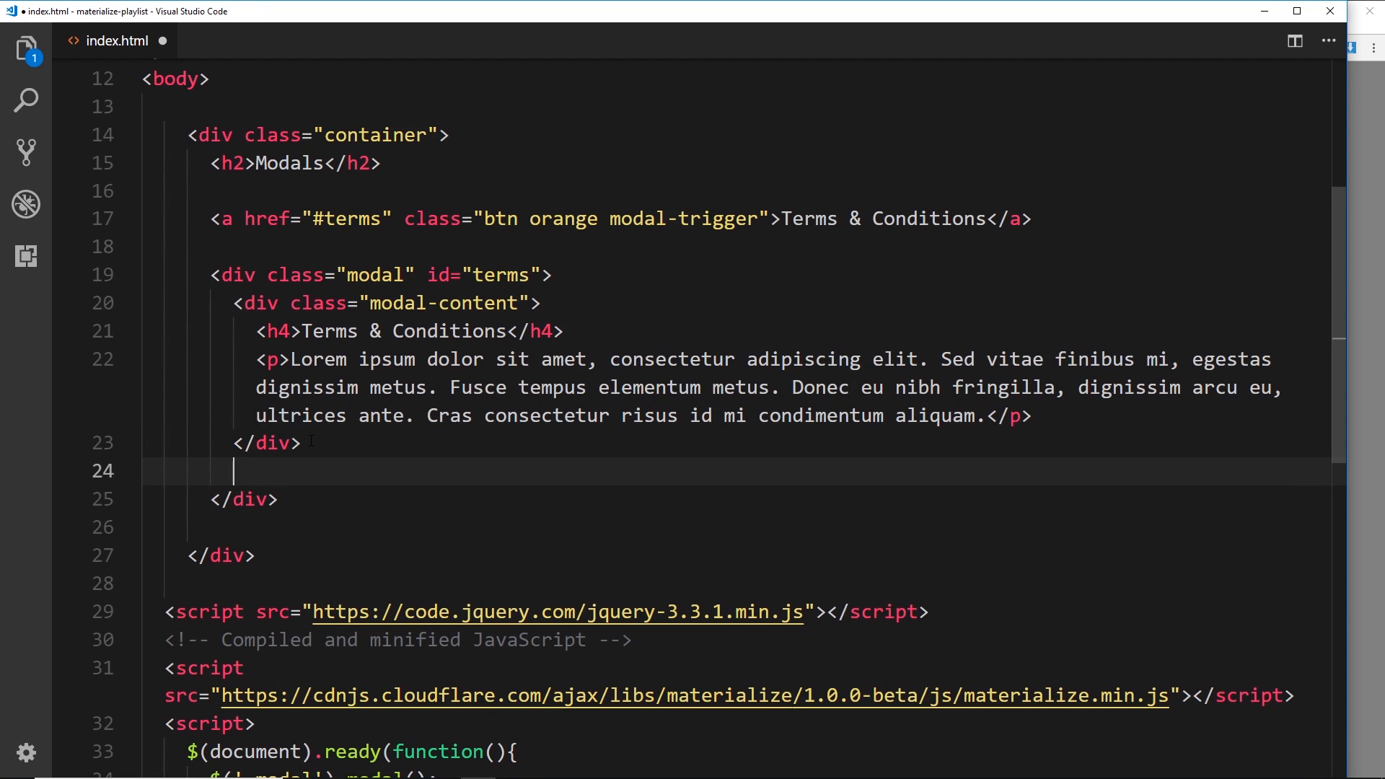
- Add a div.modal-footer below modal-content
type("div.")
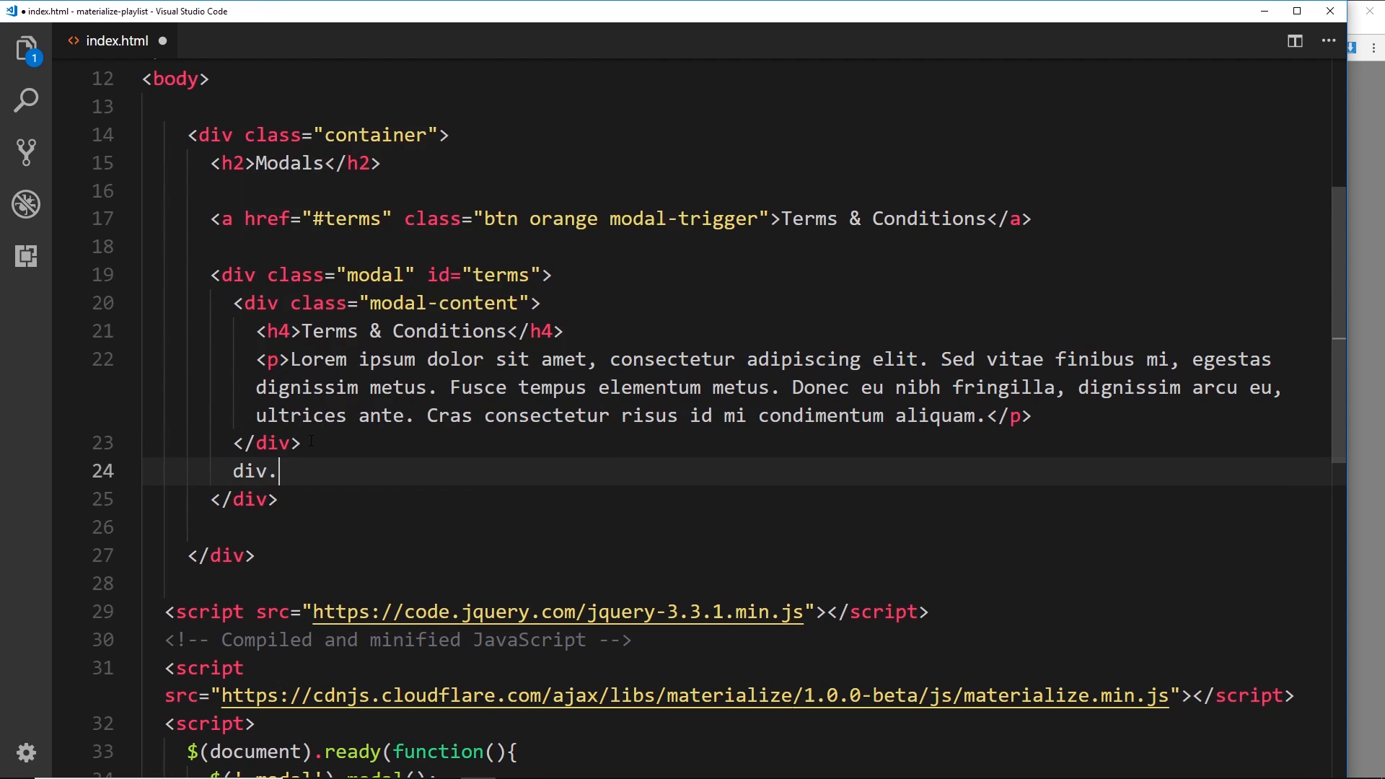
type("modal-foot")
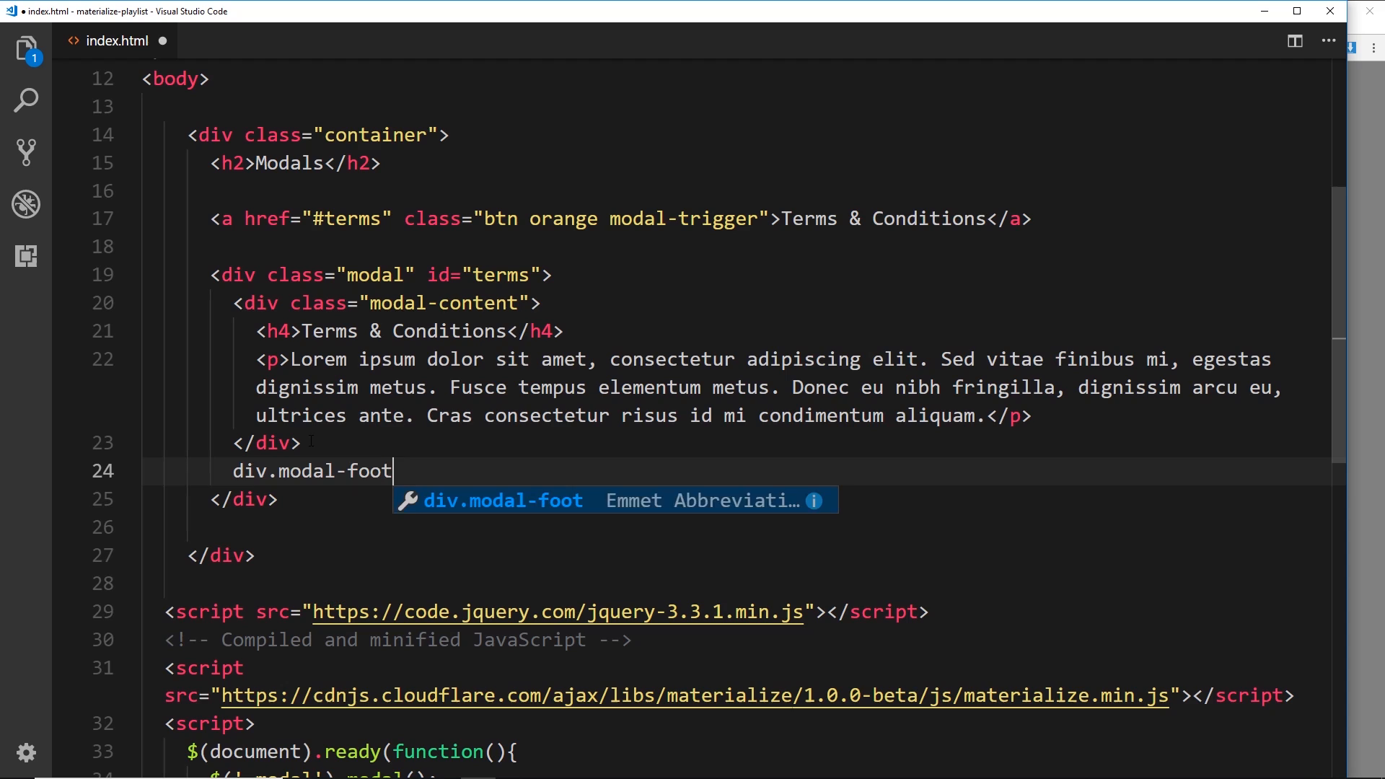
key("Tab")
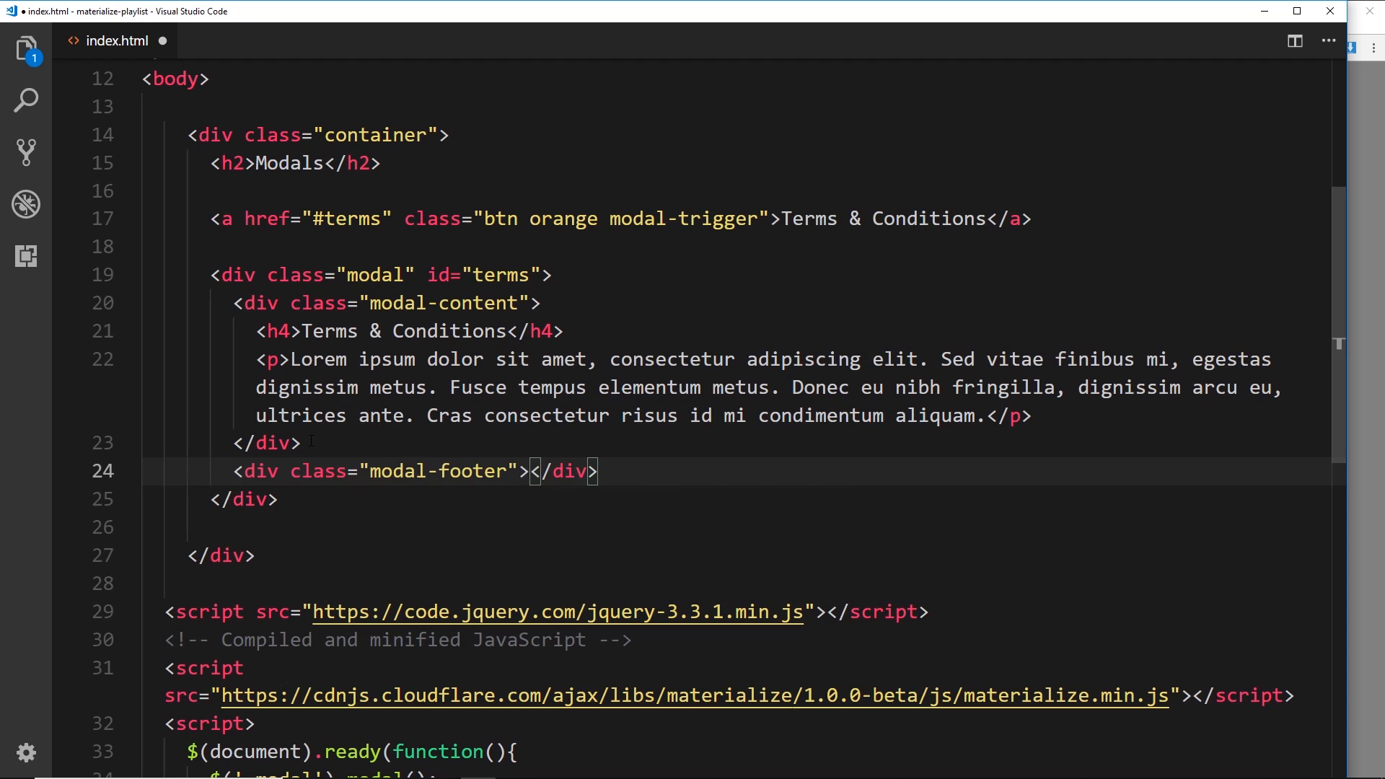
key("Enter")
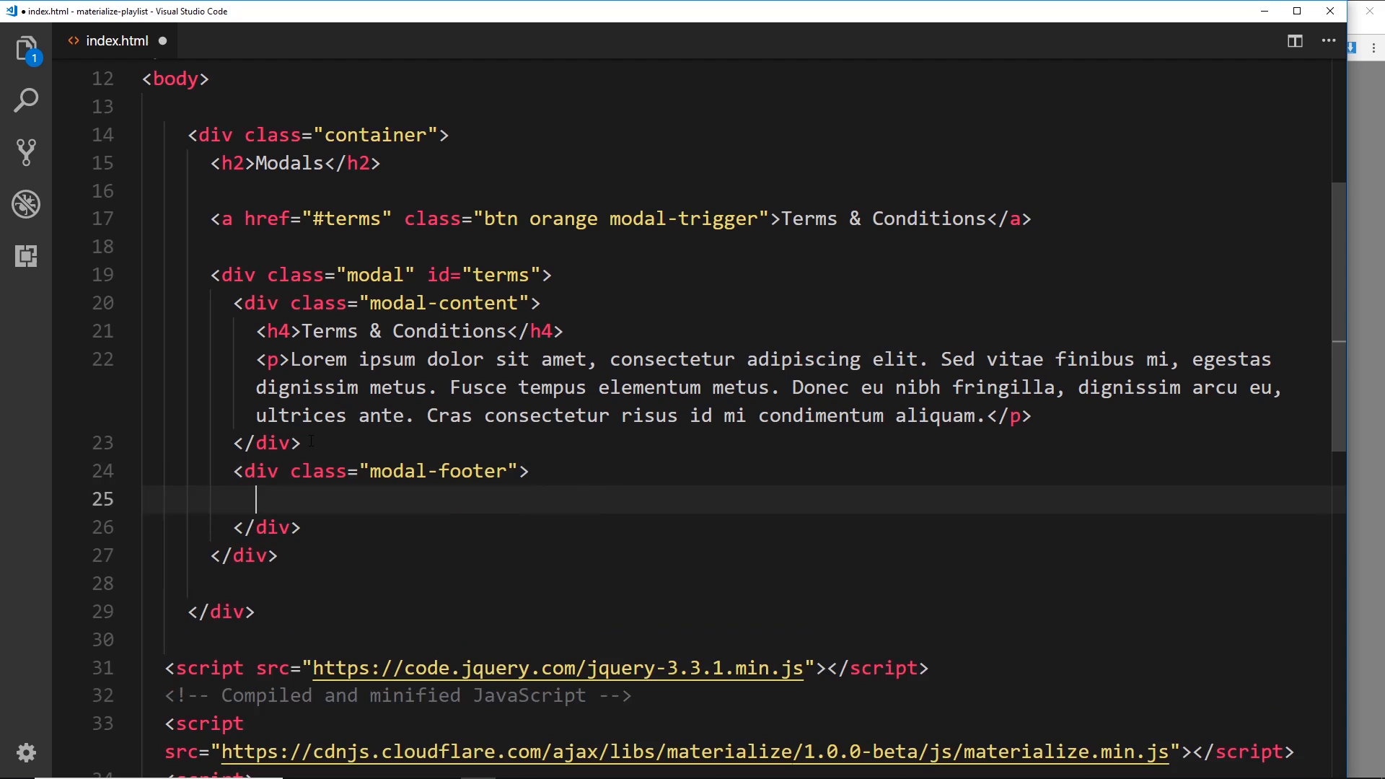
- Inside the footer add an orange modal-close button link with href="#" reading 'Agree & Close'
type("a")
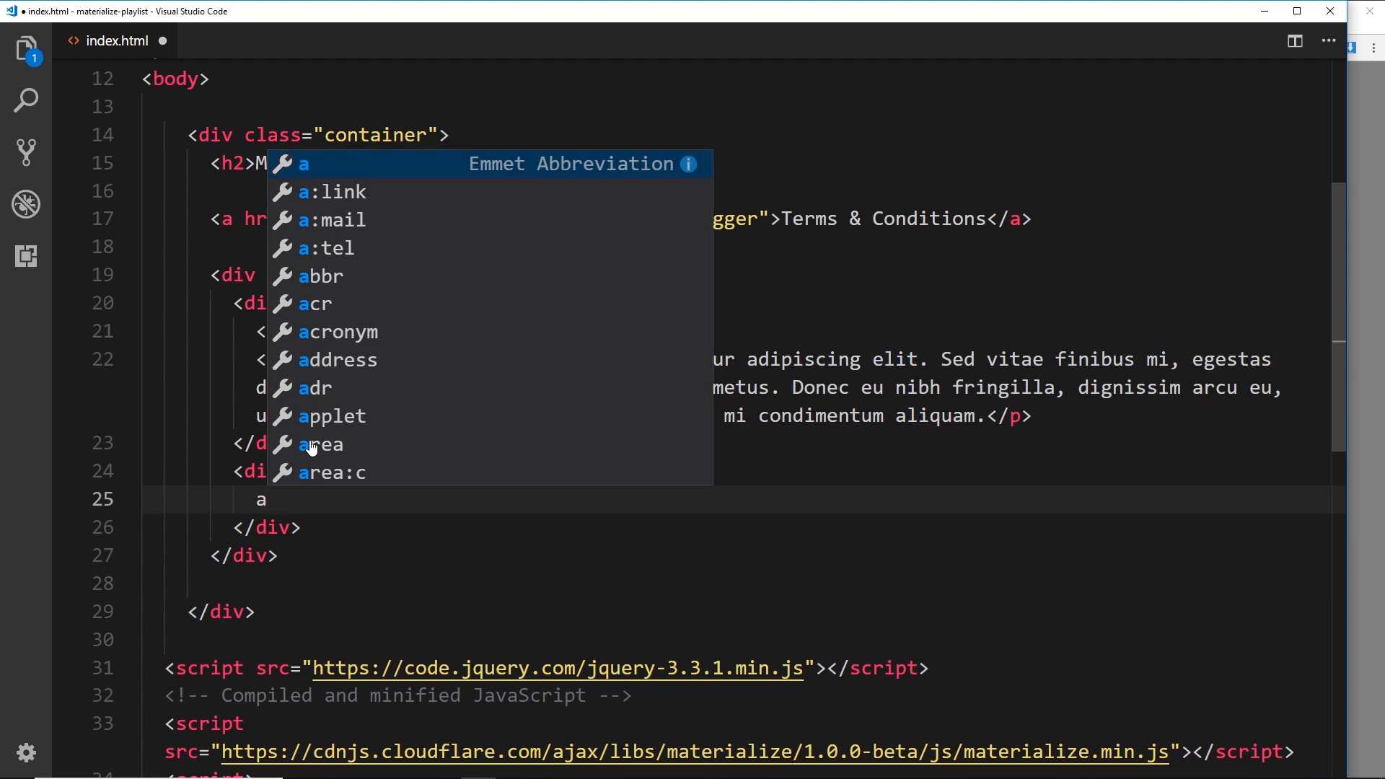
type(".modal")
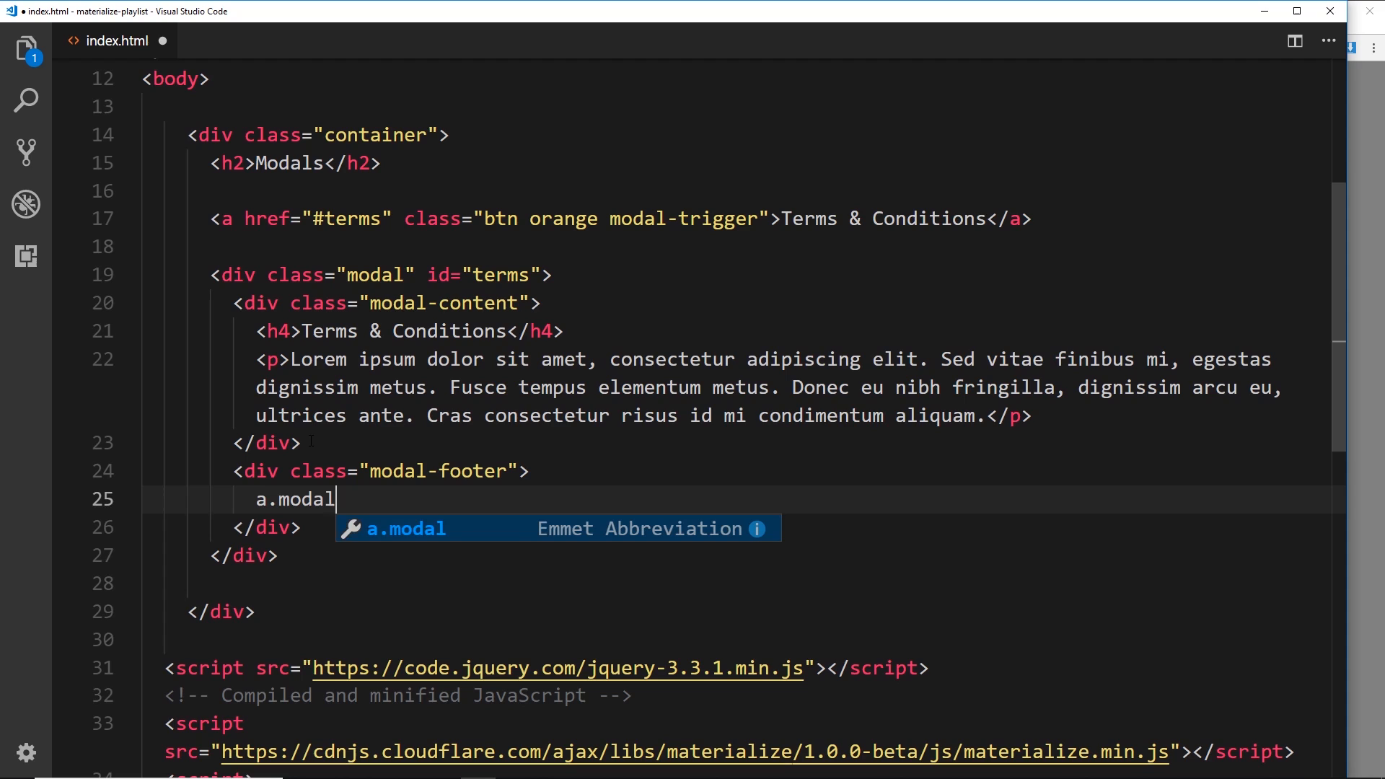
type("-close")
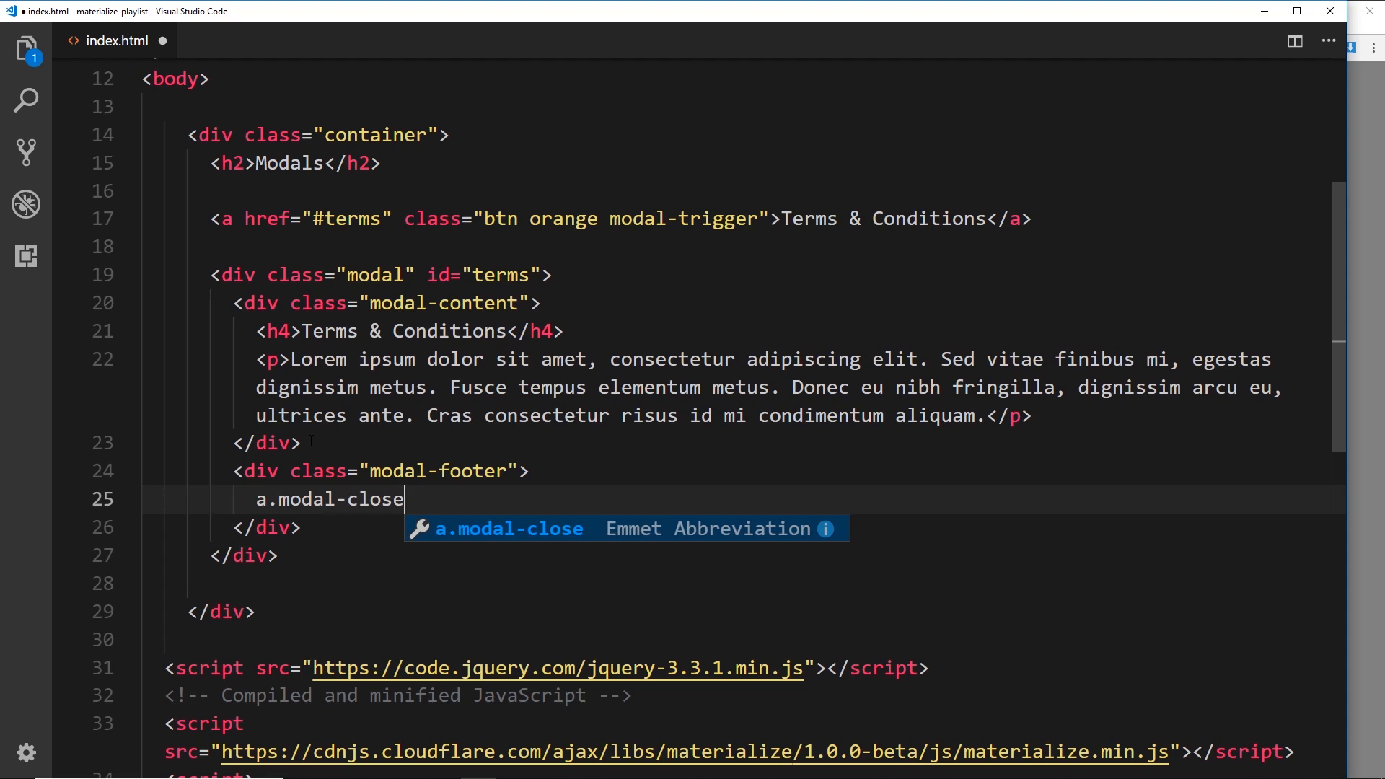
type(".btn")
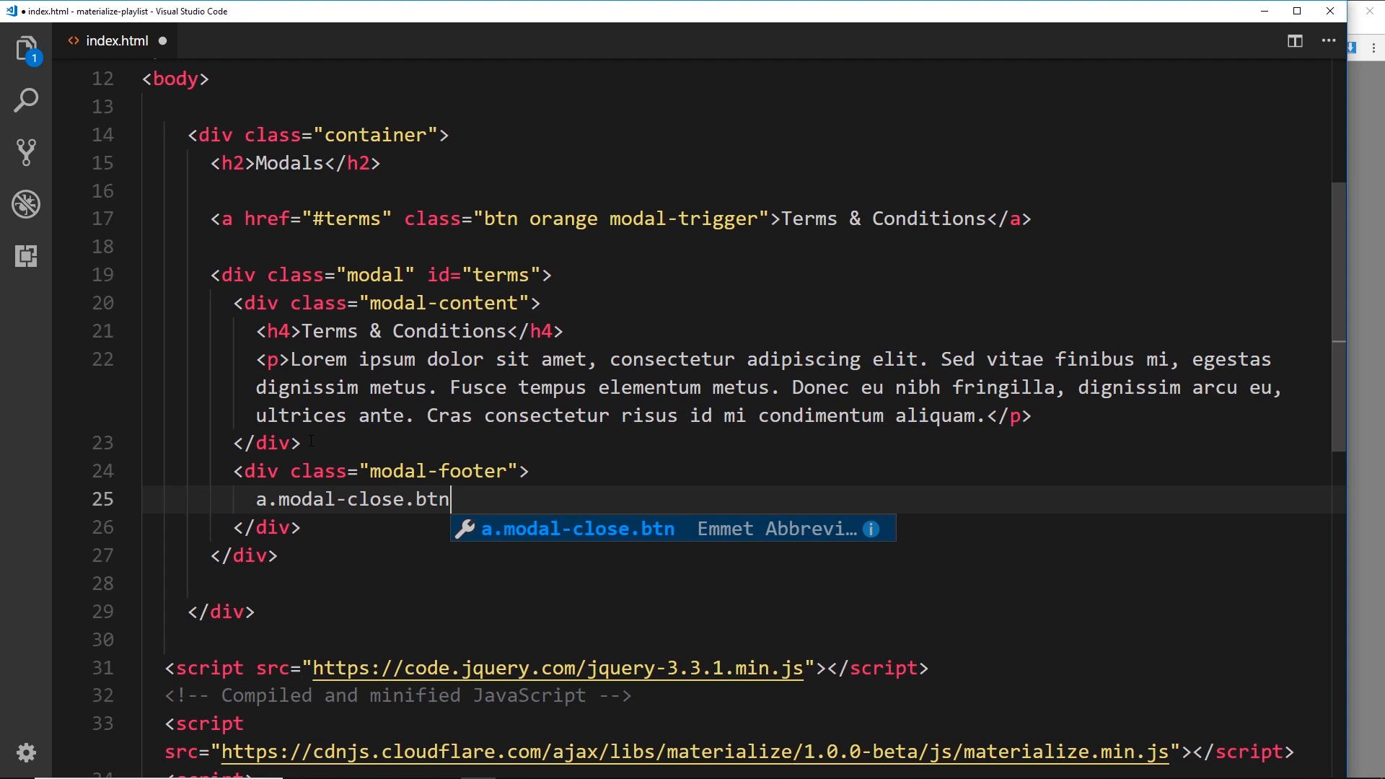
type("o")
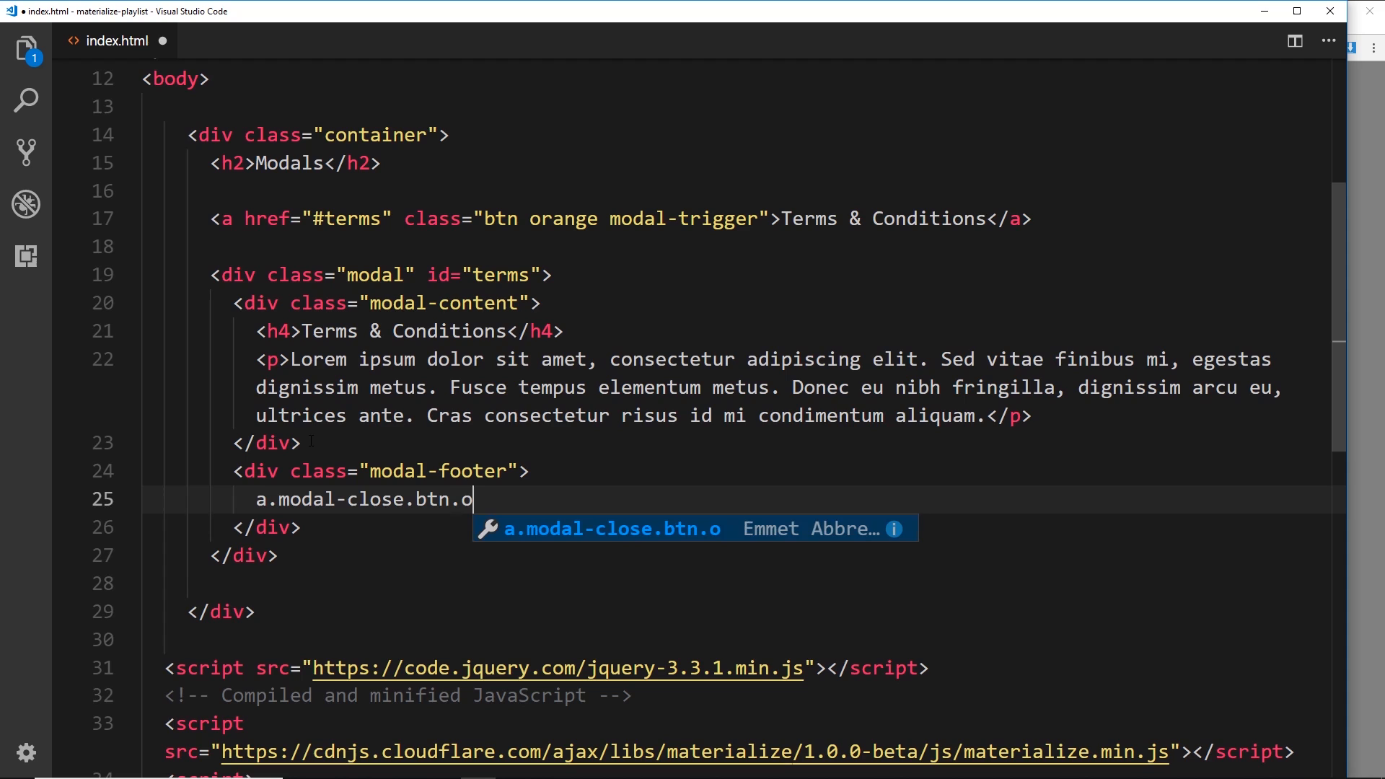
key("Tab")
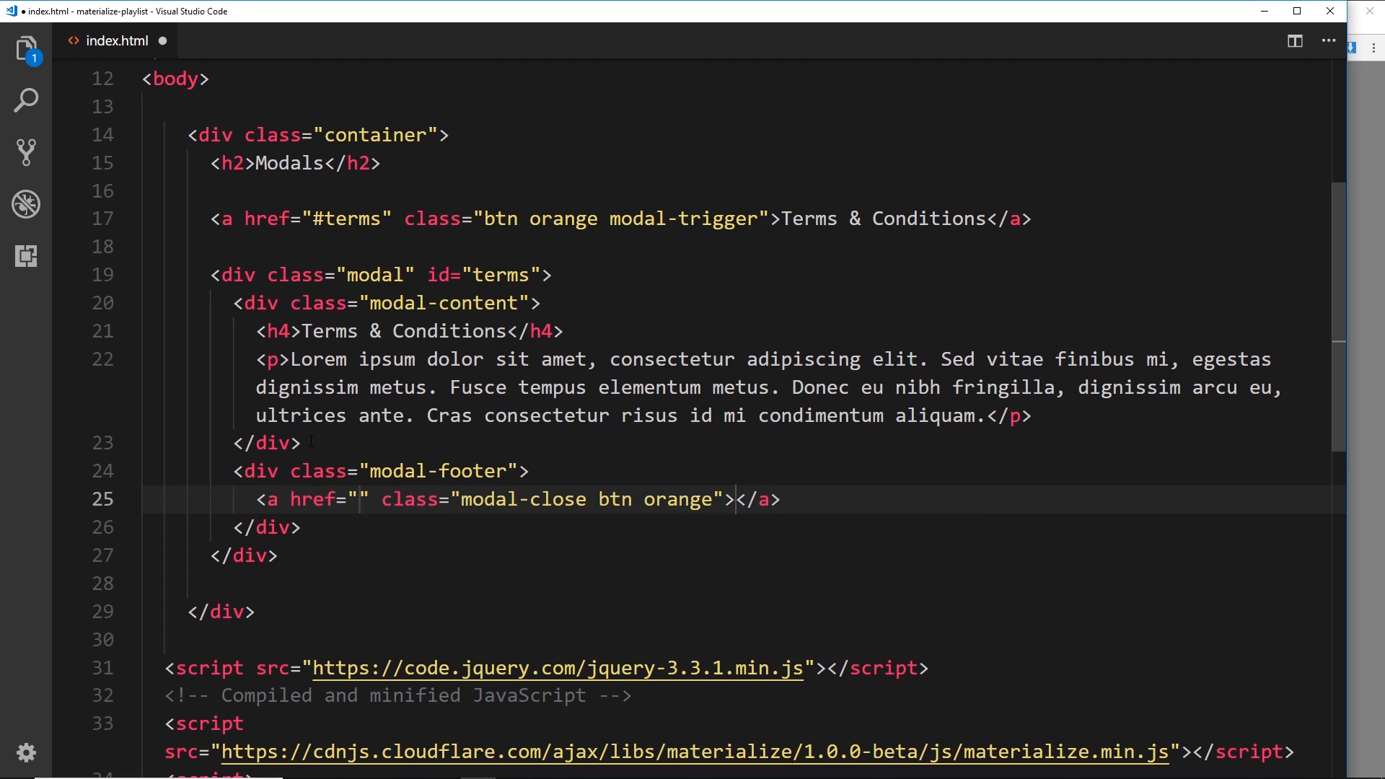
type("#")
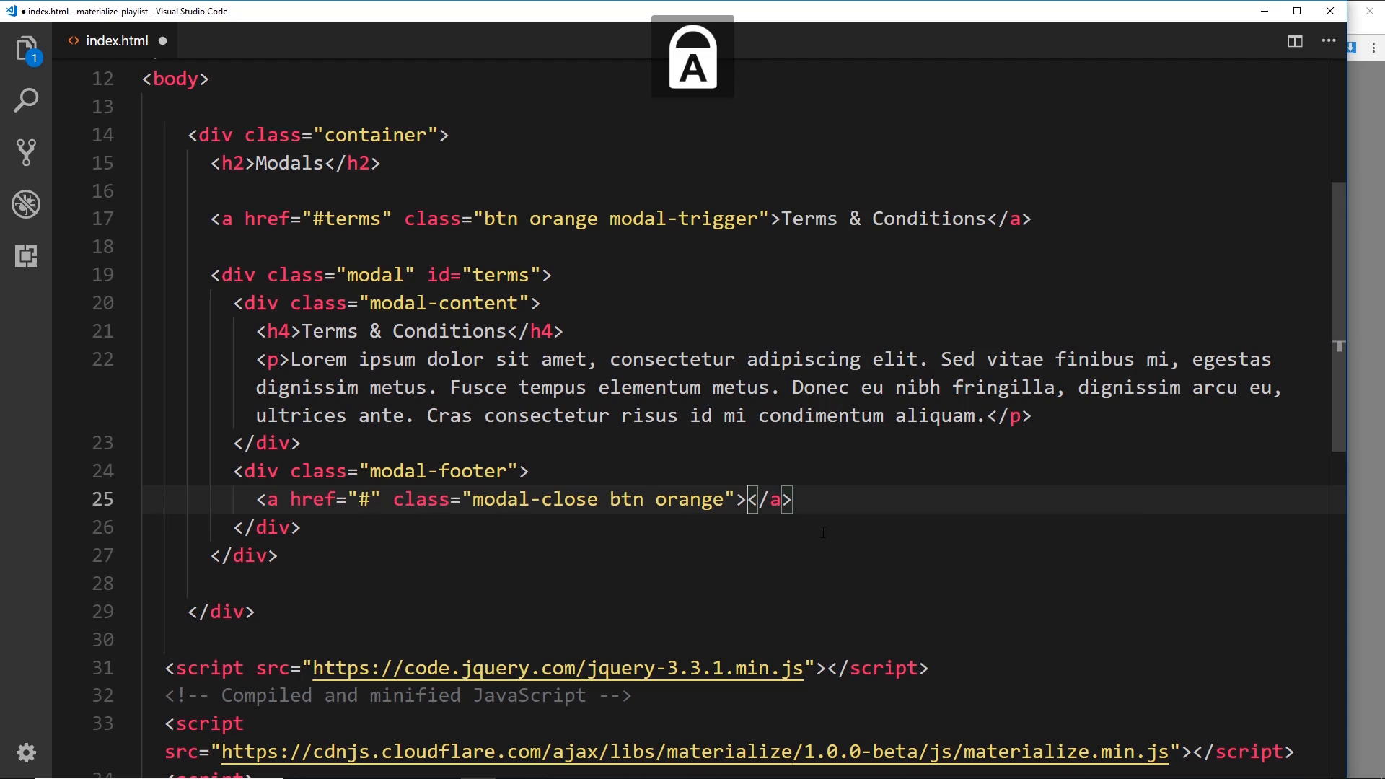
type("Agree & C")
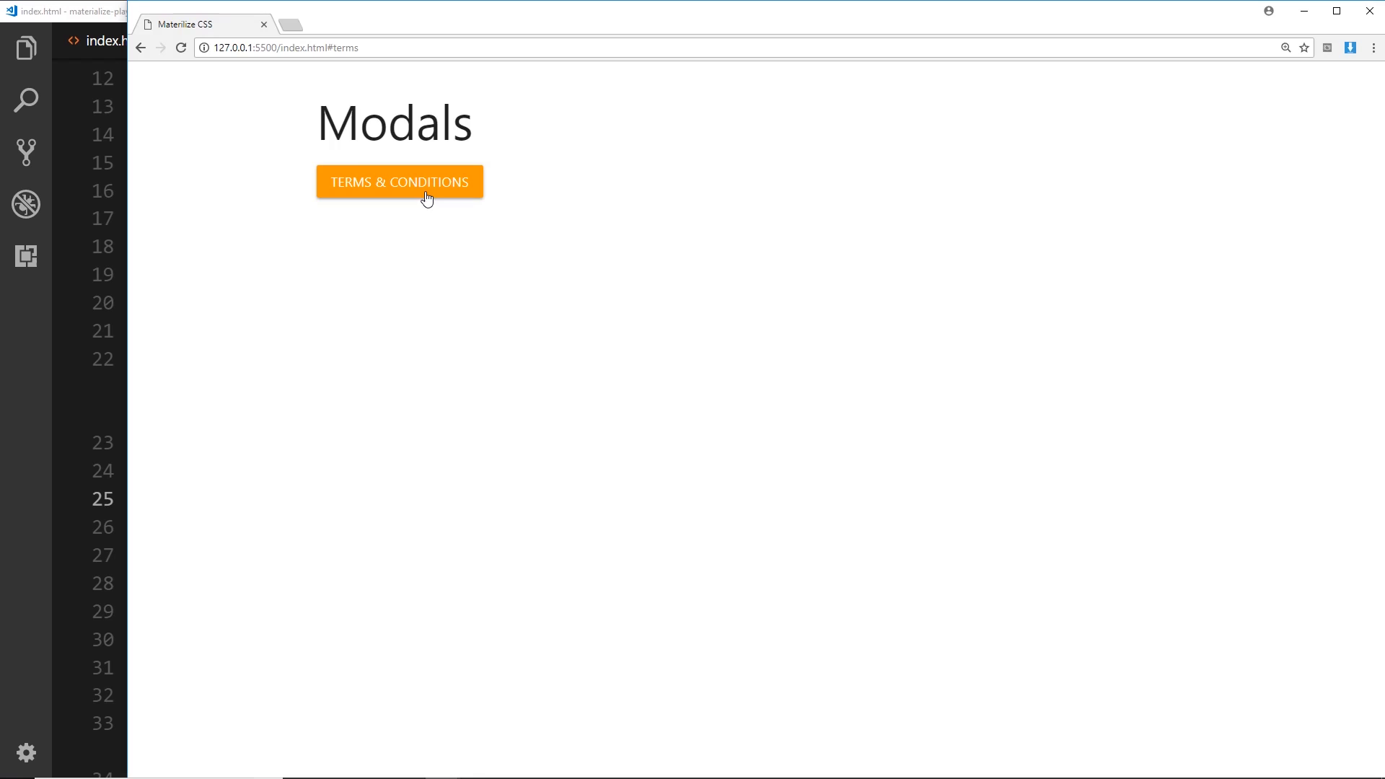
- Open the modal in Chrome, dismiss it with Agree & Close, then reopen it
left_click(399, 182)
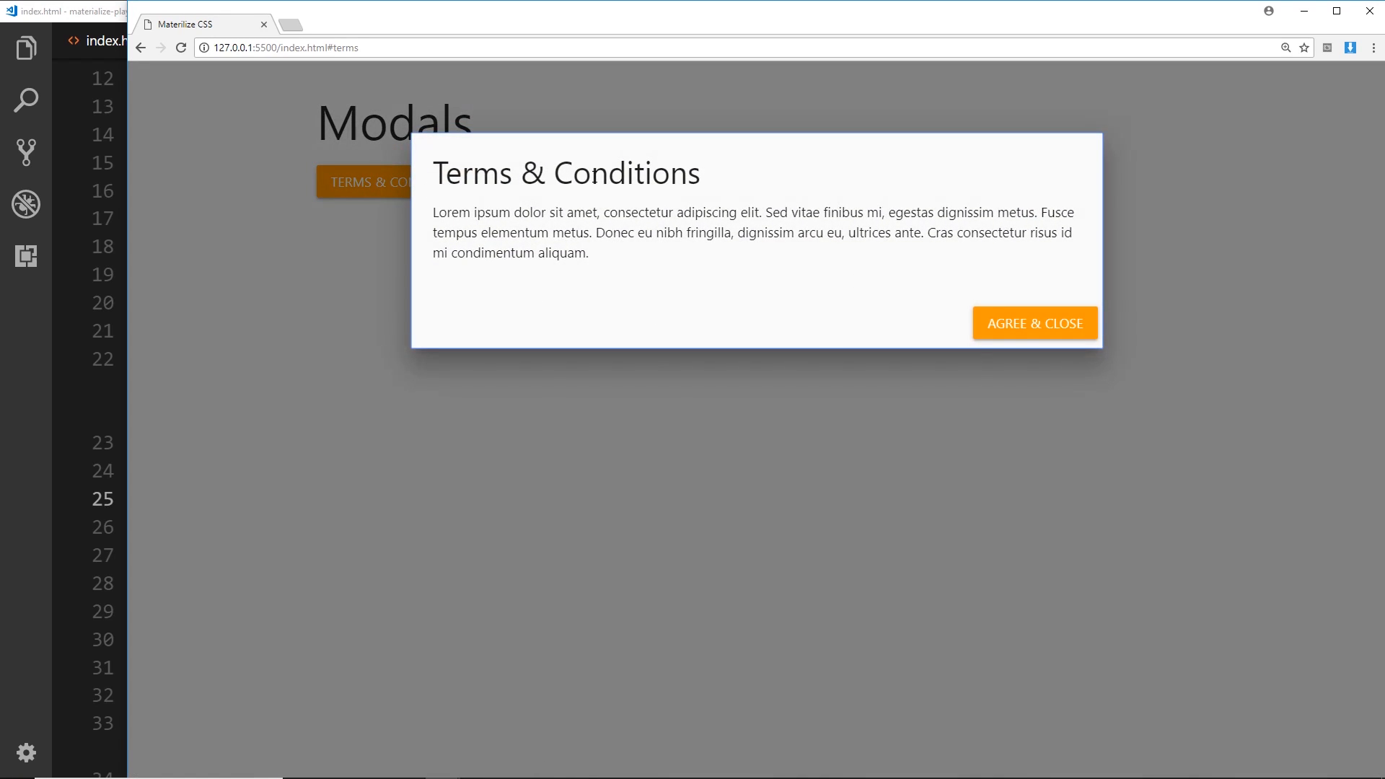
left_click(1036, 323)
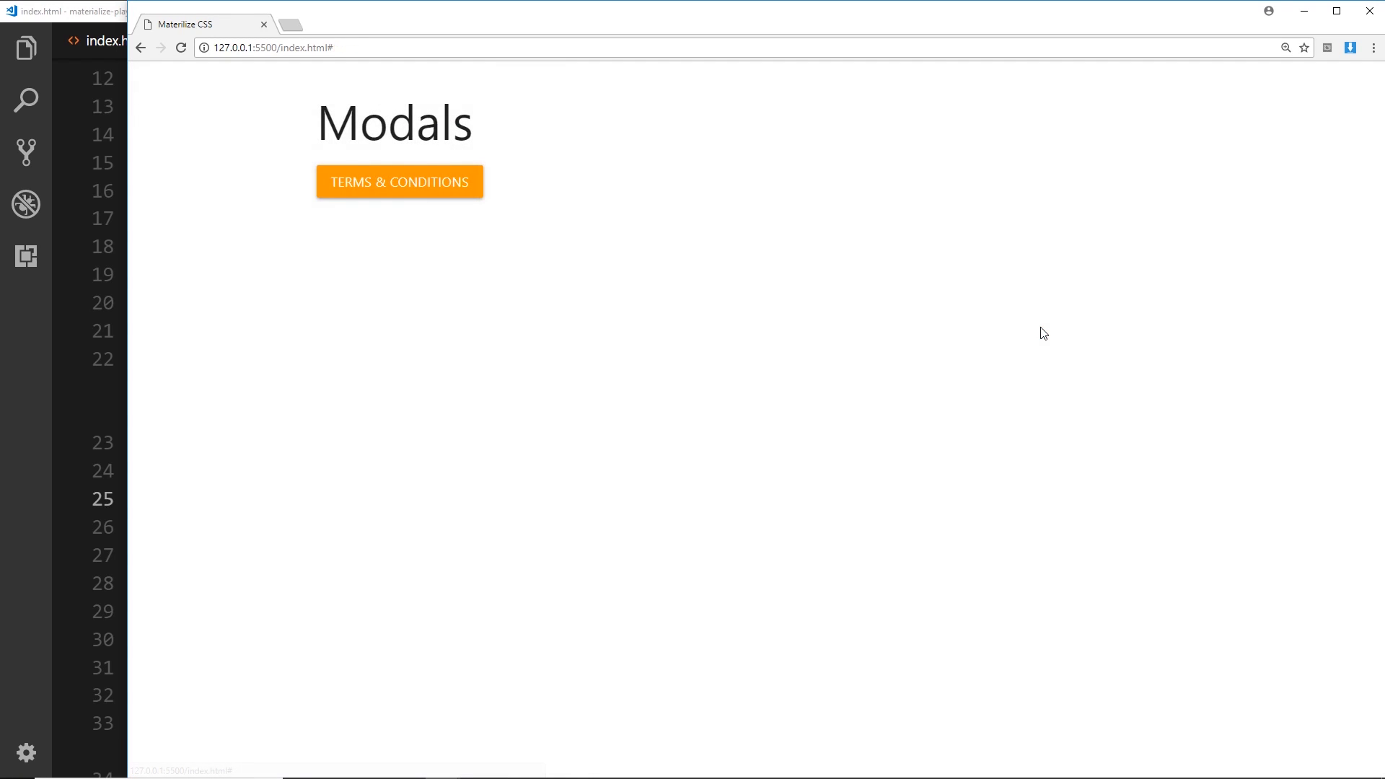
left_click(400, 182)
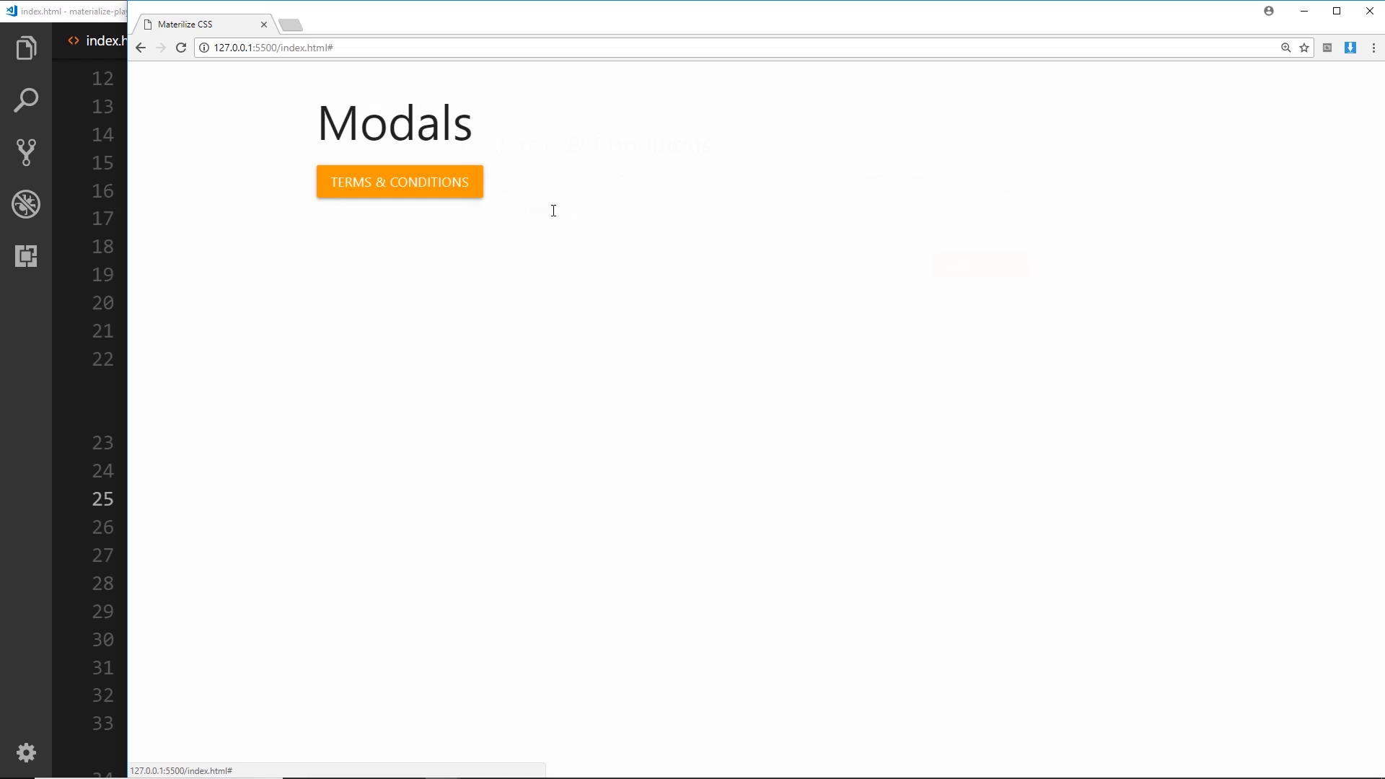
left_click(400, 182)
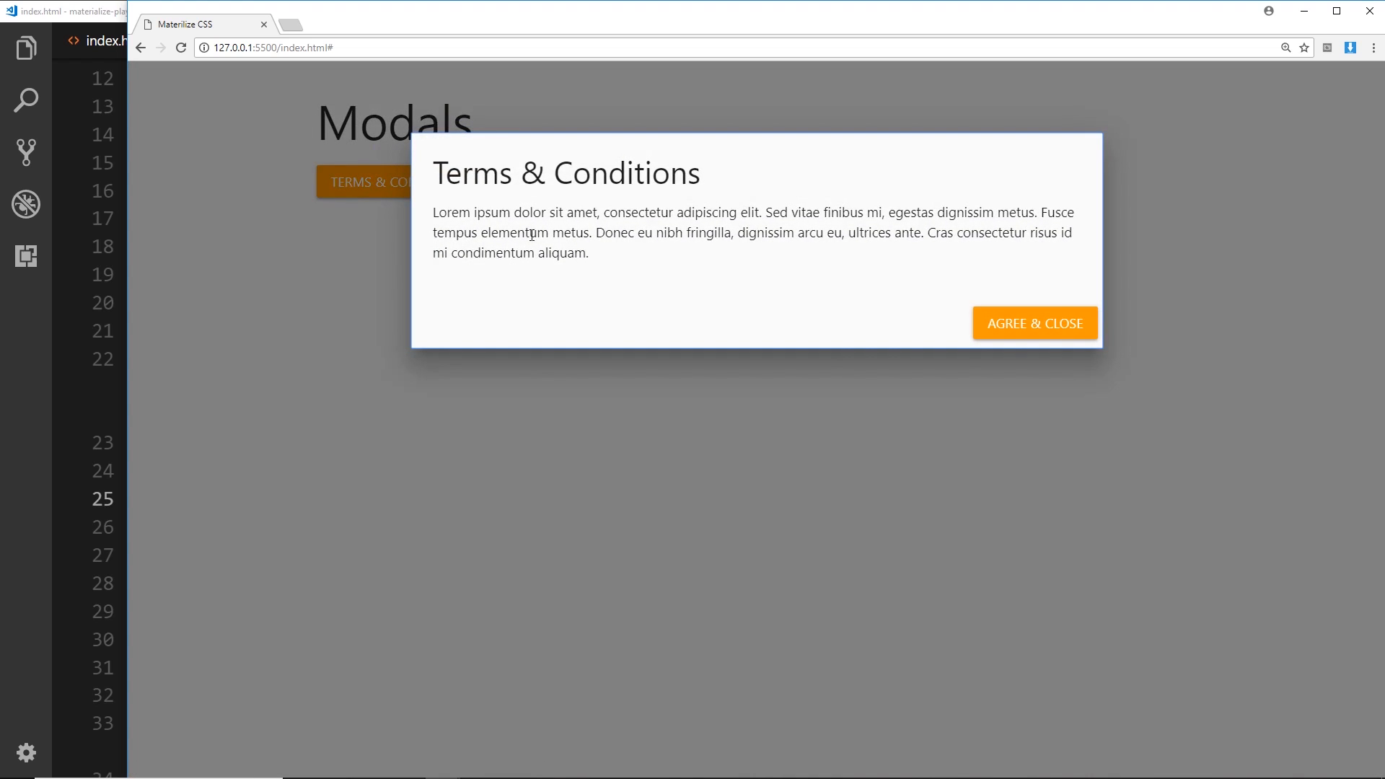
mouse_move(621, 300)
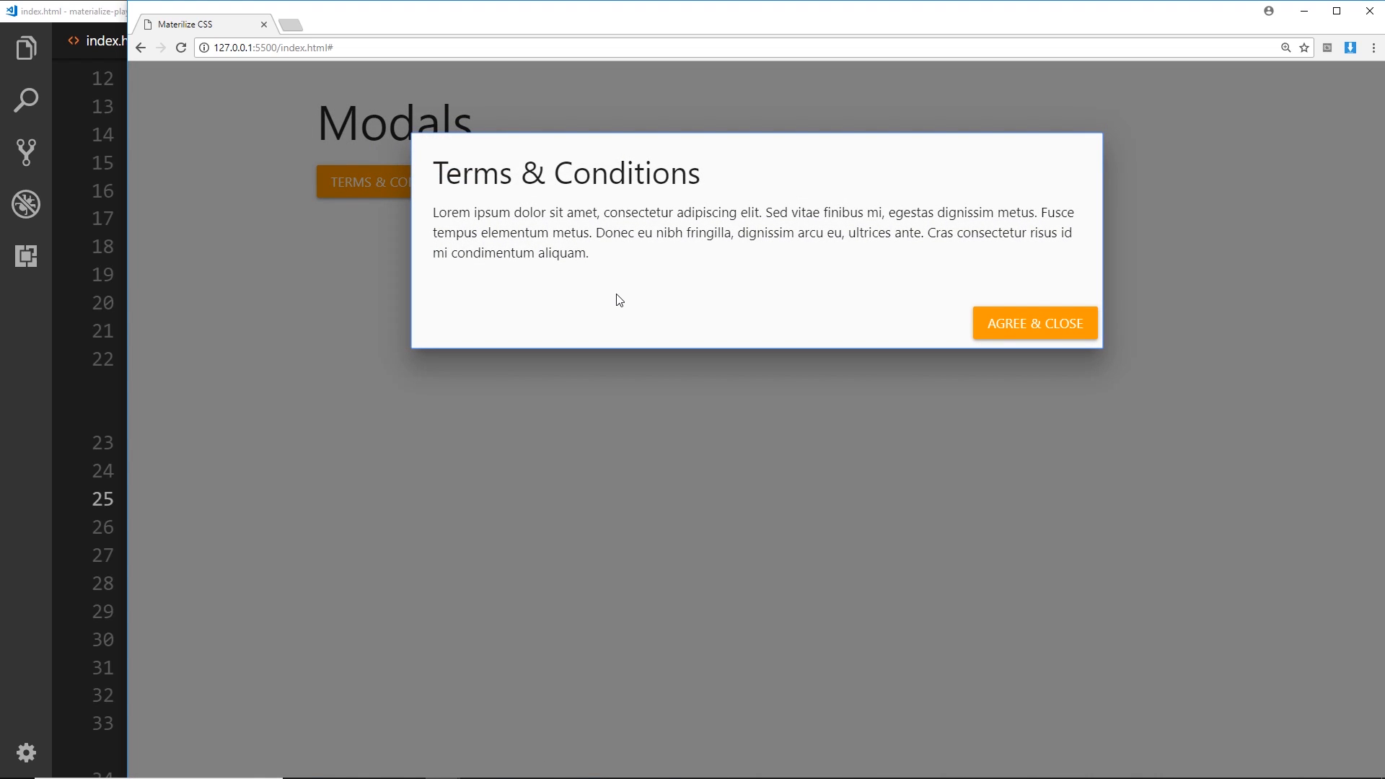